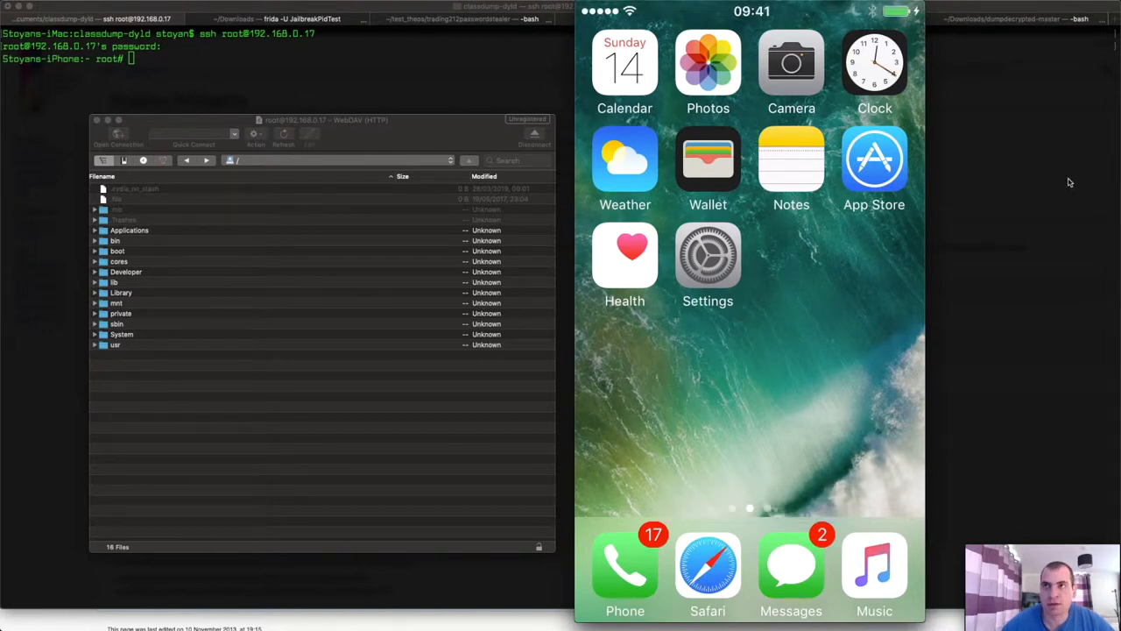
Step: Browse the phone's root listing and look inside the Applications folder
scroll("left", 3)
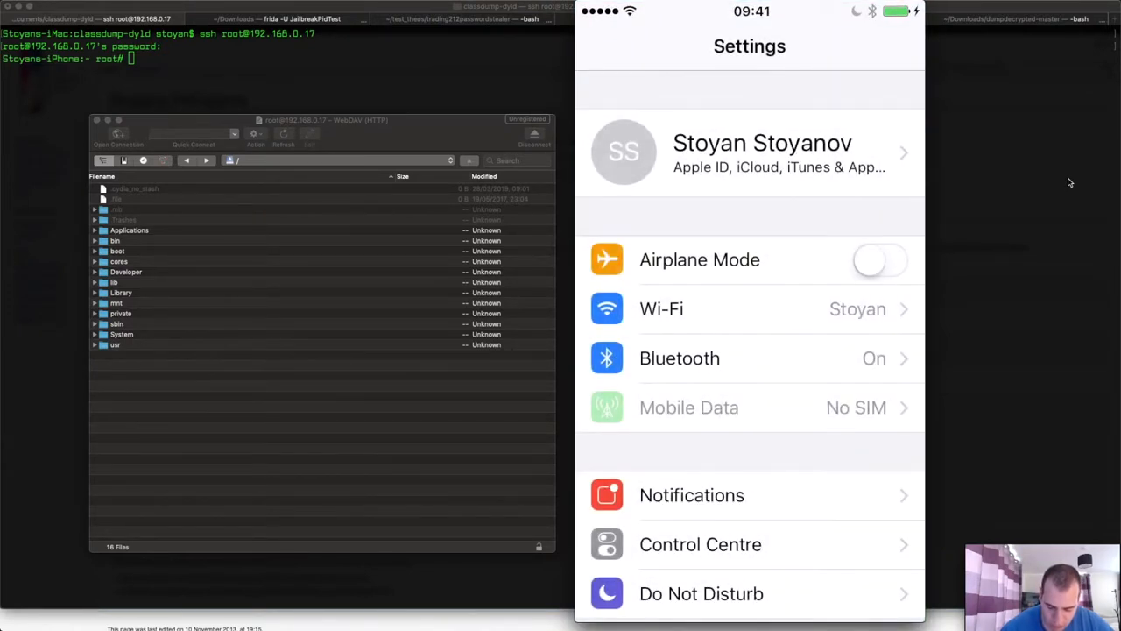
scroll("down", 3)
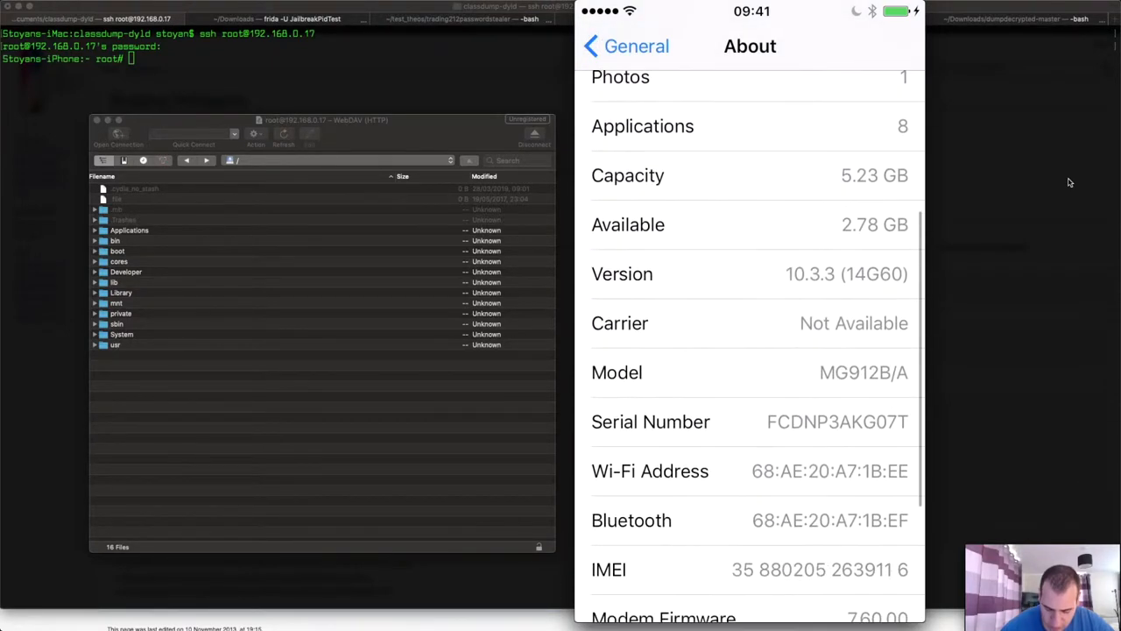
scroll("down", 3)
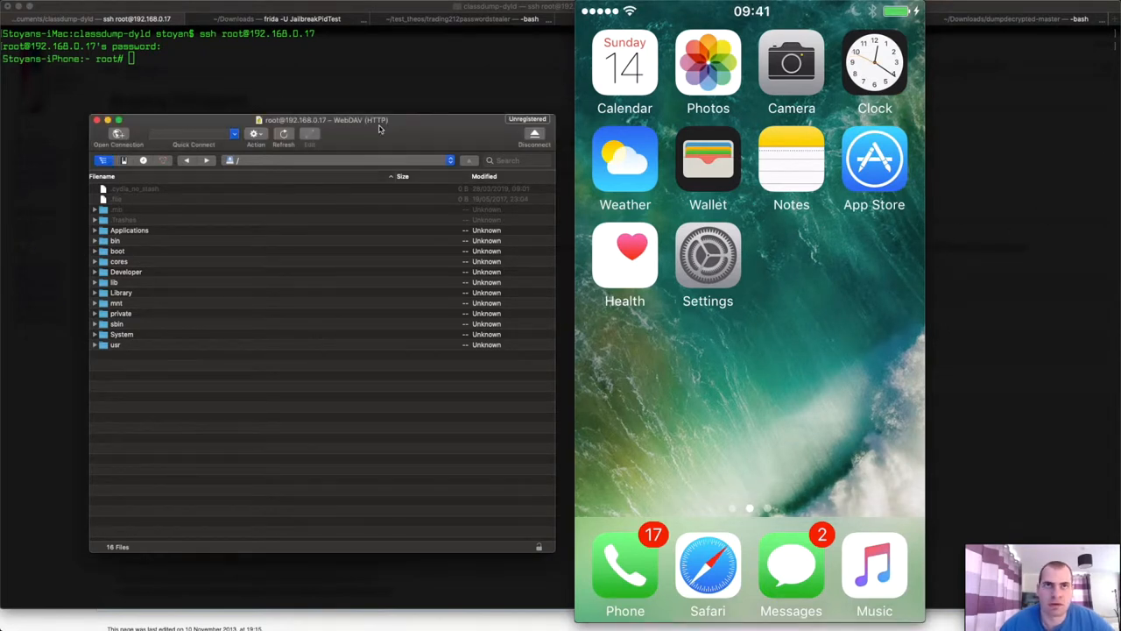
mouse_move(131, 191)
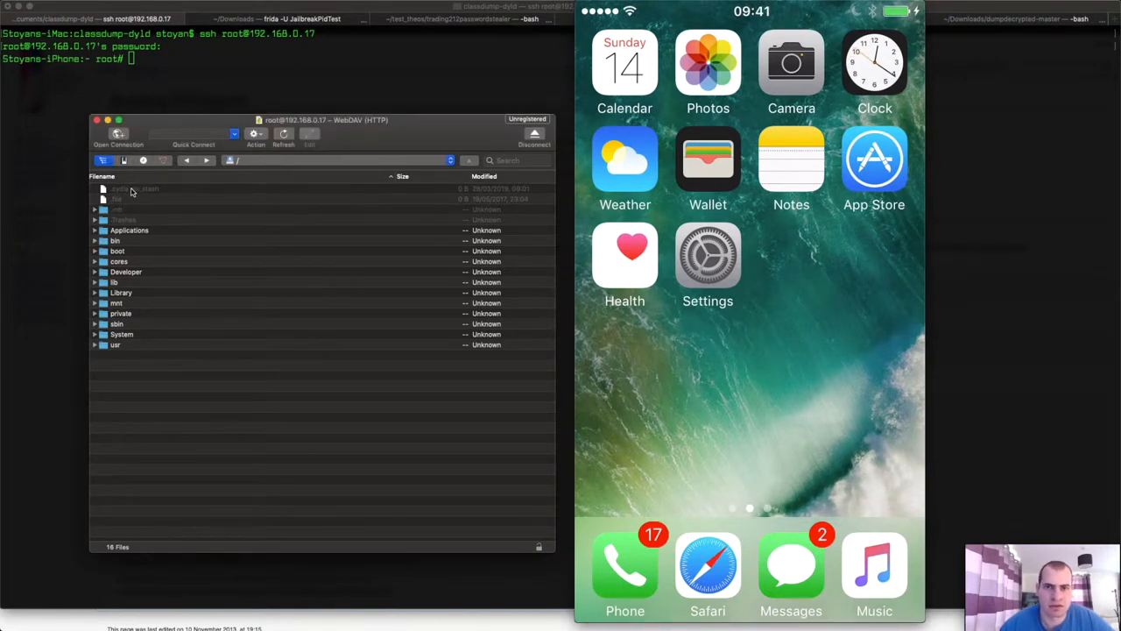
mouse_move(118, 199)
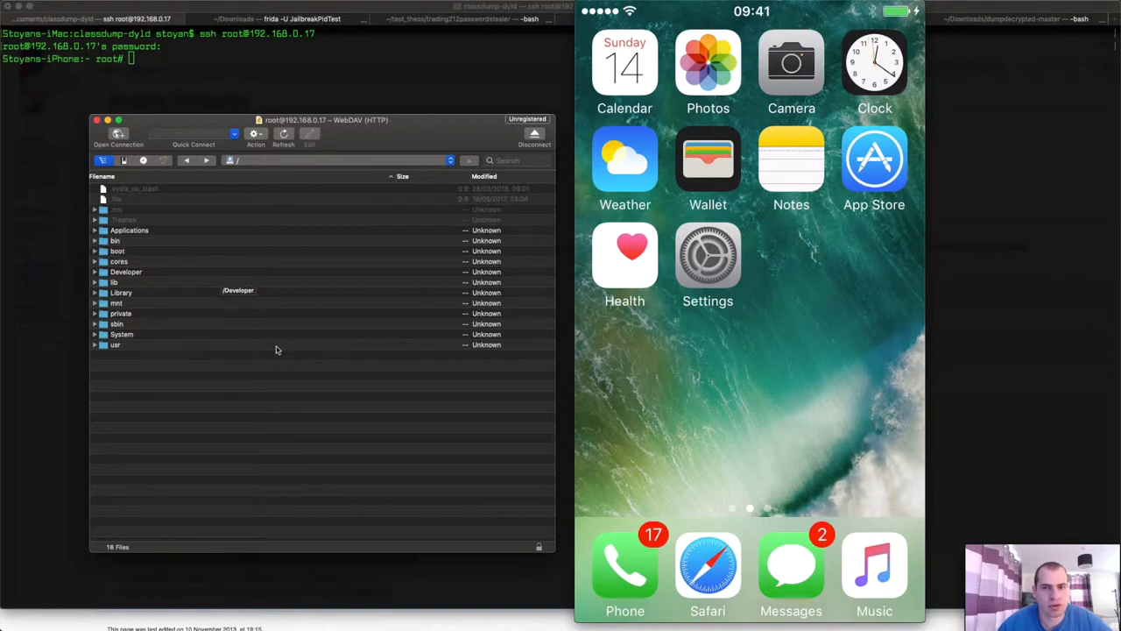
mouse_move(260, 345)
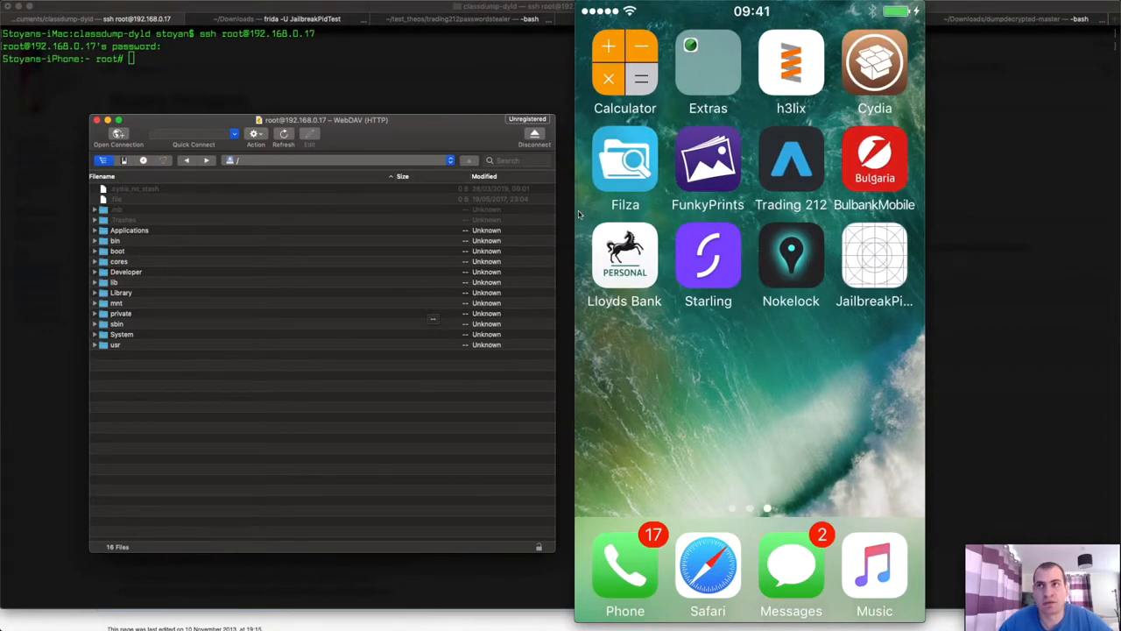
mouse_move(135, 223)
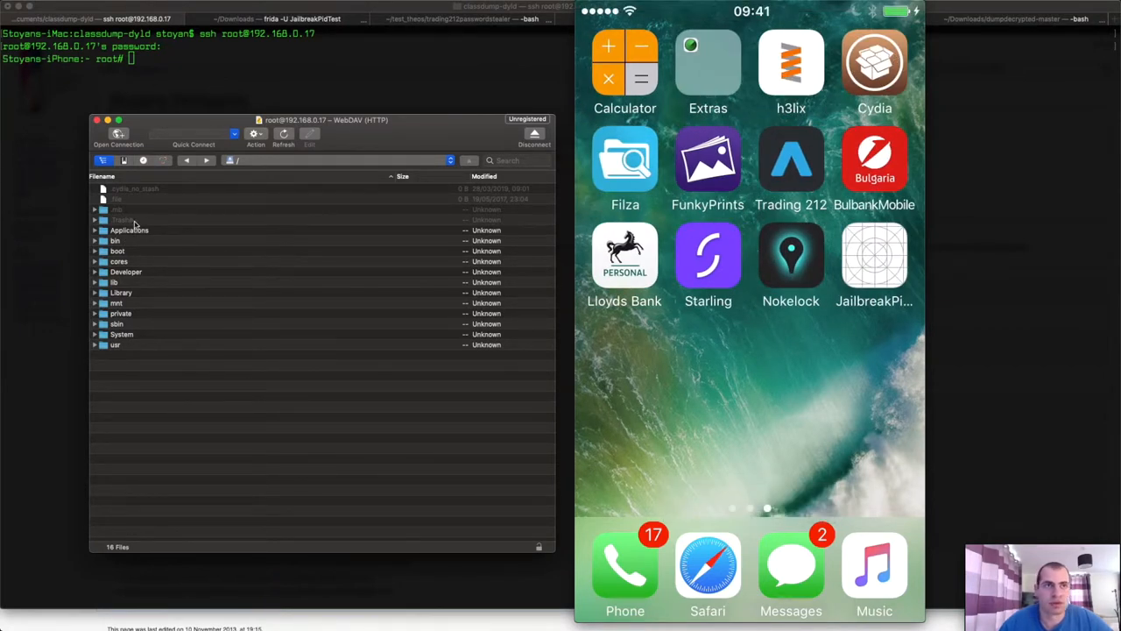
double_click(129, 230)
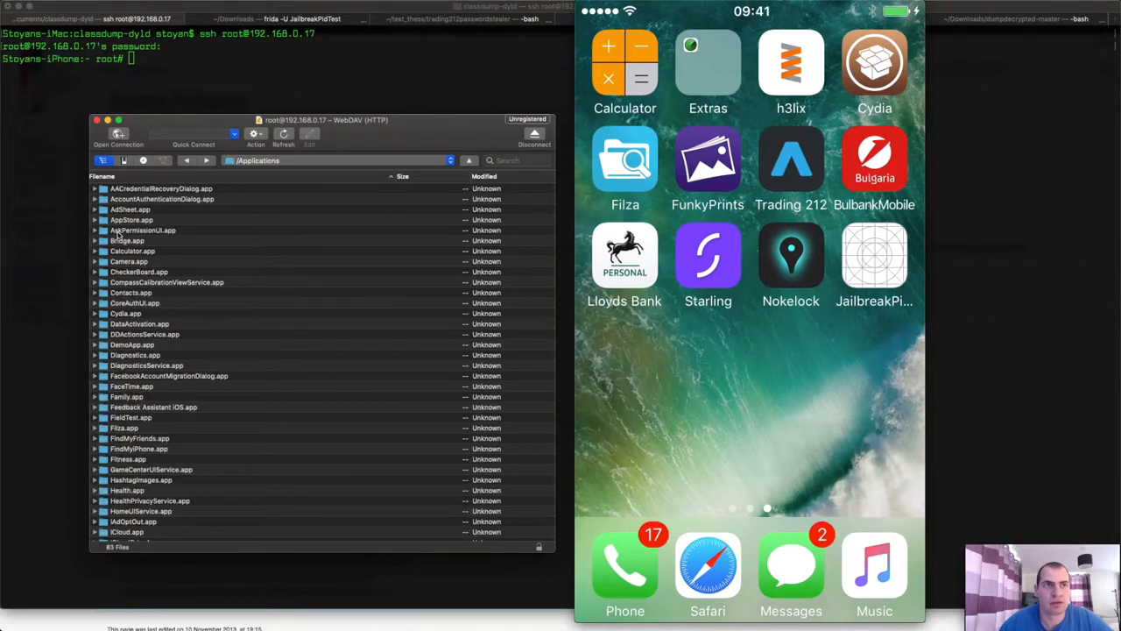
left_click(125, 313)
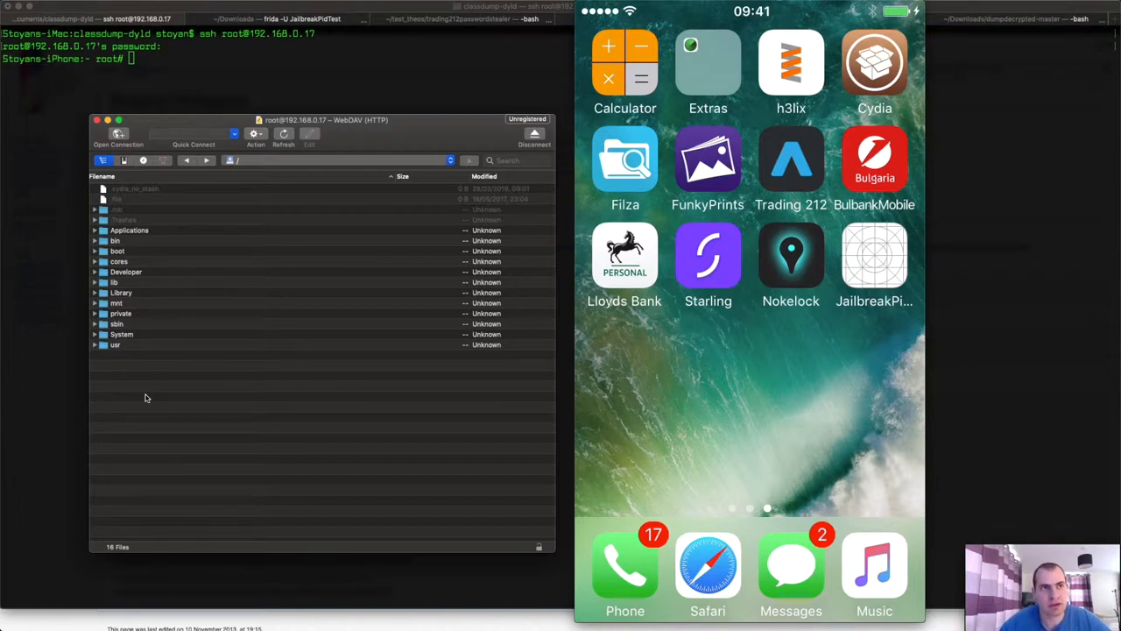
mouse_move(95, 245)
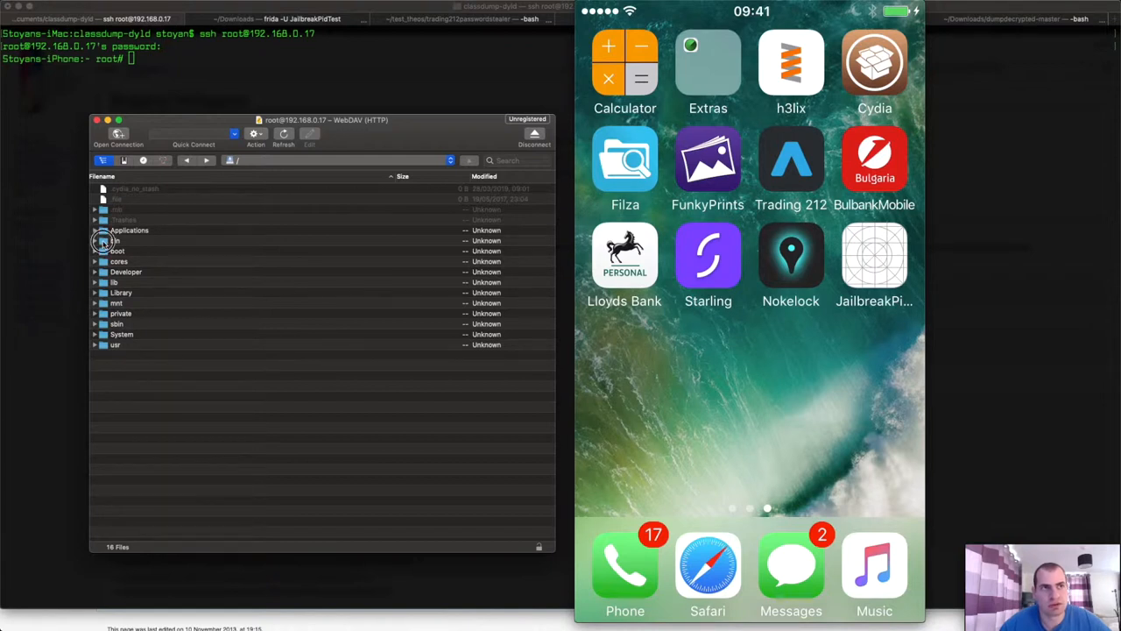
Step: Enter the /bin folder and select the bash binary among its 66 command-line tools
double_click(117, 240)
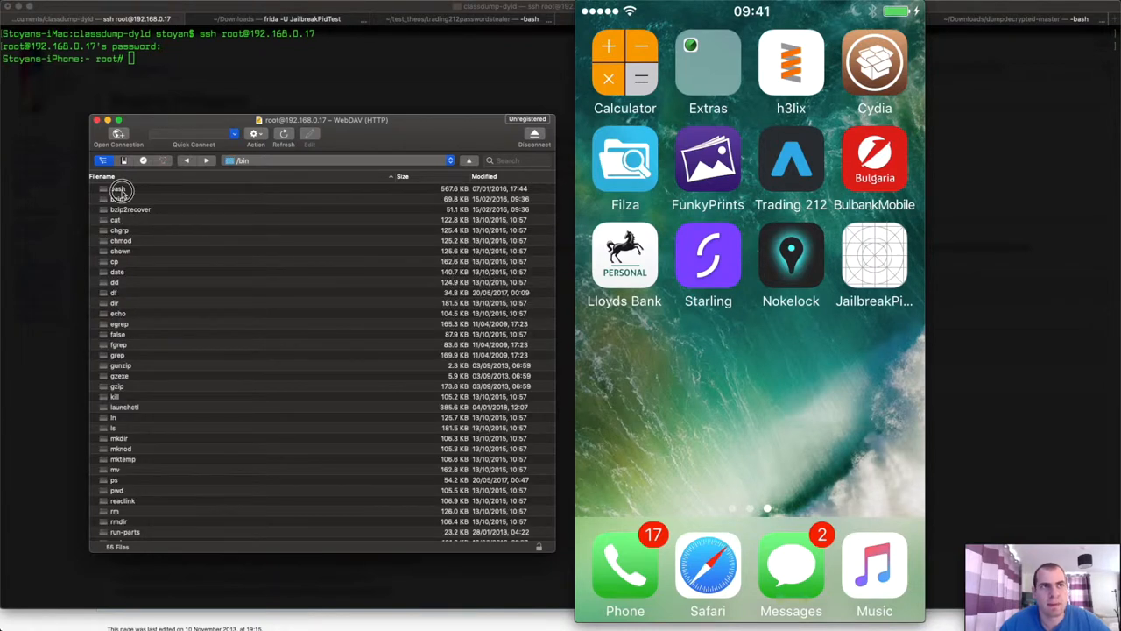
left_click(117, 188)
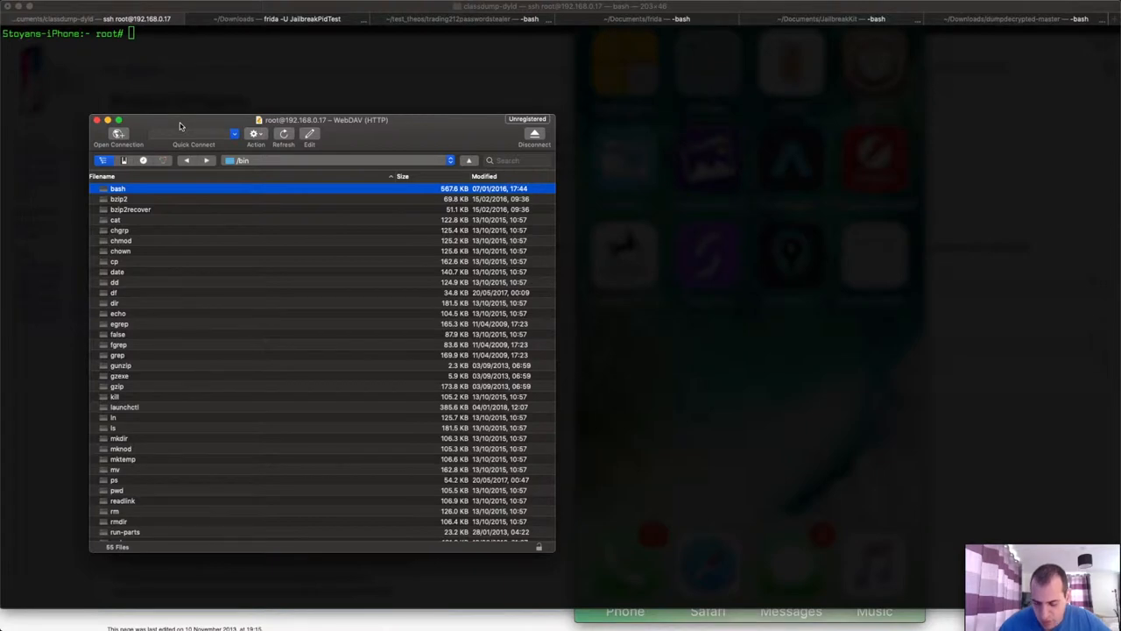
mouse_move(164, 111)
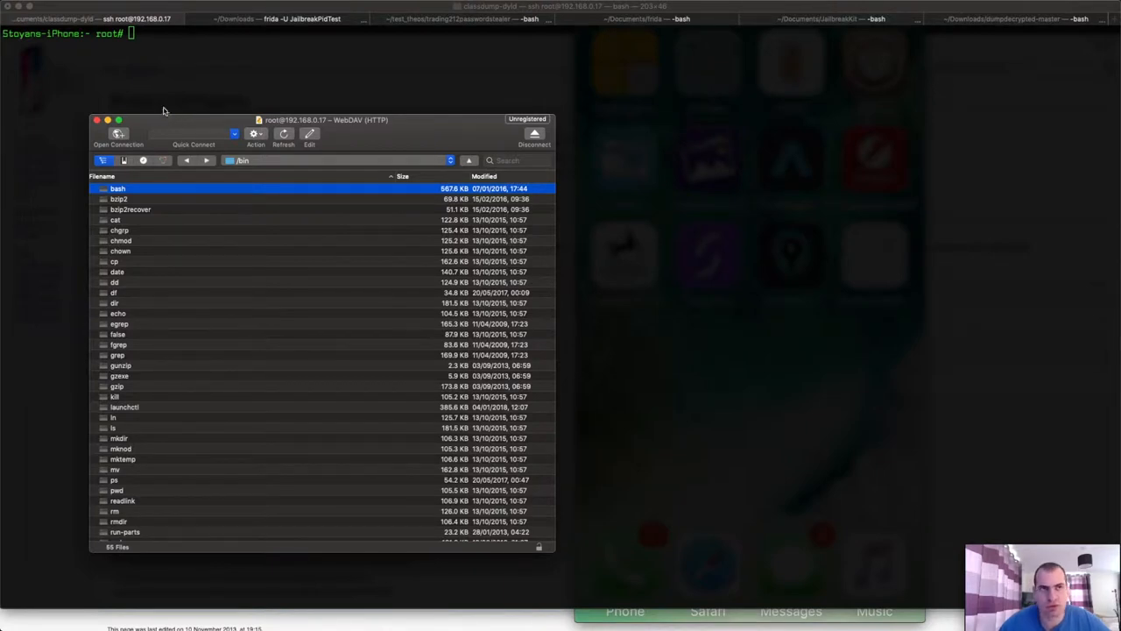
mouse_move(234, 201)
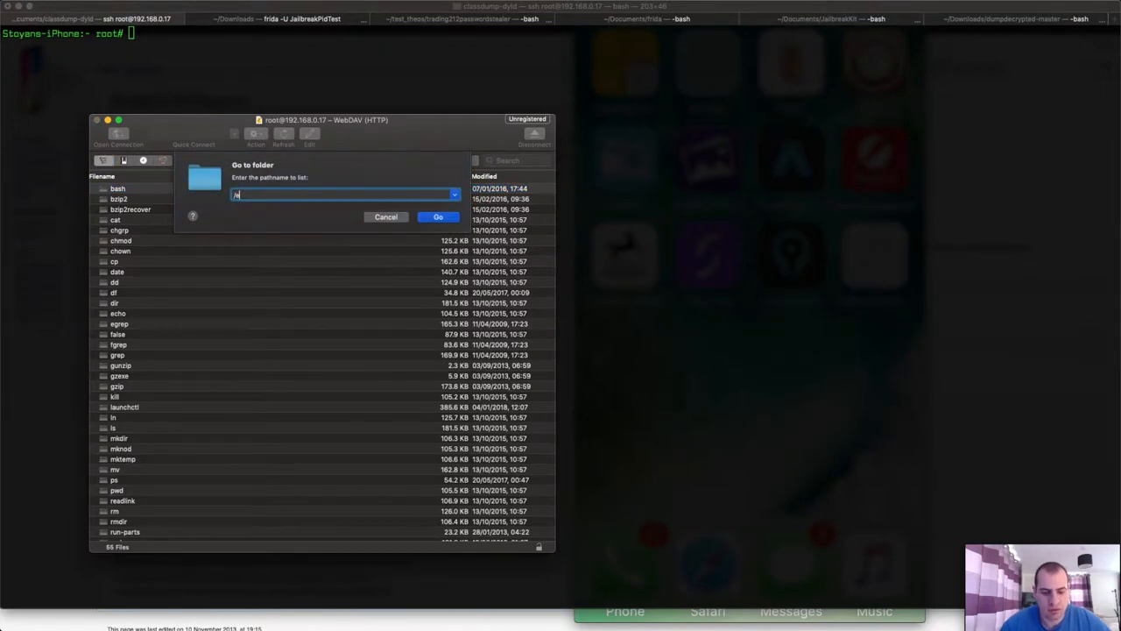
Step: Go to the /etc folder, view apt's items, then start entering another folder path
type("etc")
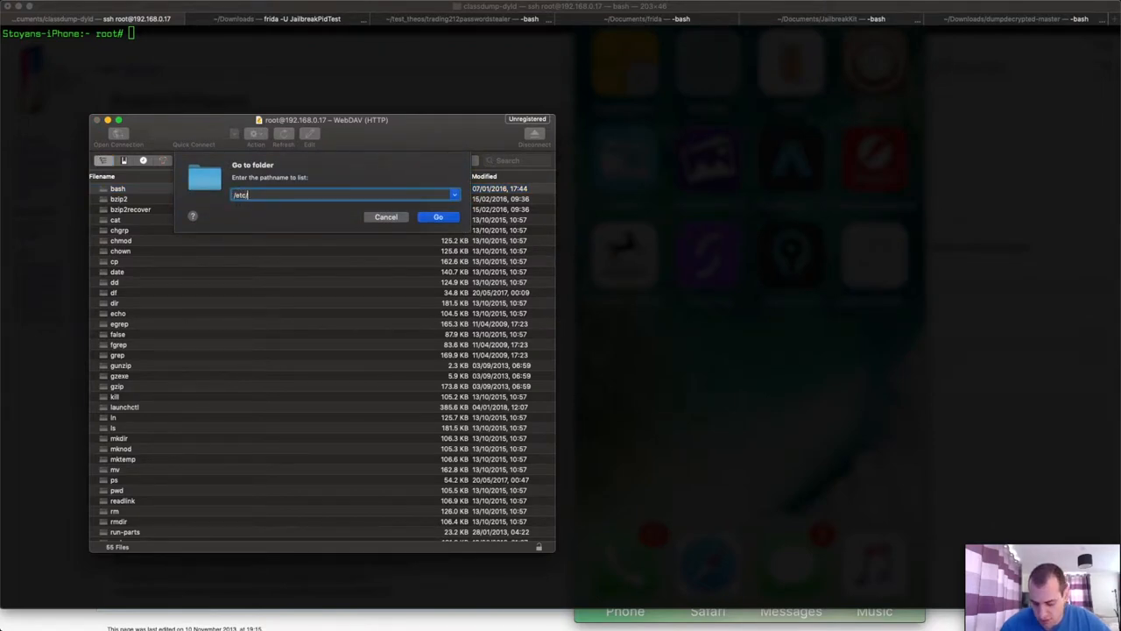
left_click(438, 216)
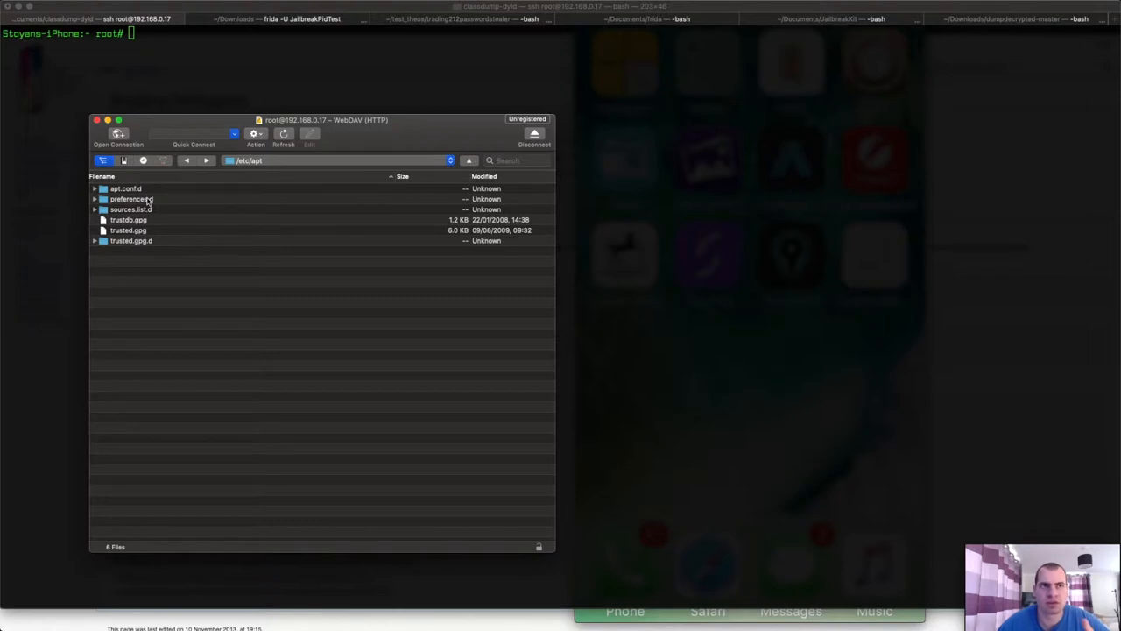
mouse_move(136, 199)
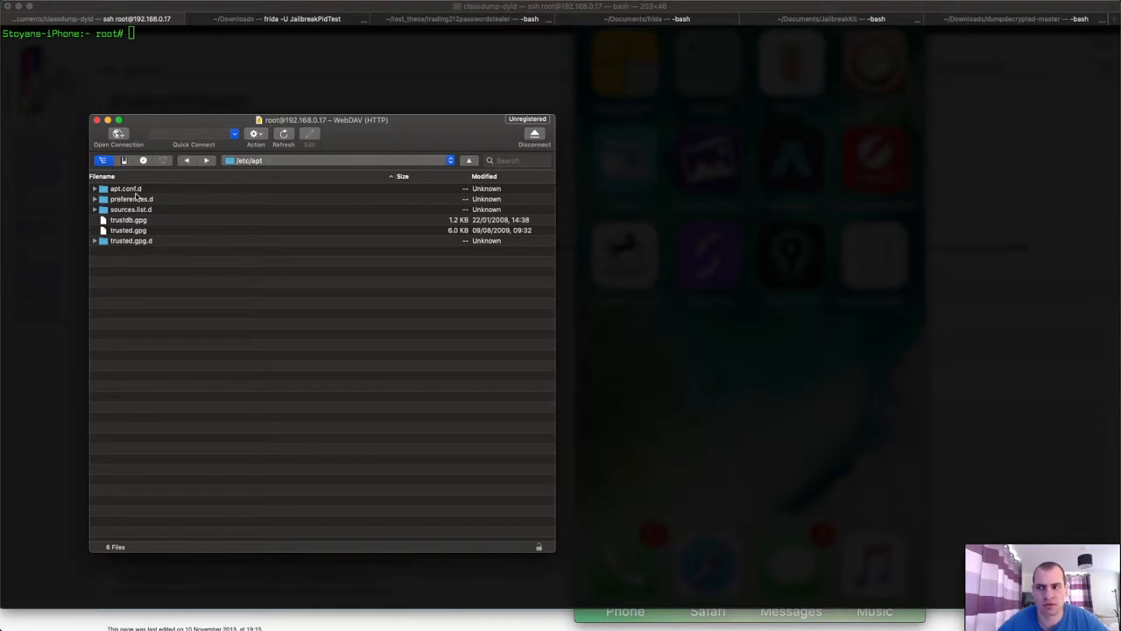
left_click(468, 159)
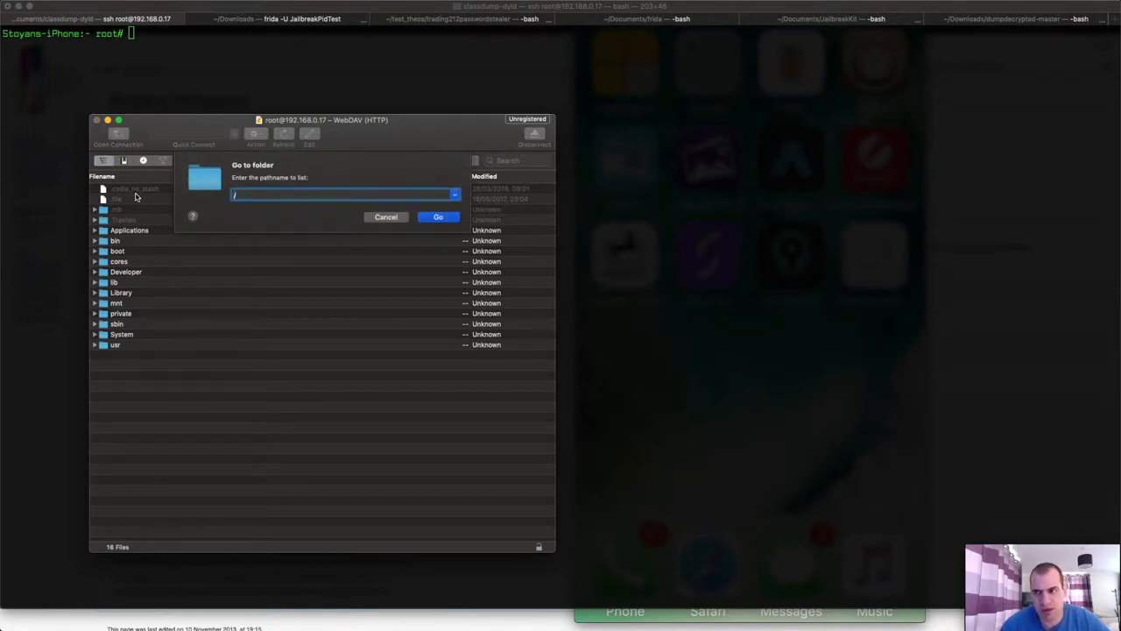
Step: Go to /private/var/lib, listing its apt, cydia, dpkg and misc folders
type("private")
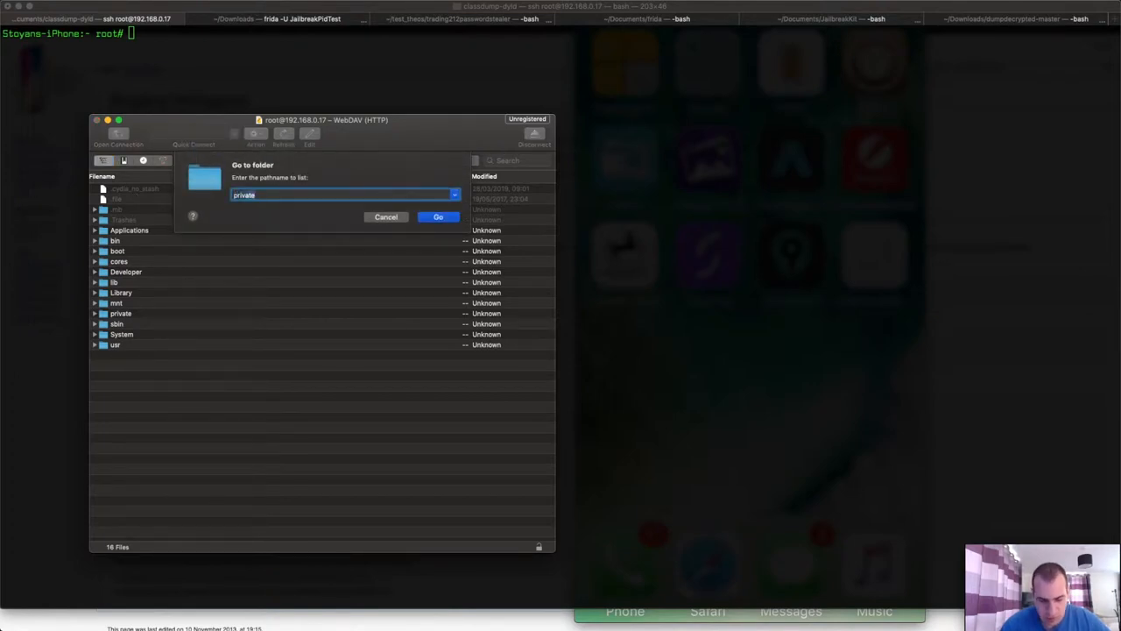
type("/var")
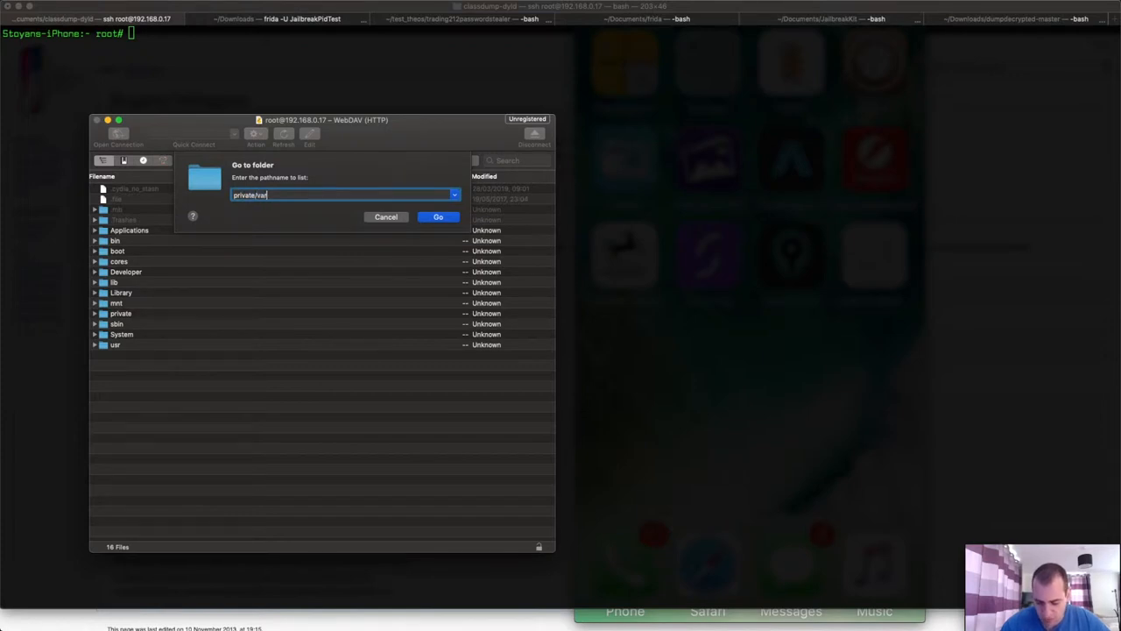
type("/lib")
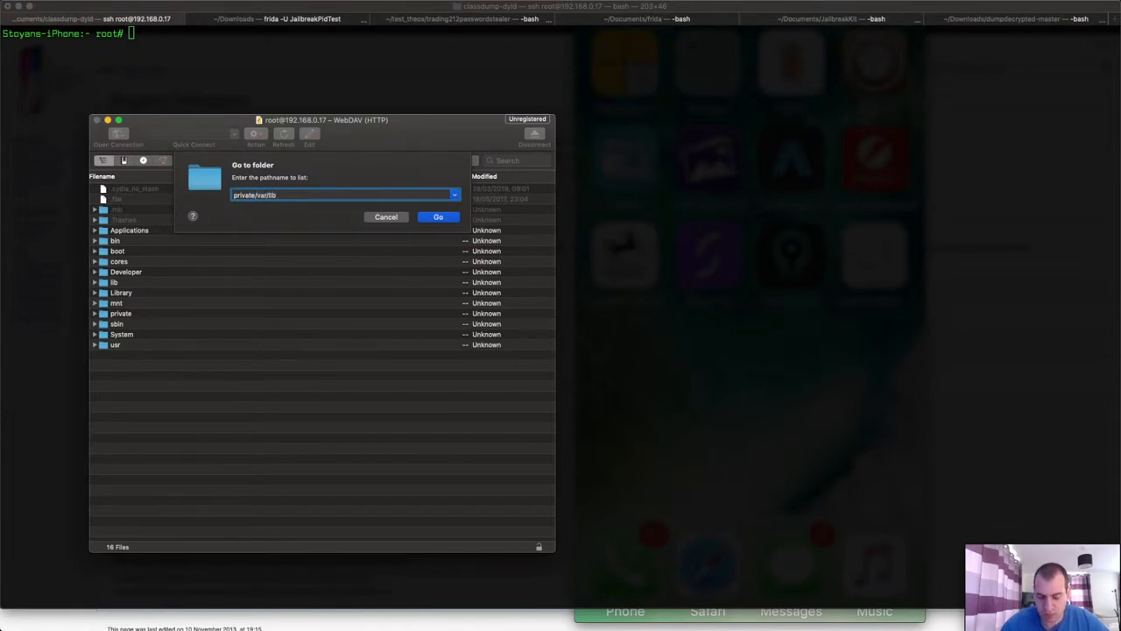
left_click(438, 217)
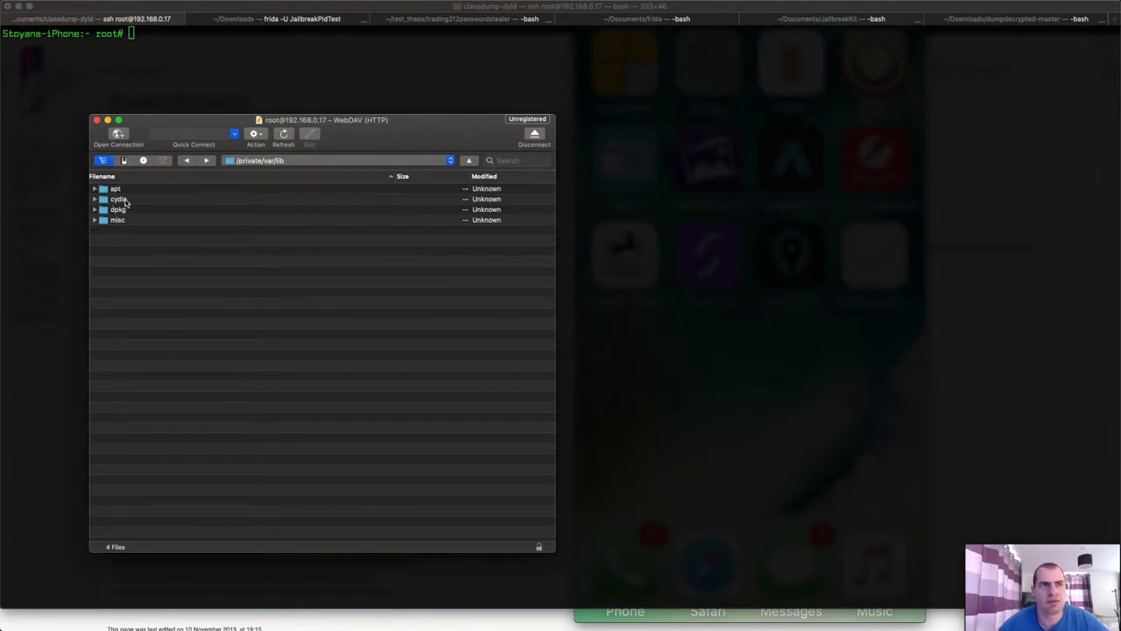
mouse_move(118, 199)
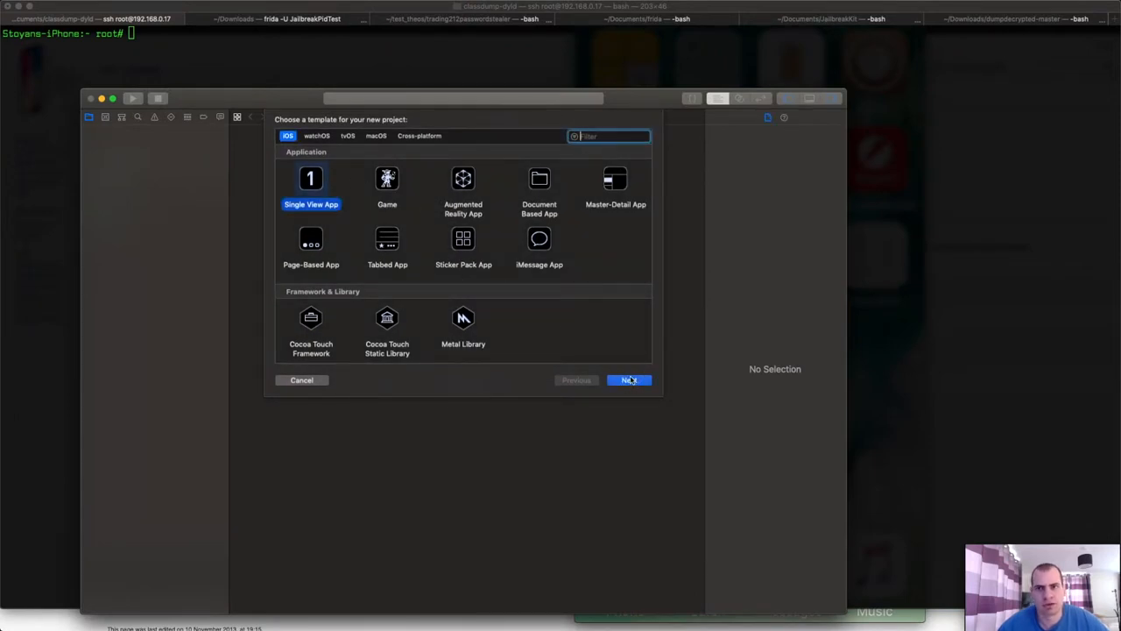
Step: Create a Single View App project named JailbreakFileSystemChecks in Swift
left_click(629, 379)
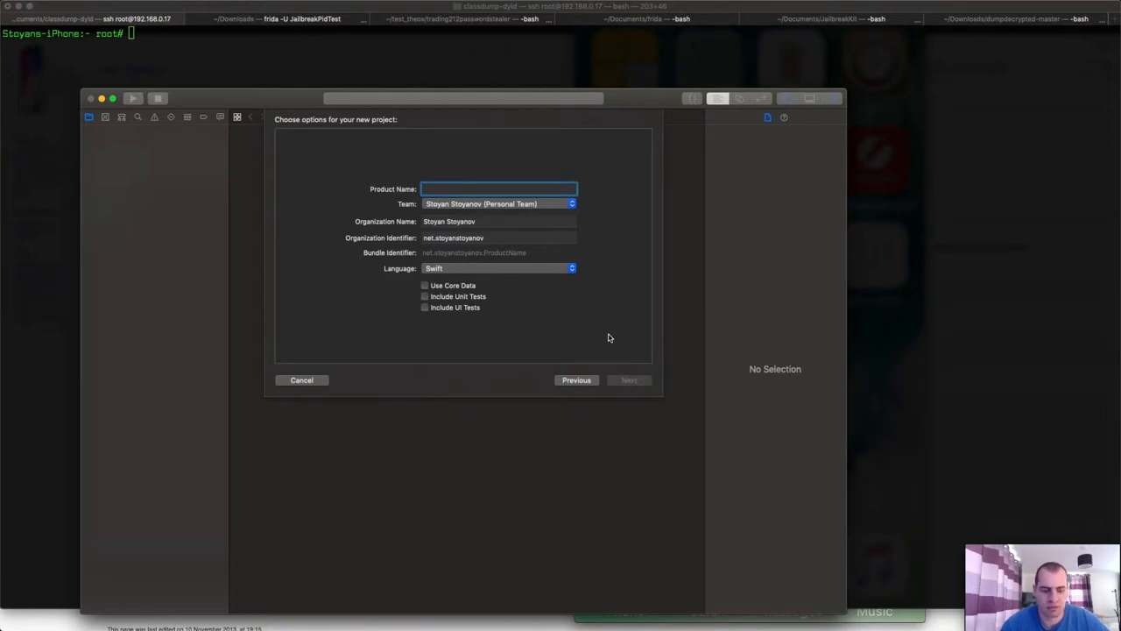
type("J")
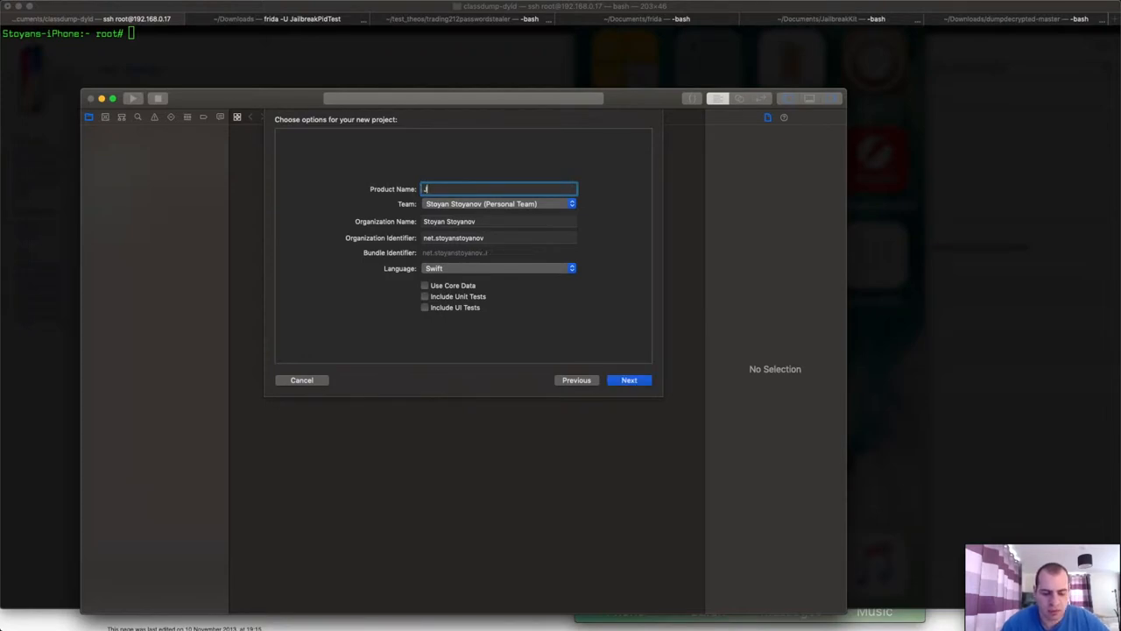
type("JailbrakFile")
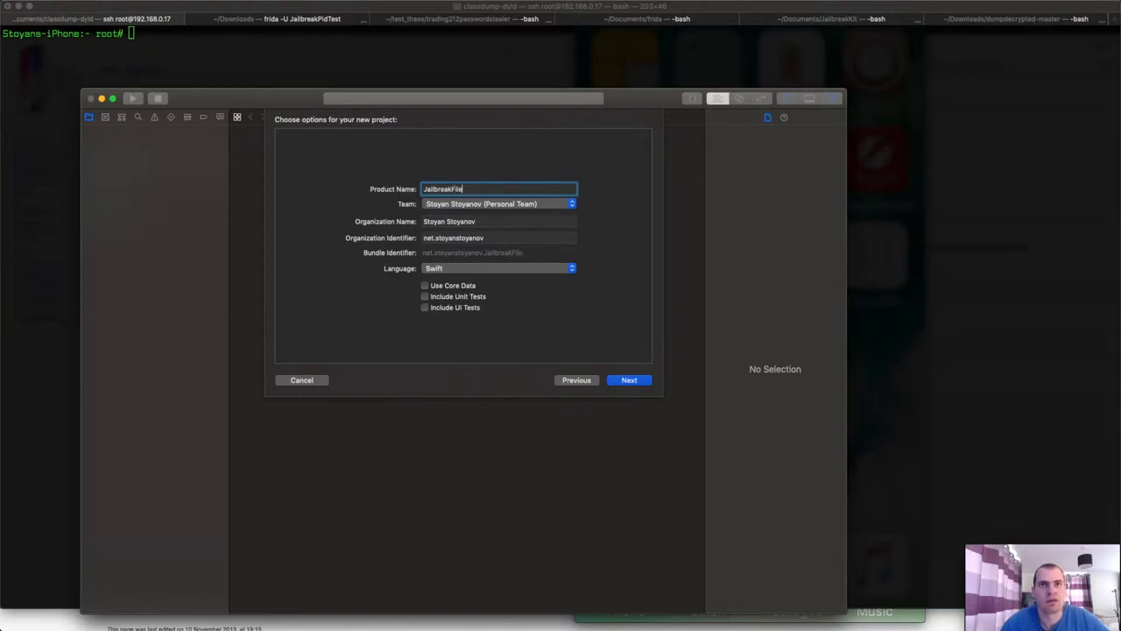
type("SystemChe")
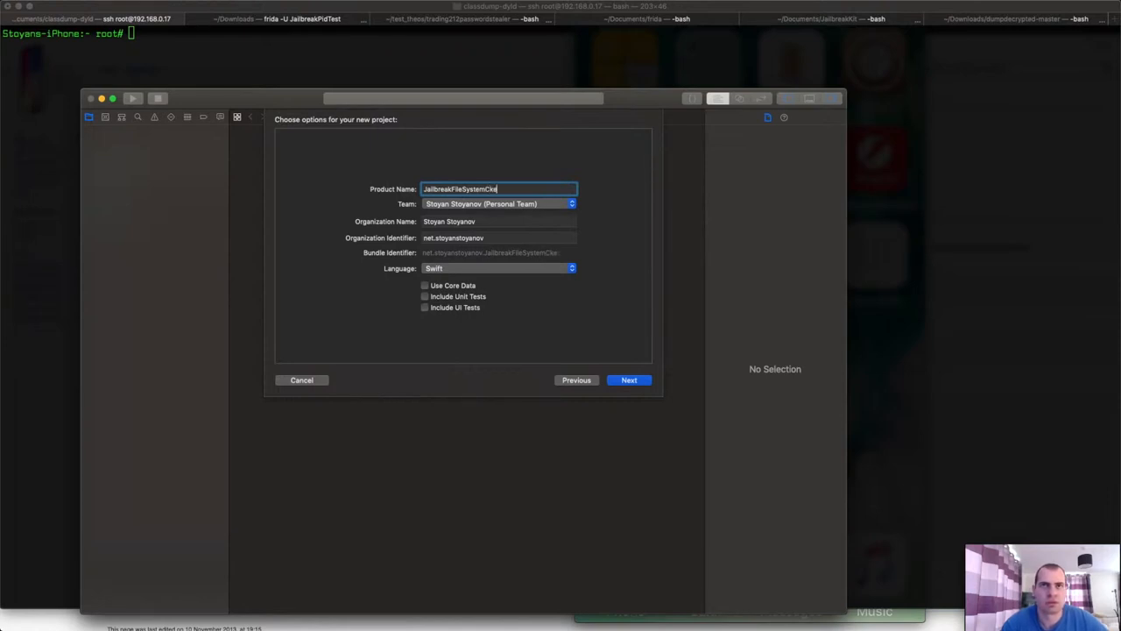
type("cker")
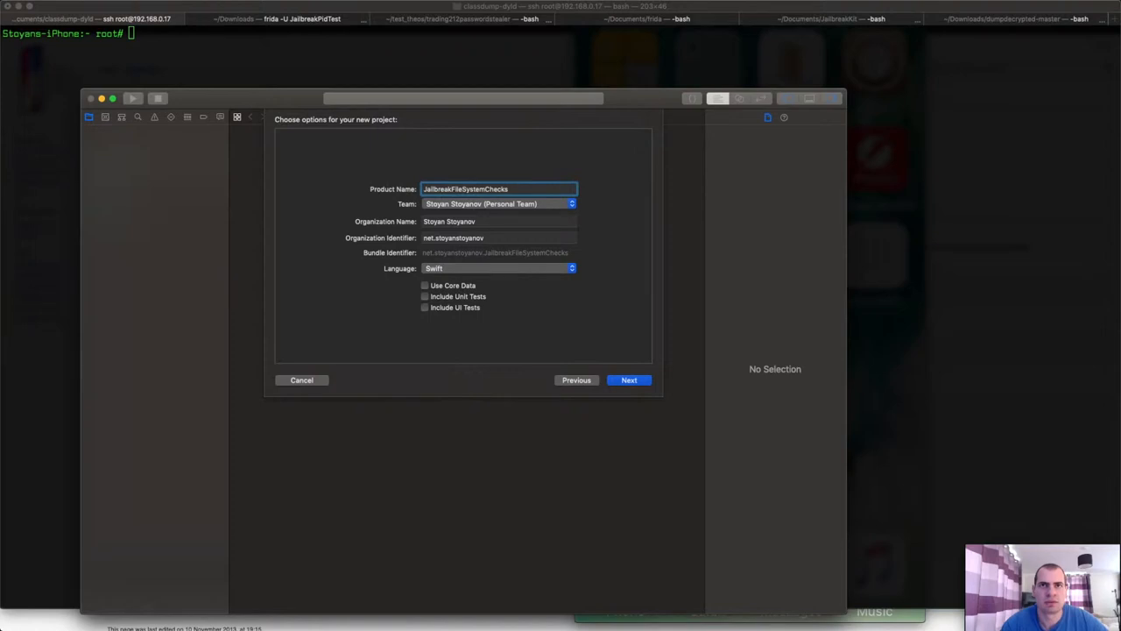
left_click(629, 380)
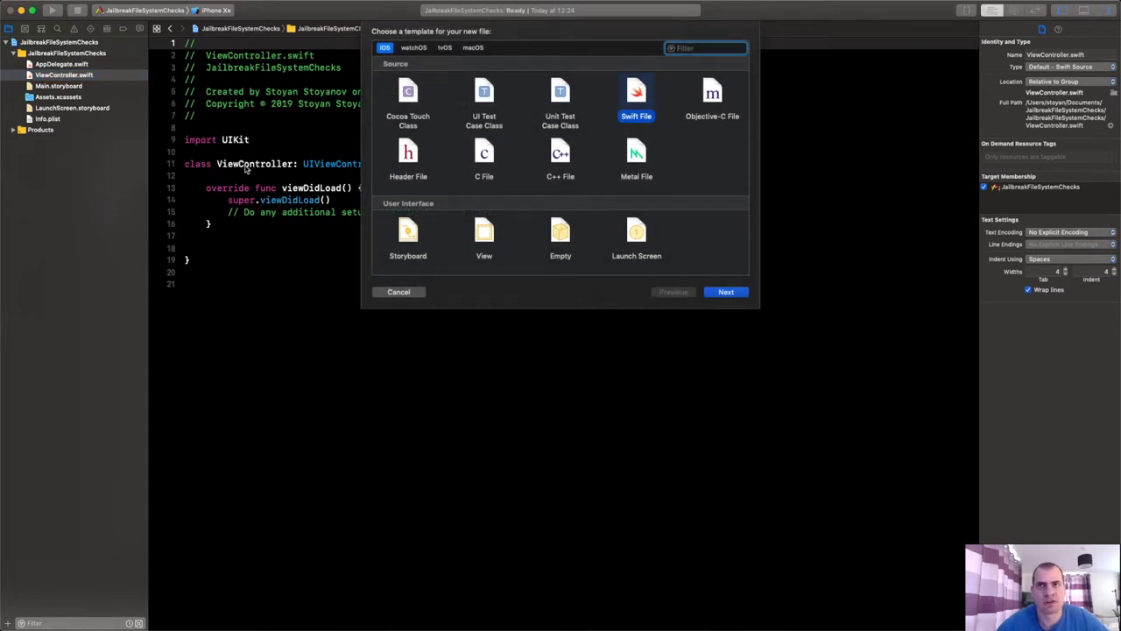
Step: Add a Swift file and list jailbreak paths like Cydia.app, /bin/bash, /etc/apt as comments
left_click(725, 292)
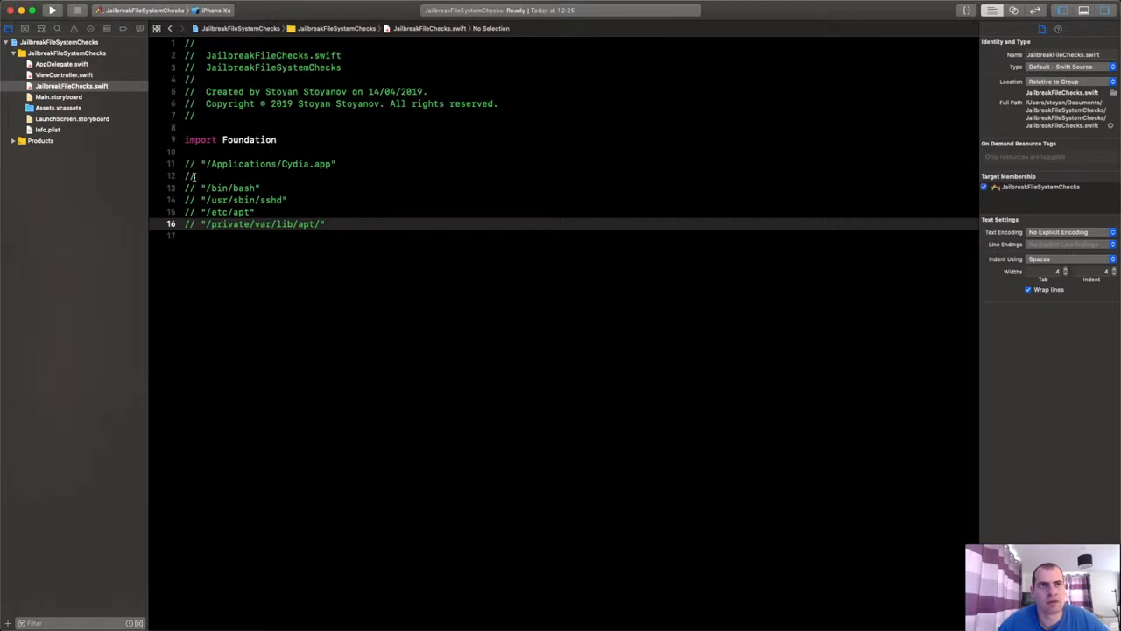
mouse_move(295, 200)
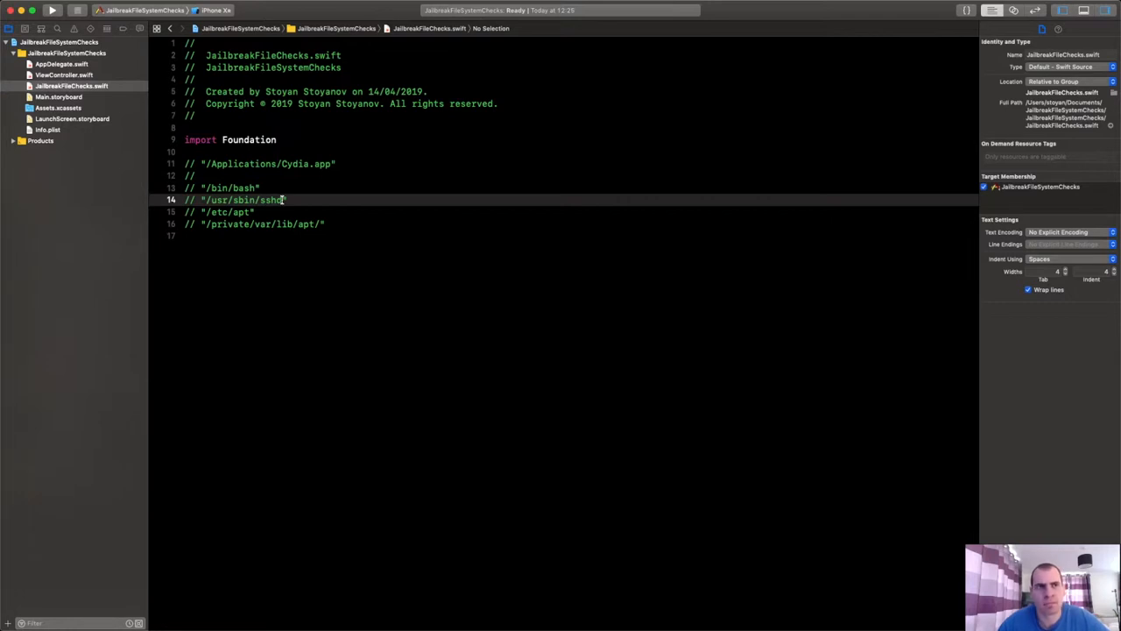
left_click(208, 164)
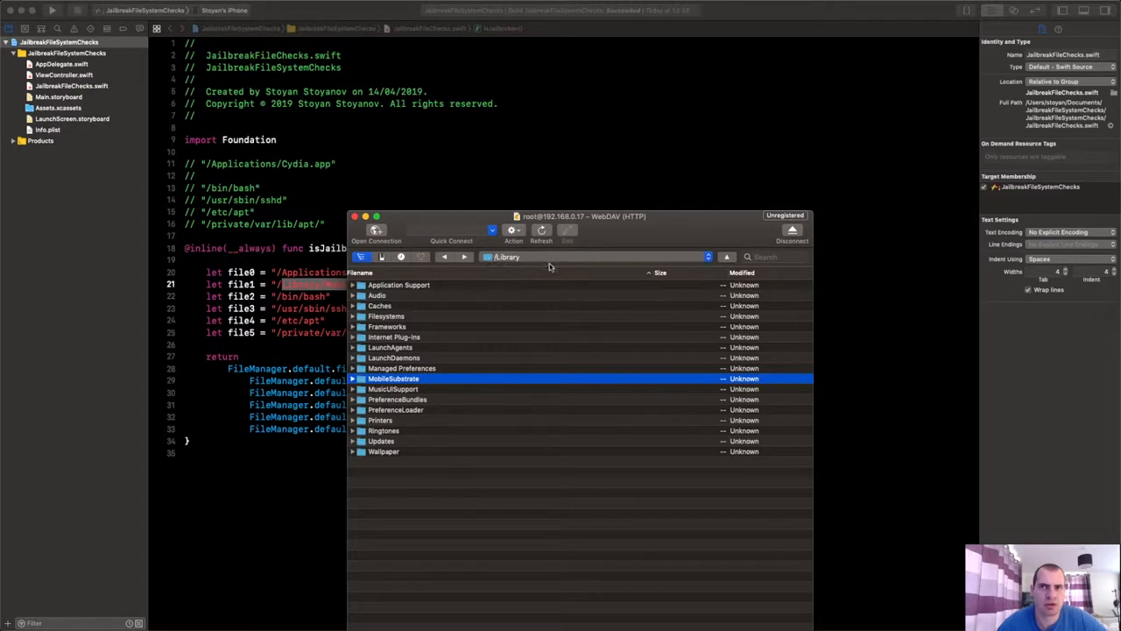
mouse_move(434, 366)
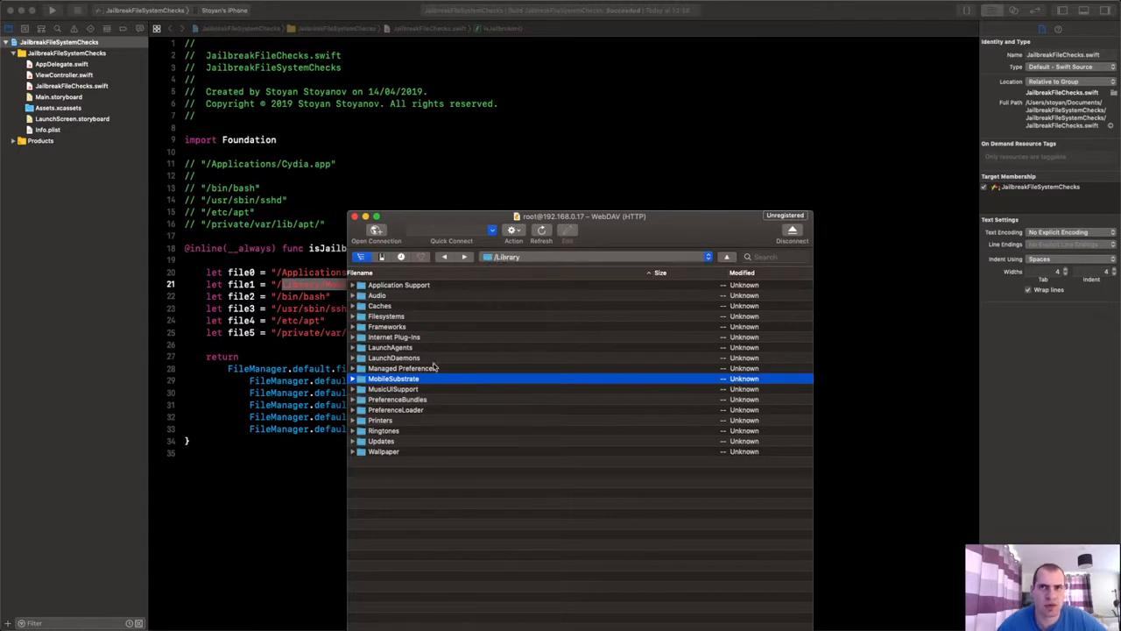
Step: Browse the phone's /Library folder, where MobileSubstrate appears among 17 items
double_click(392, 378)
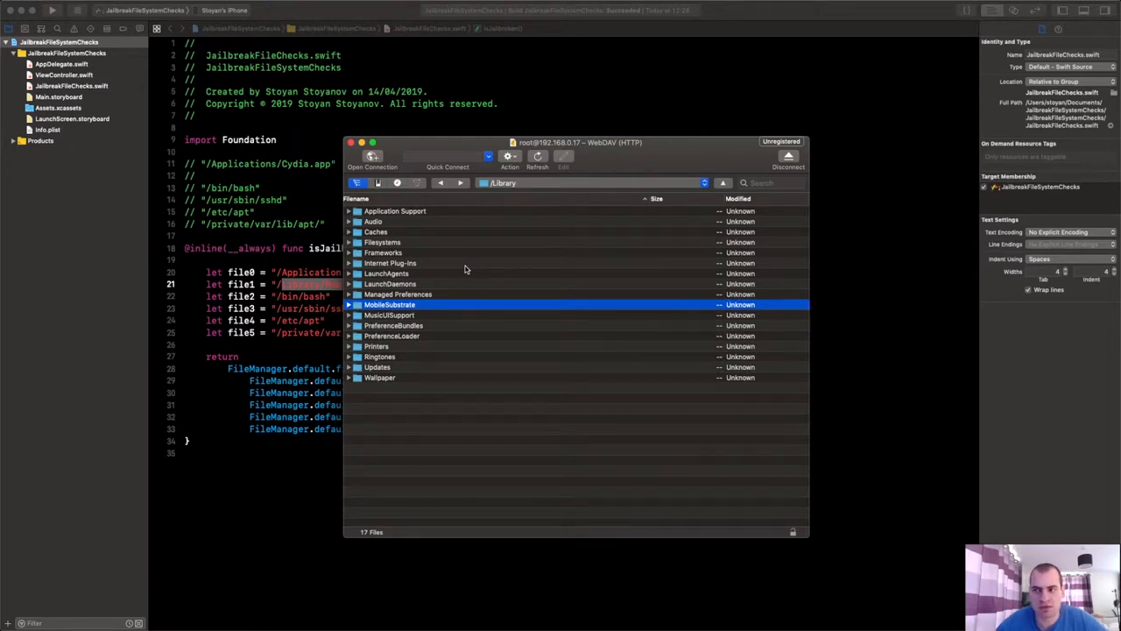
mouse_move(409, 310)
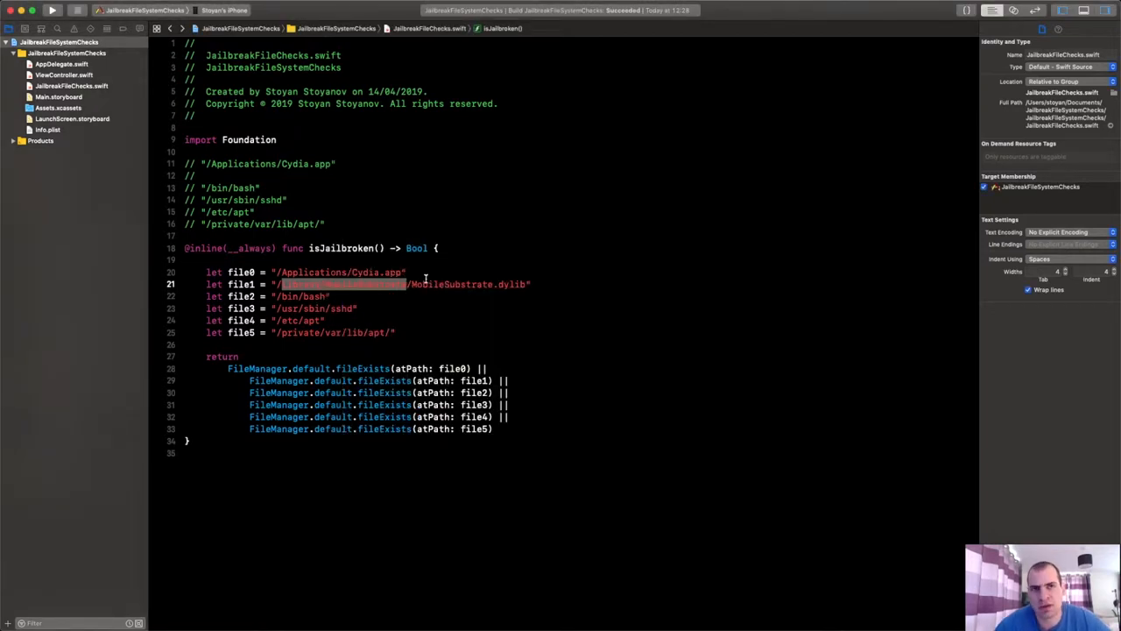
mouse_move(495, 283)
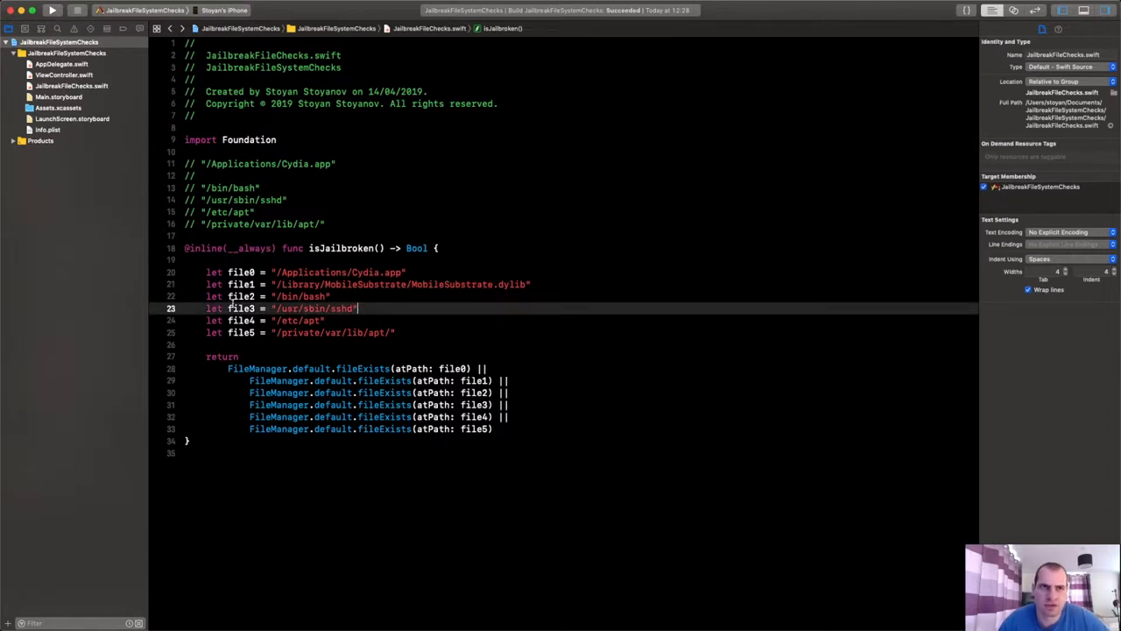
double_click(228, 248)
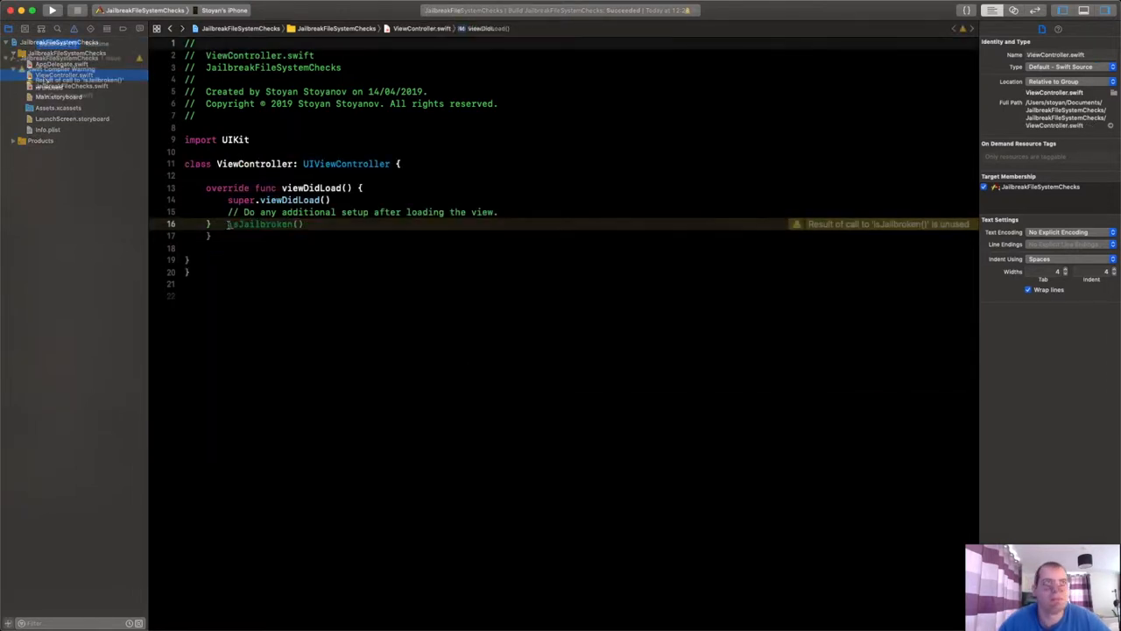
Step: Store isJailbroken() in let result and add print("is jailbroken: \(result)")
type("let result =")
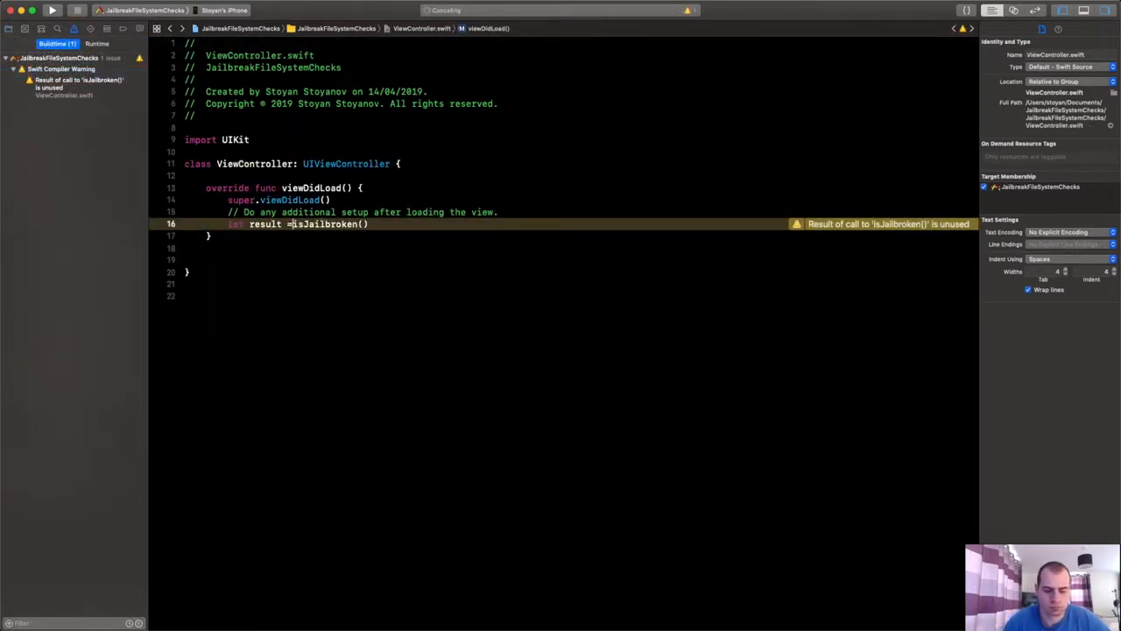
type("print(\"is jailbroken: \\(result)\")")
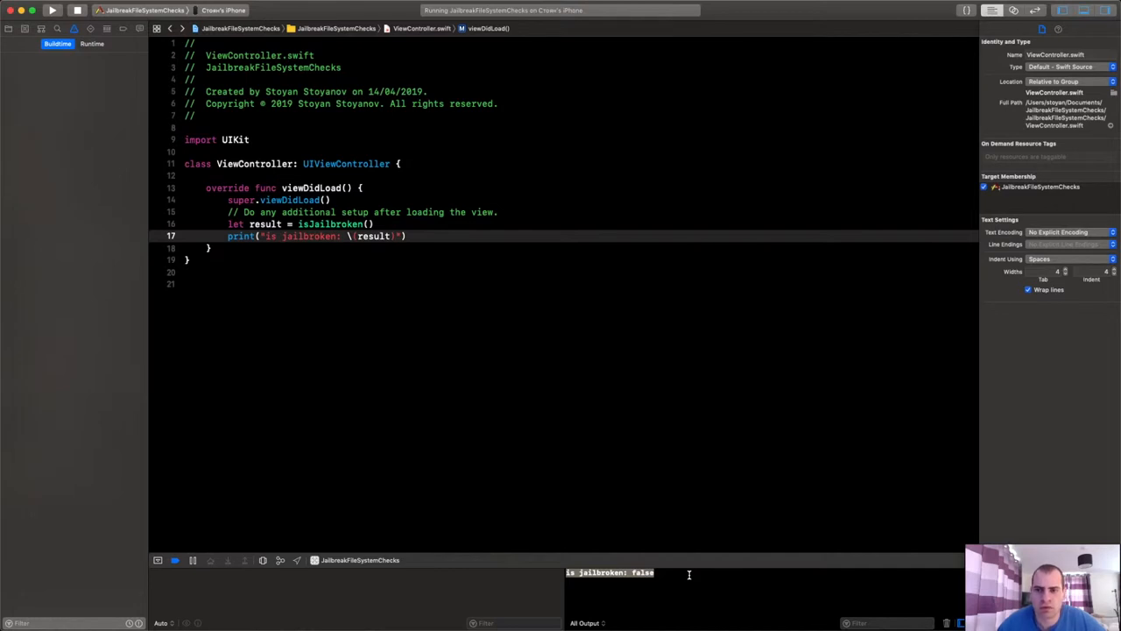
mouse_move(665, 605)
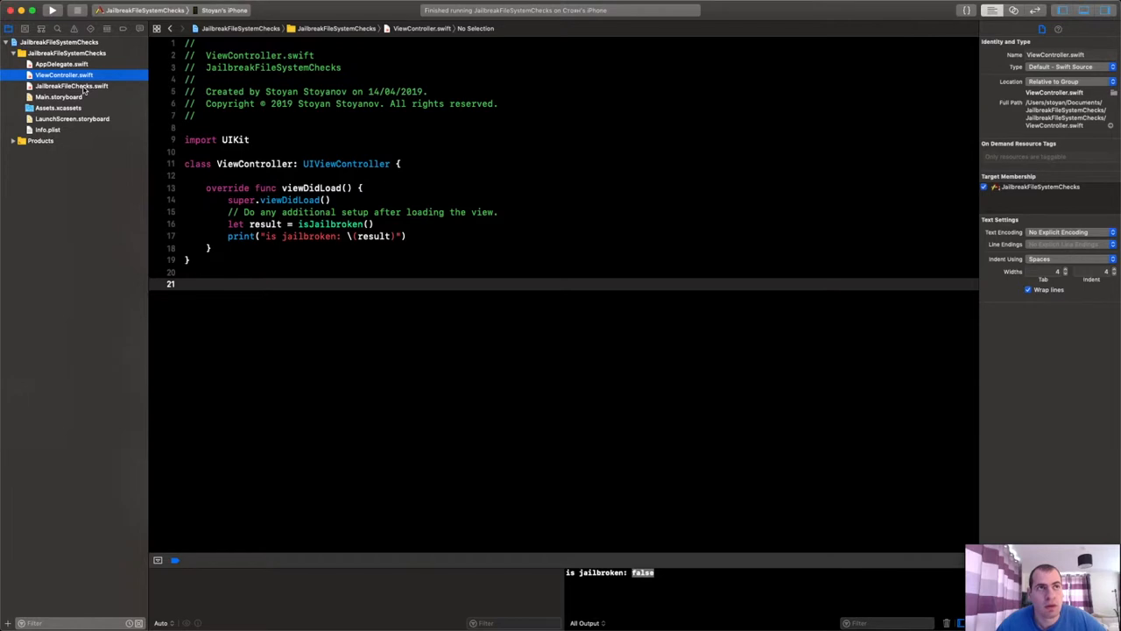
Step: Review the "/Applications/Cydia.app" literal and file0 constant in JailbreakFileChecks.swift
left_click(72, 86)
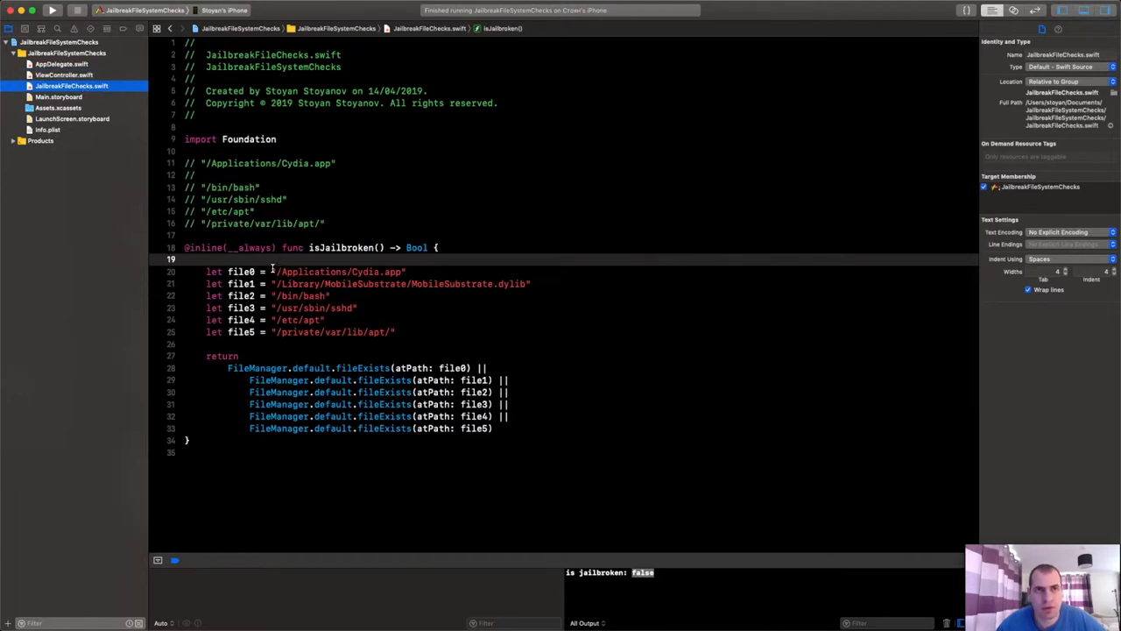
double_click(337, 270)
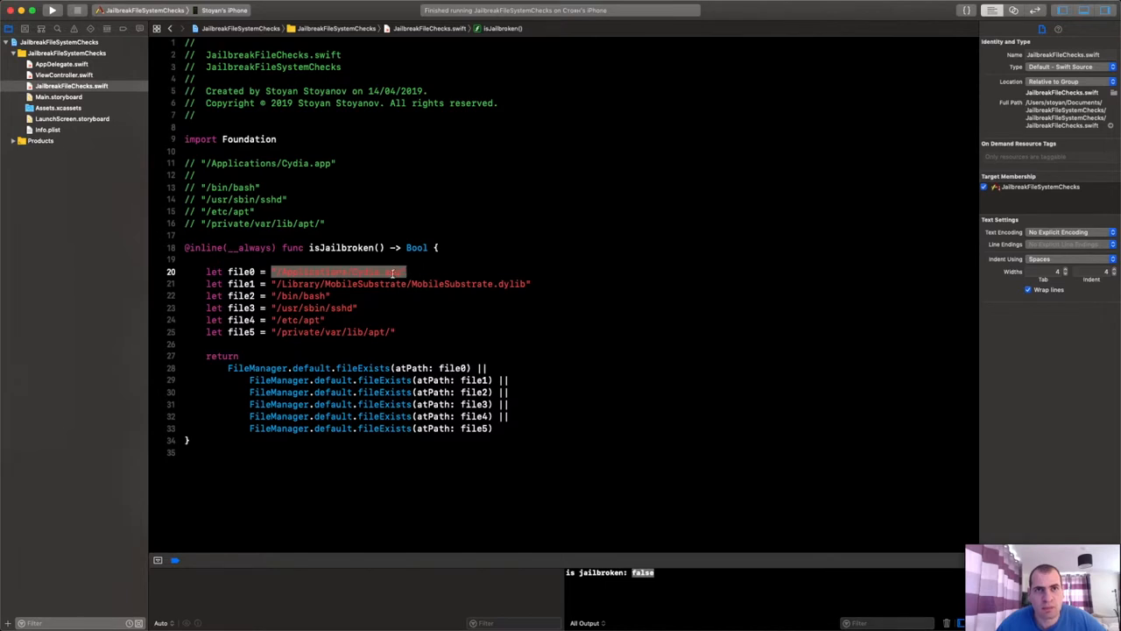
type("\"/Applications/Cydia.app\"")
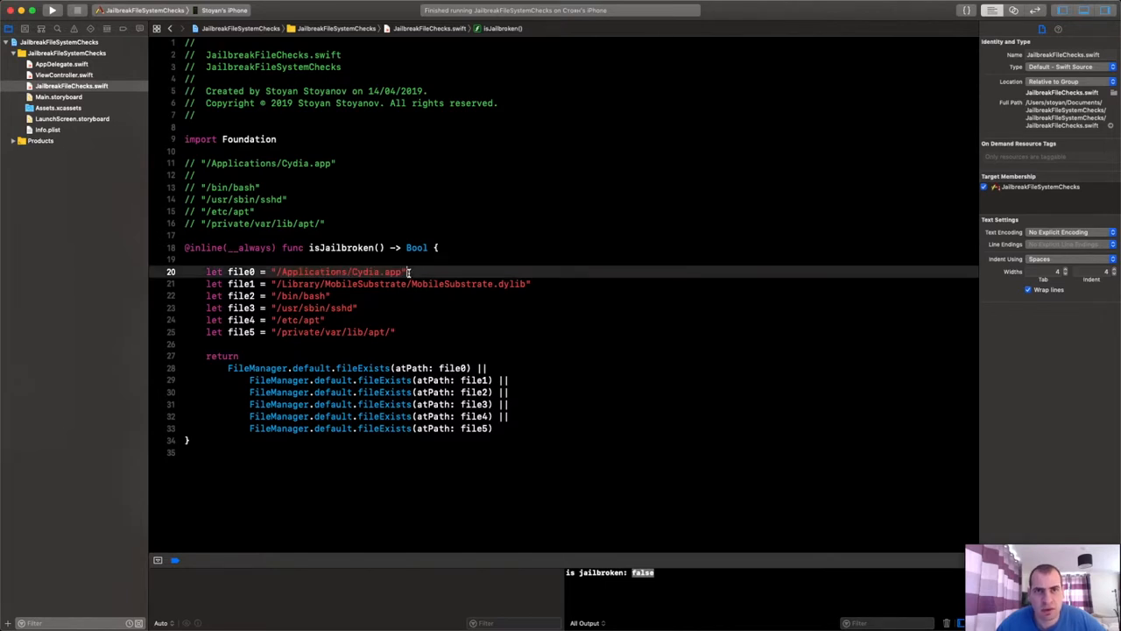
double_click(340, 272)
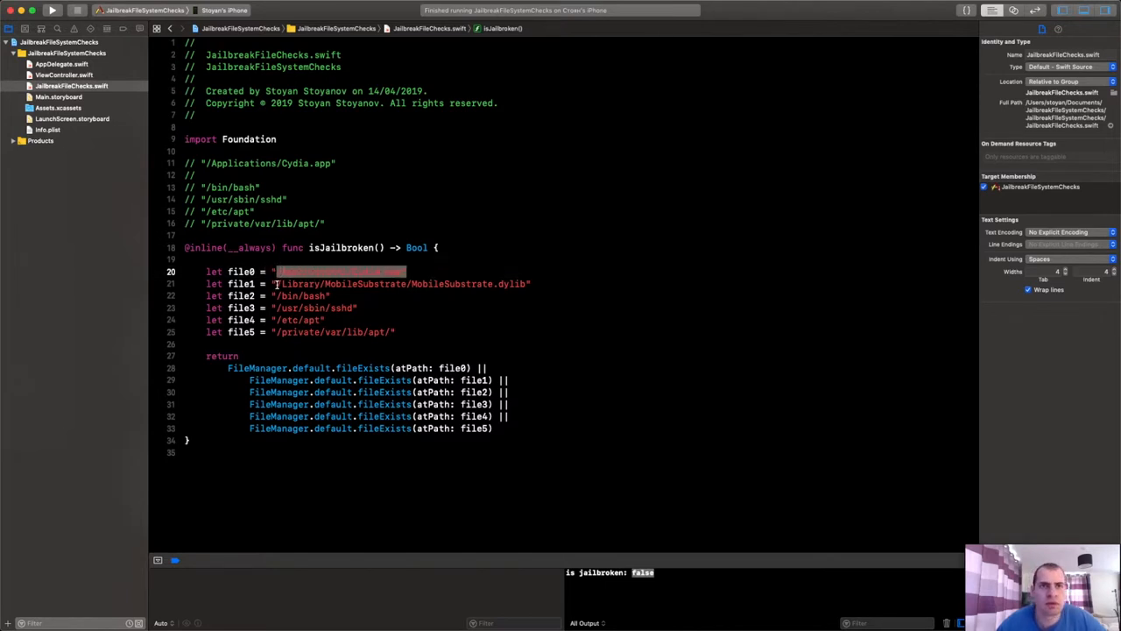
type("/Applications/Cydia.app\"")
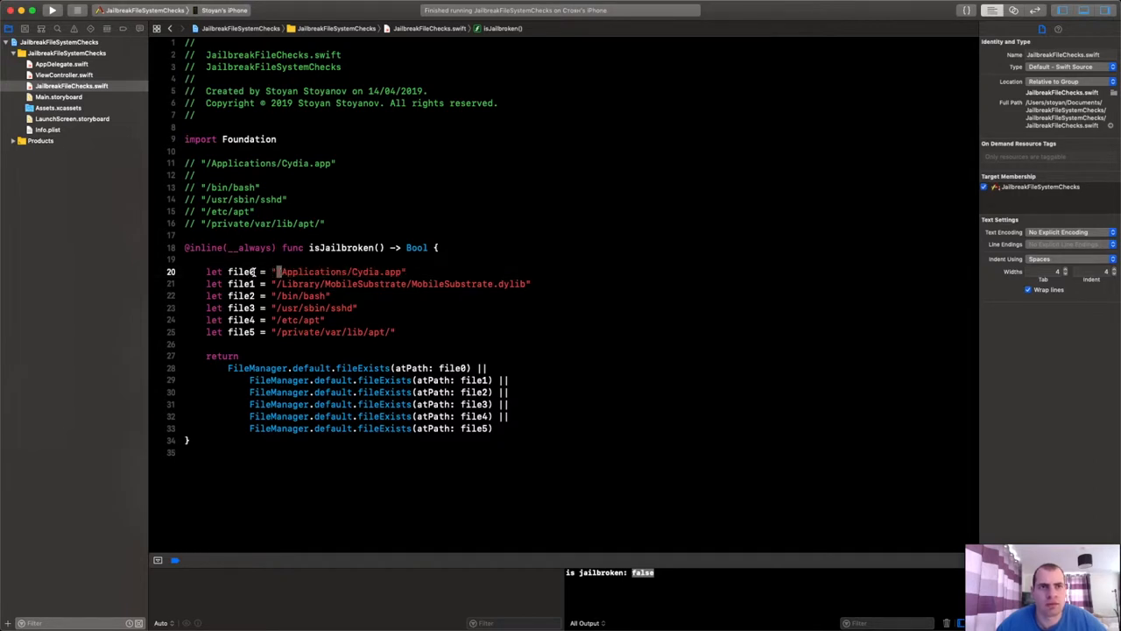
double_click(240, 272)
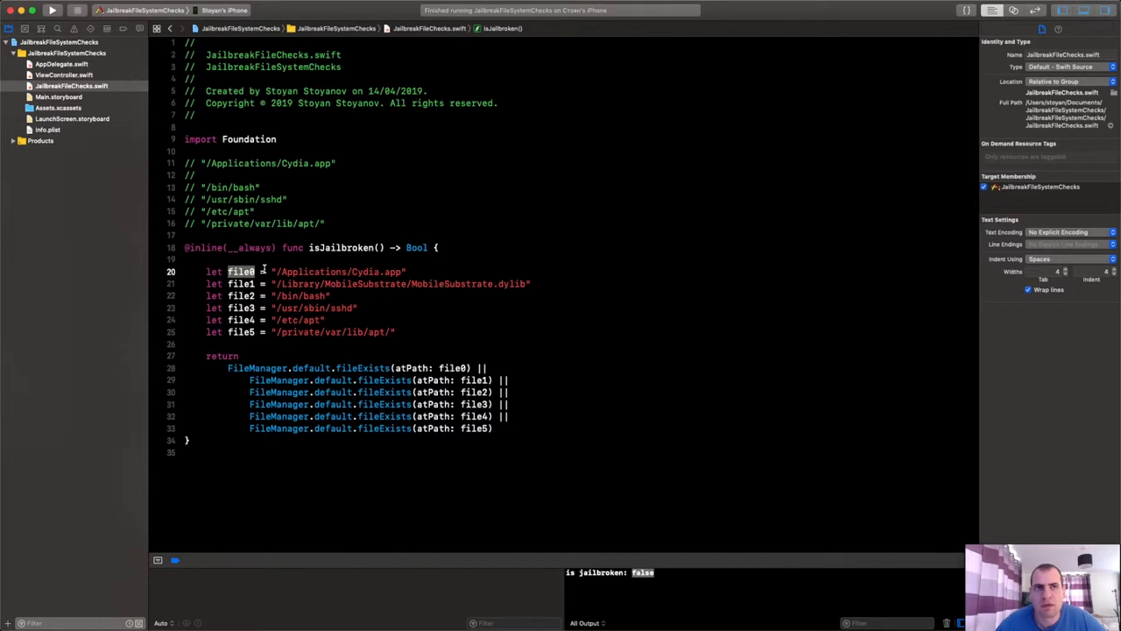
double_click(338, 270)
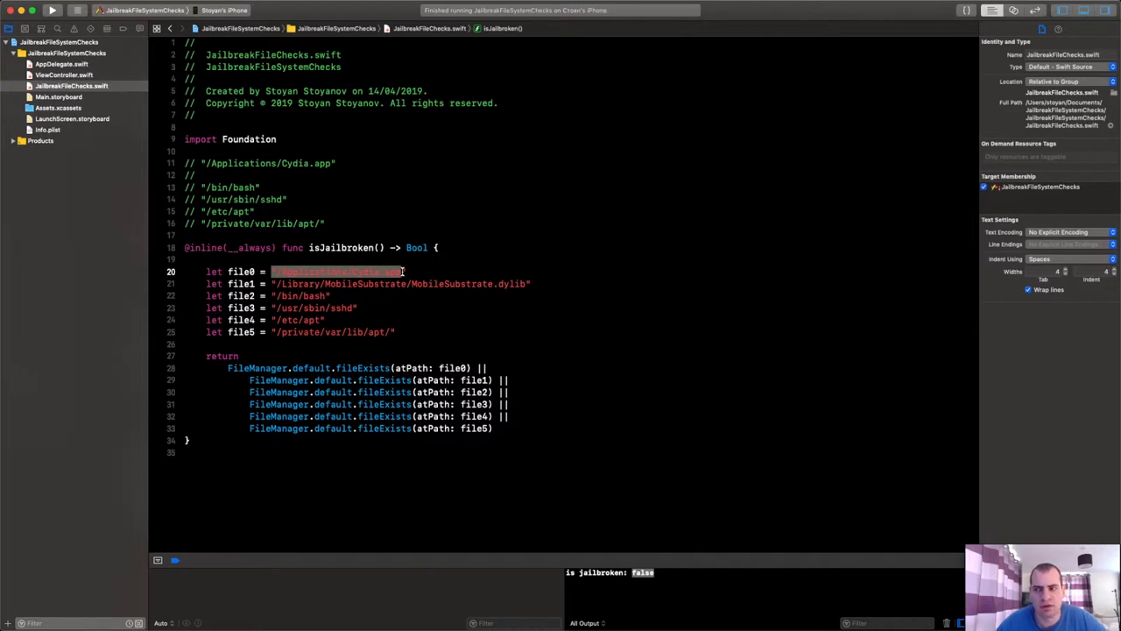
mouse_move(348, 282)
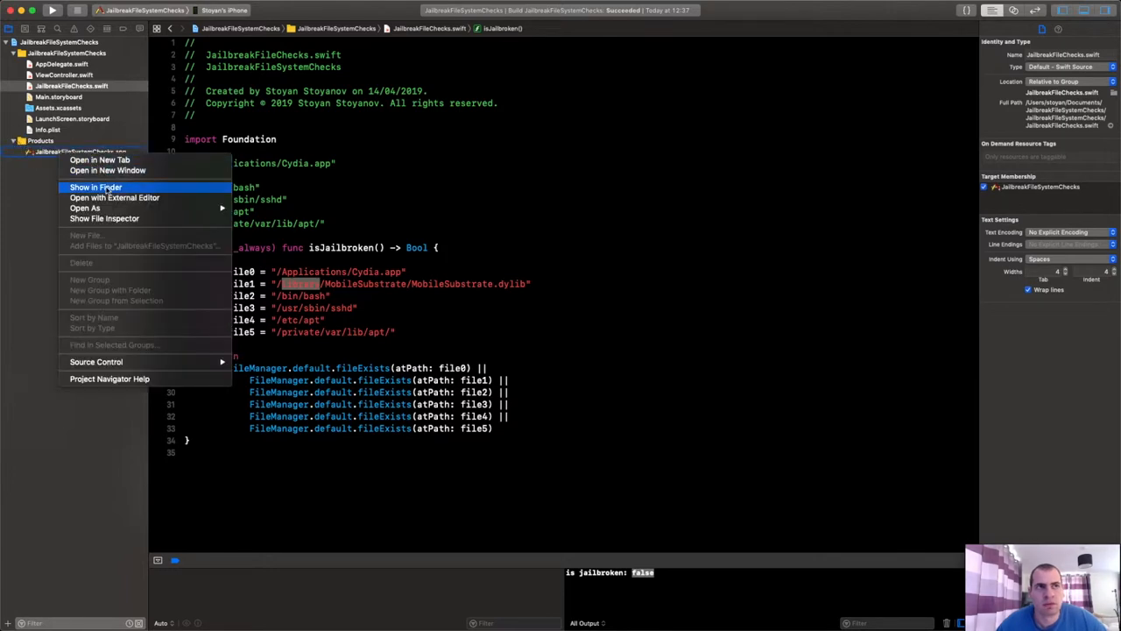
Step: Reveal the built app in Finder's Debug-iphoneos folder and load it into Hopper
left_click(96, 187)
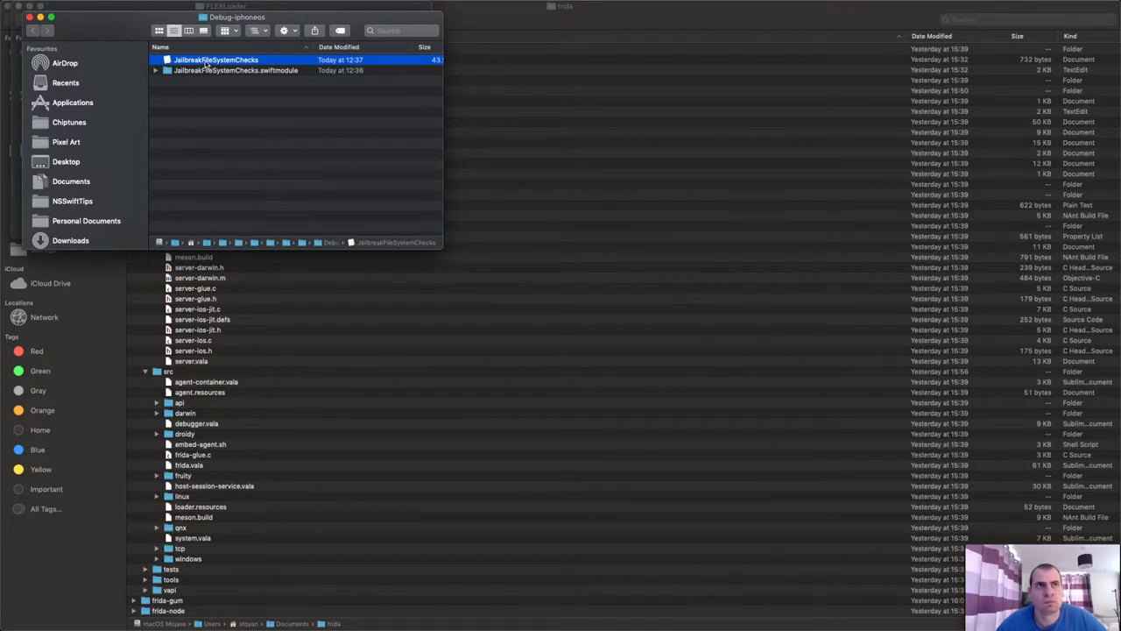
double_click(216, 60)
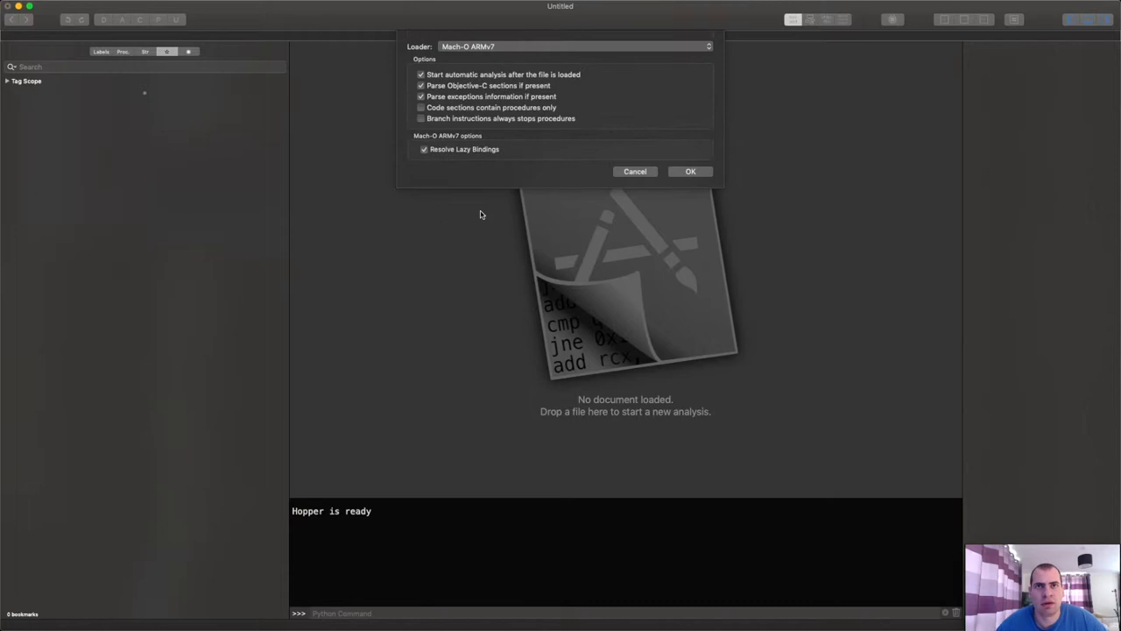
Step: Analyse the binary as Mach-O ARMv7 and list its strings, exposing /Applications/Cydia.app in __cstring
left_click(690, 171)
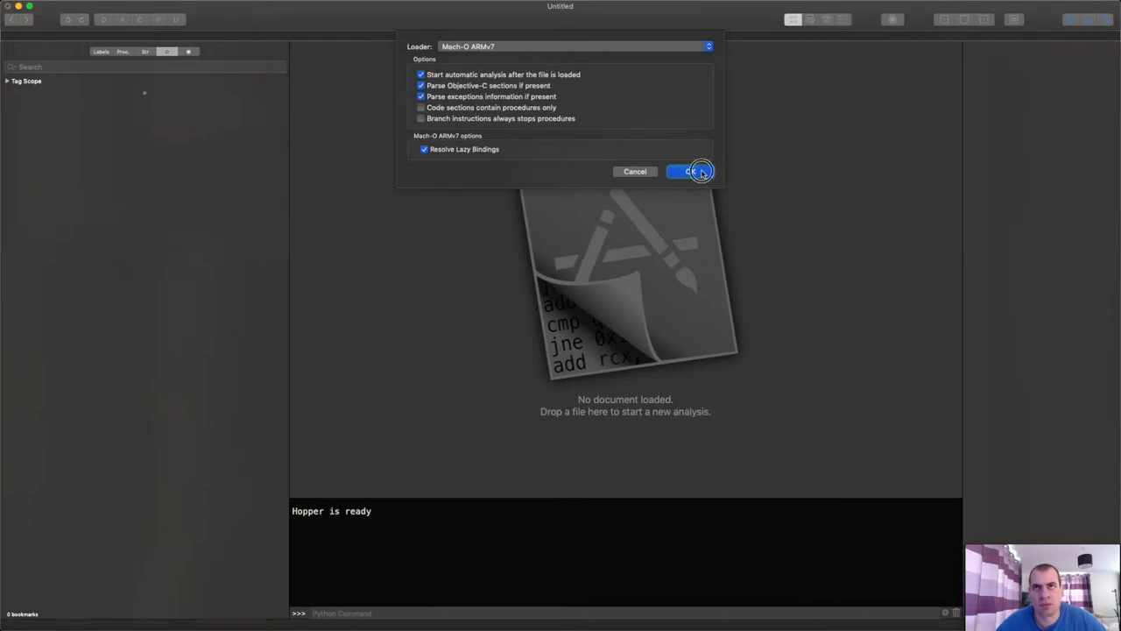
left_click(690, 171)
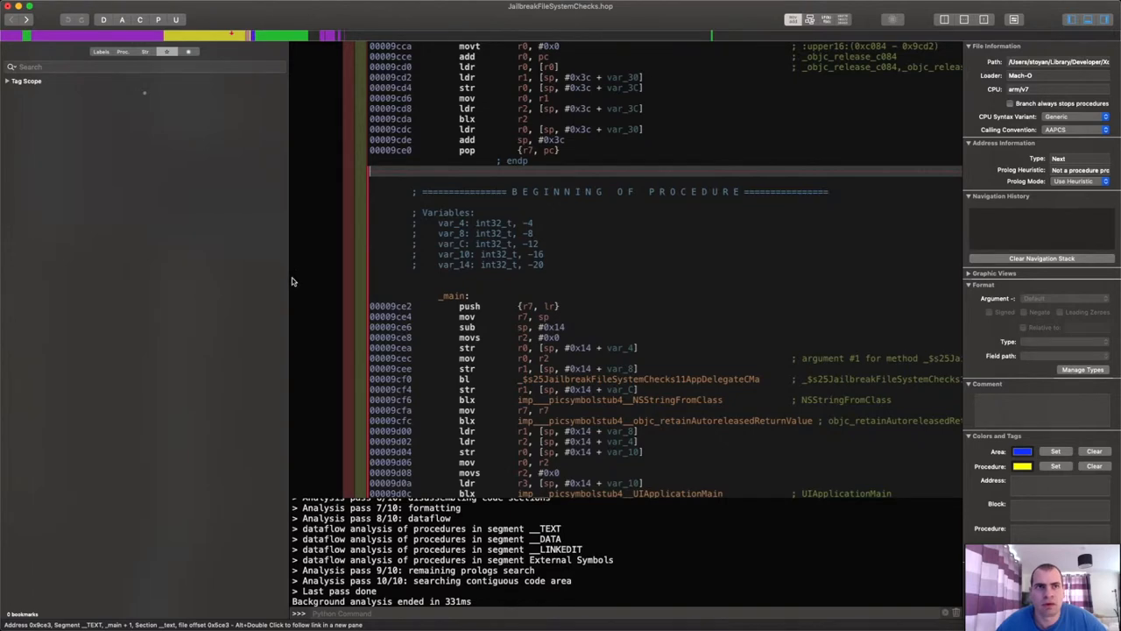
scroll("up", 3)
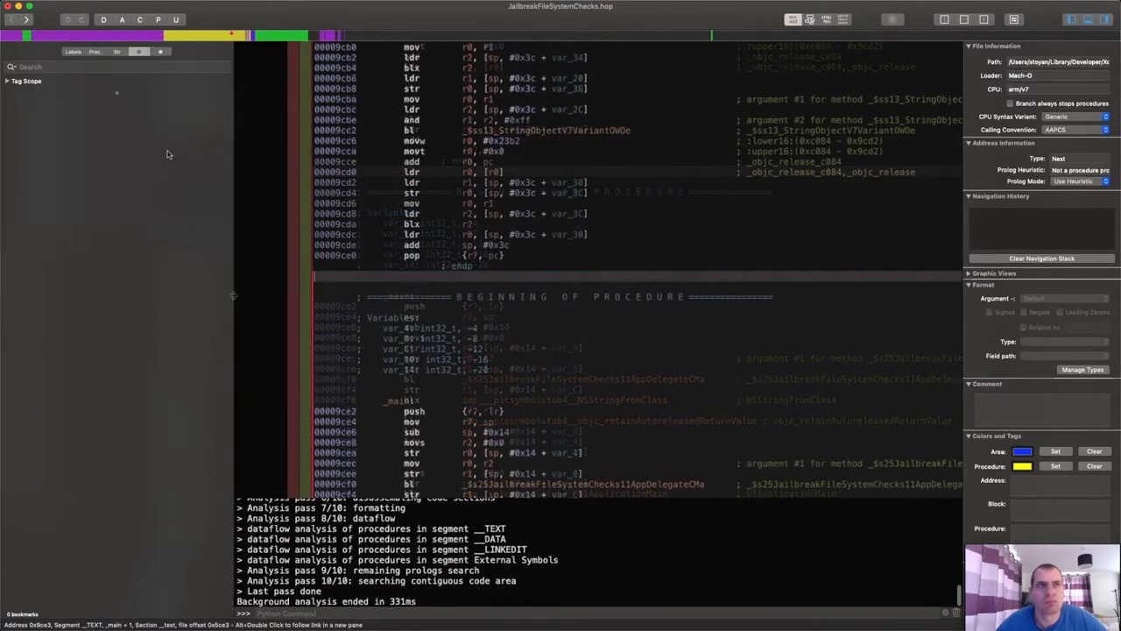
left_click(116, 52)
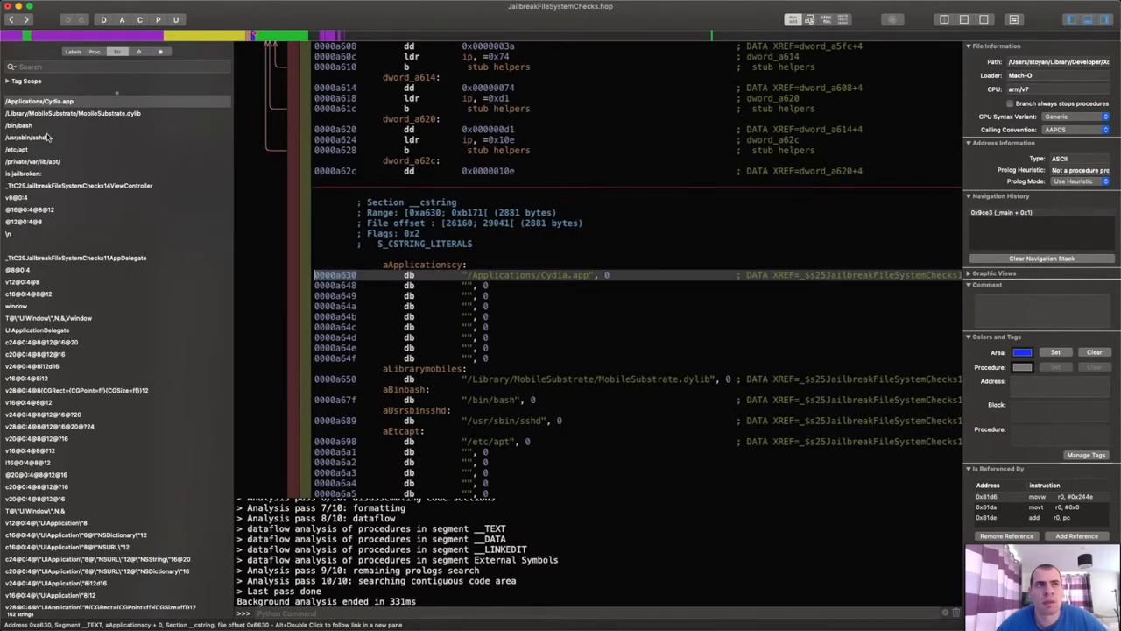
Step: Jump to the MobileSubstrate dylib, /bin/bash and 'is jailbroken:' strings in the __cstring section
left_click(74, 125)
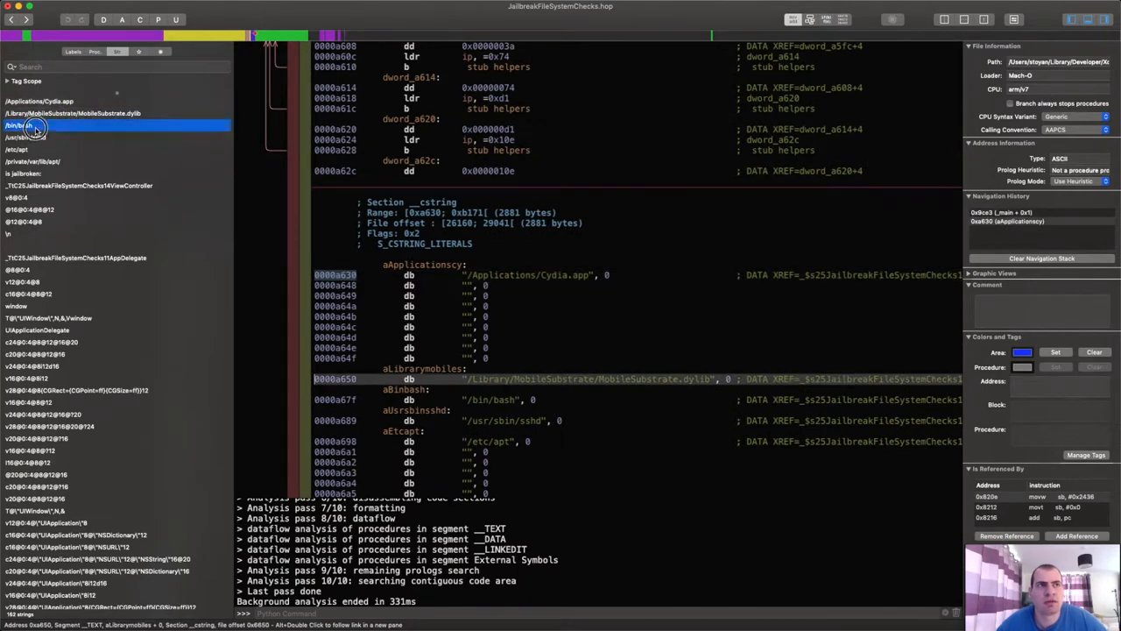
left_click(26, 137)
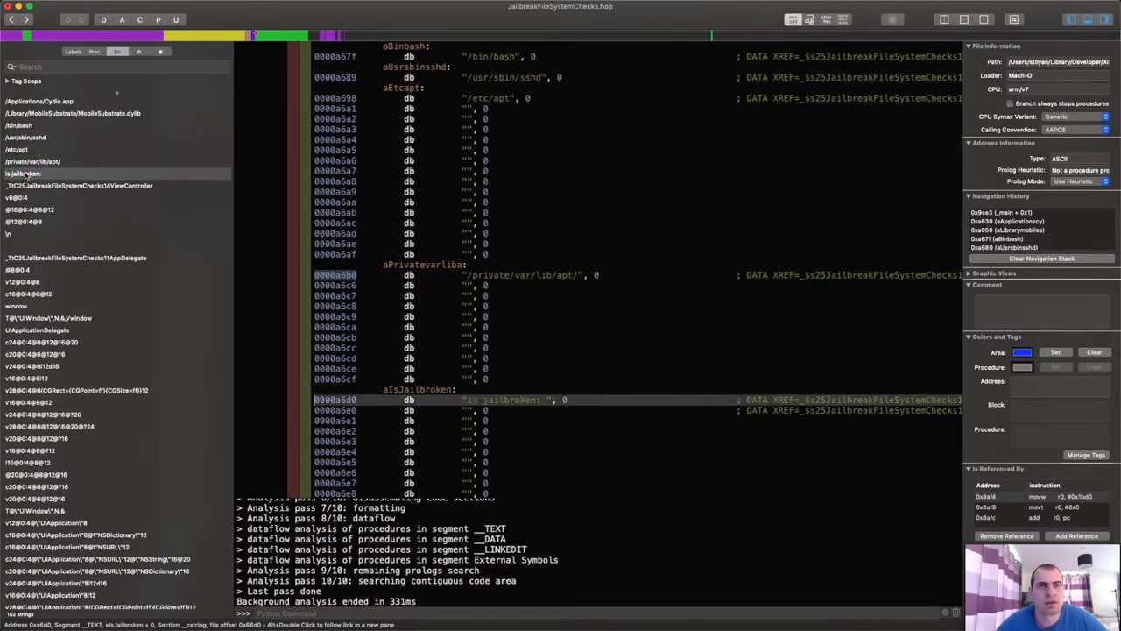
left_click(26, 136)
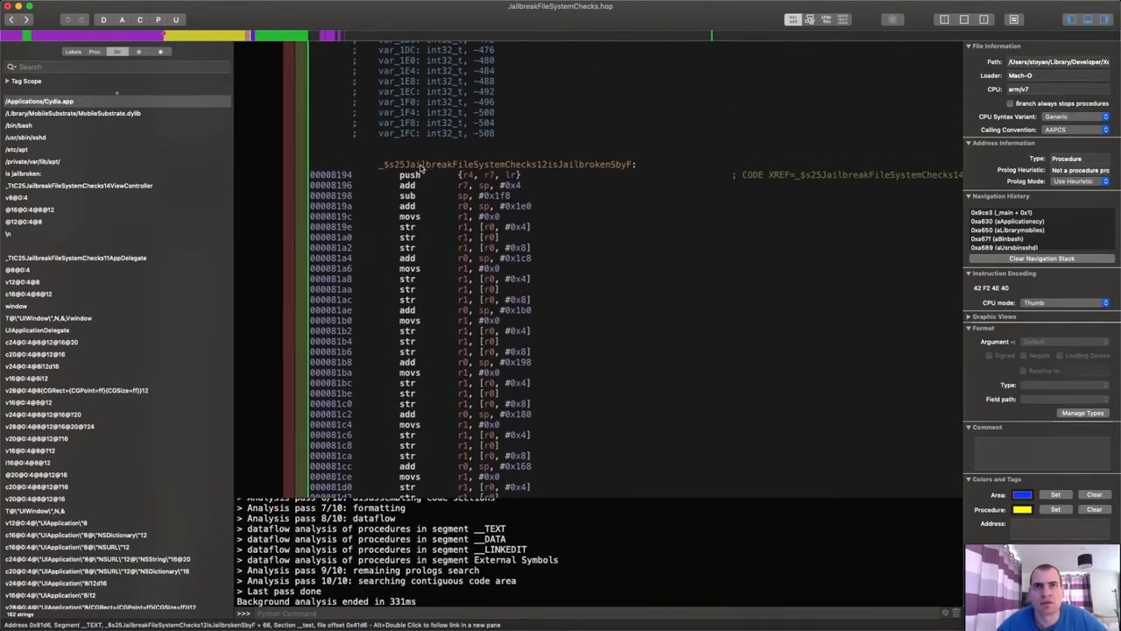
mouse_move(576, 175)
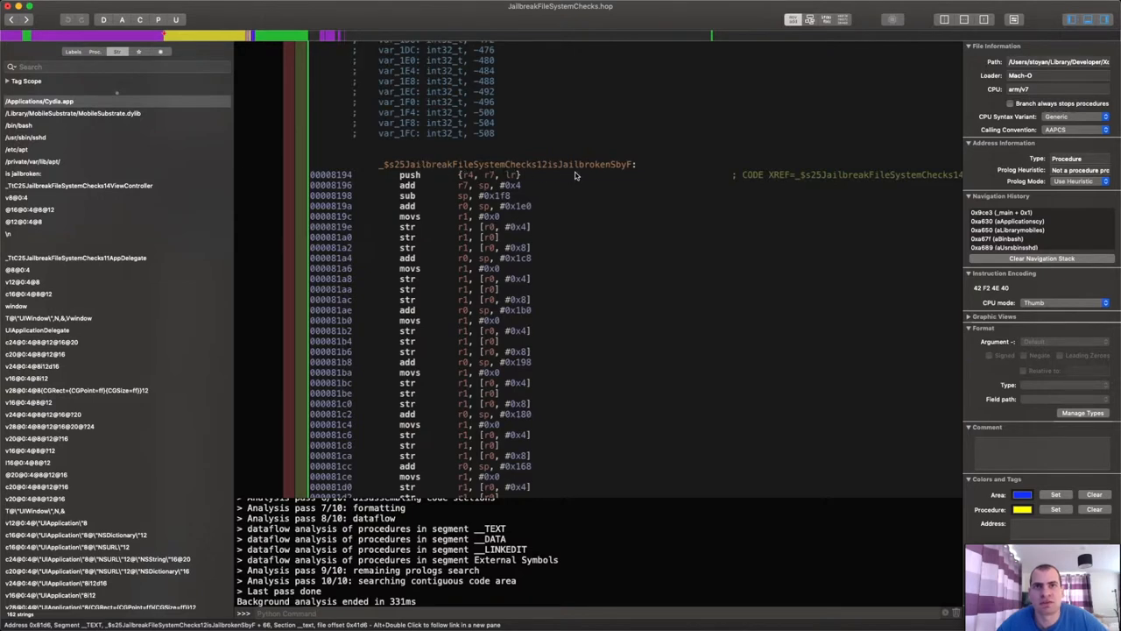
mouse_move(544, 197)
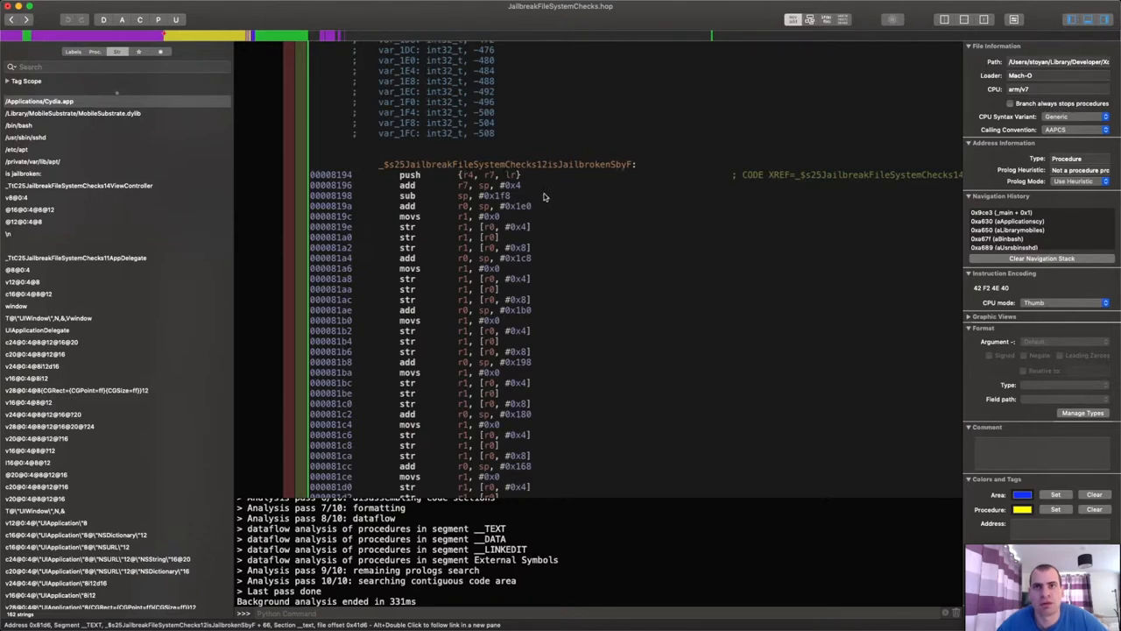
scroll("down", 3)
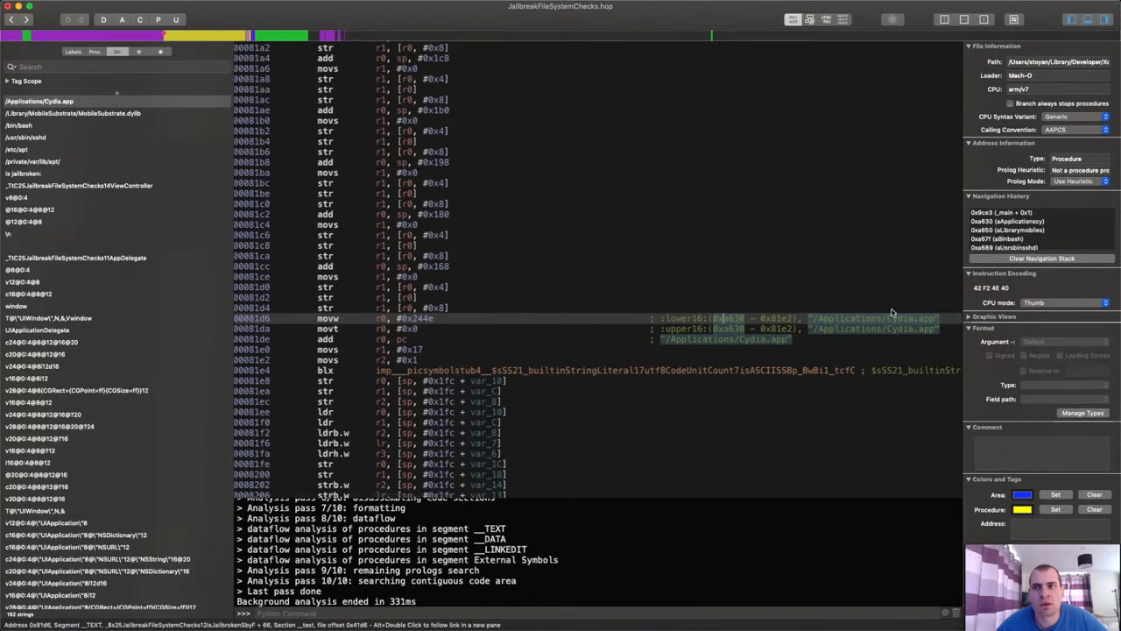
mouse_move(891, 317)
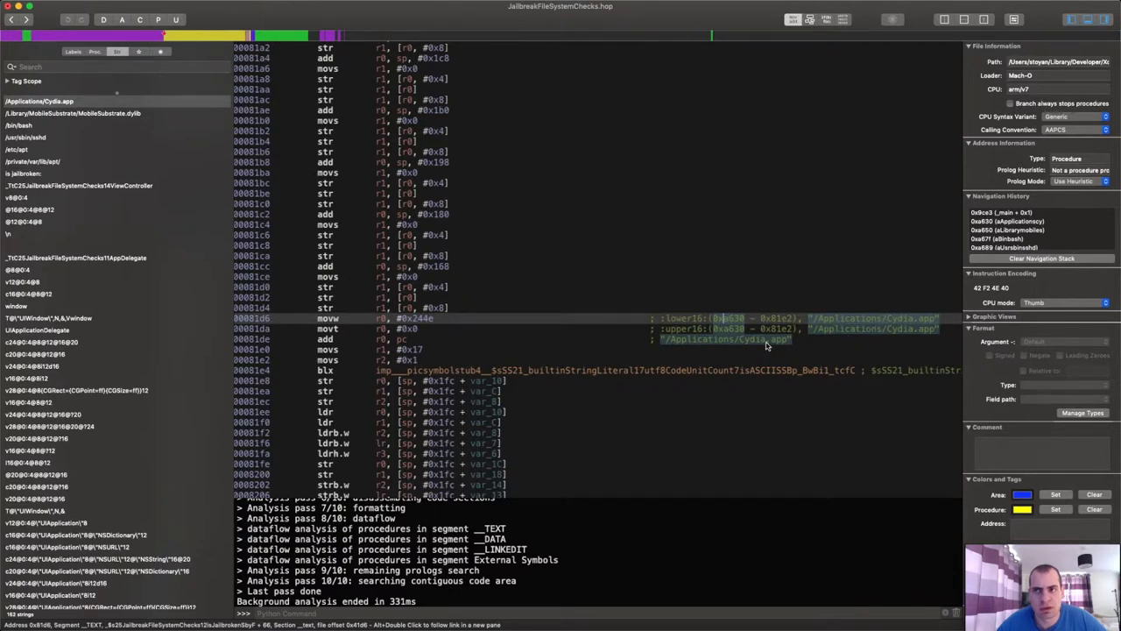
scroll("up", 3)
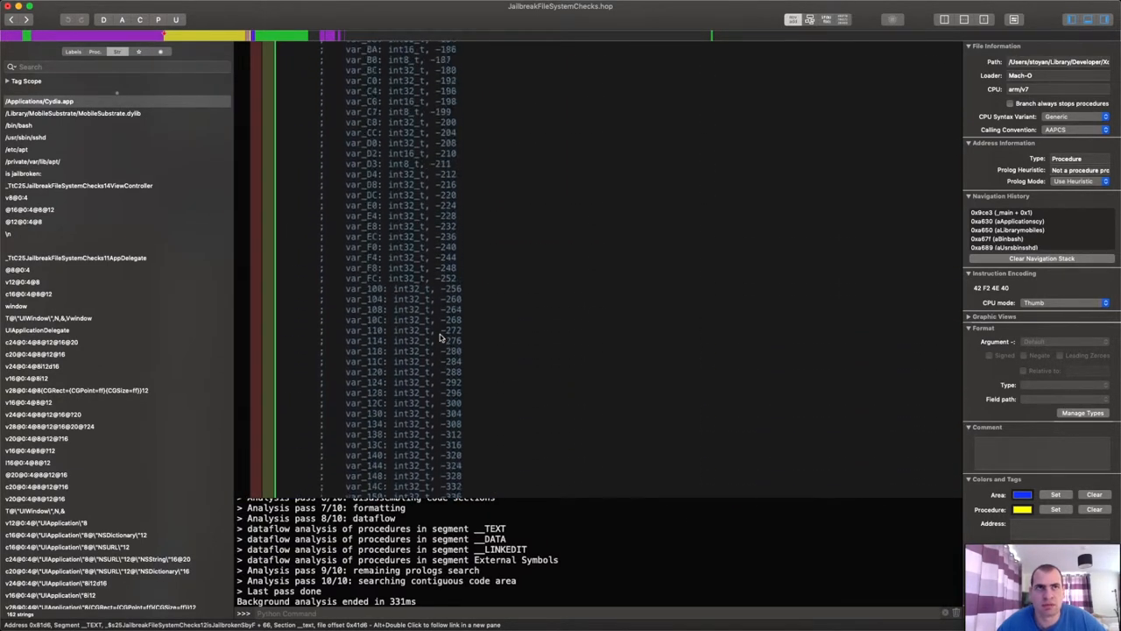
scroll("up", 3)
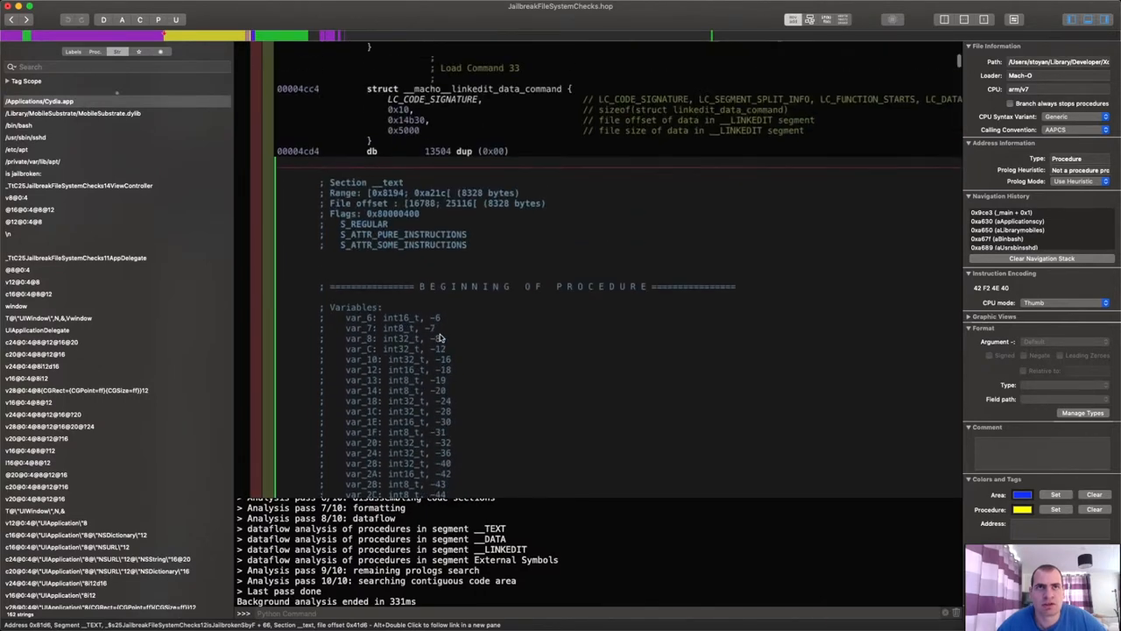
scroll("down", 3)
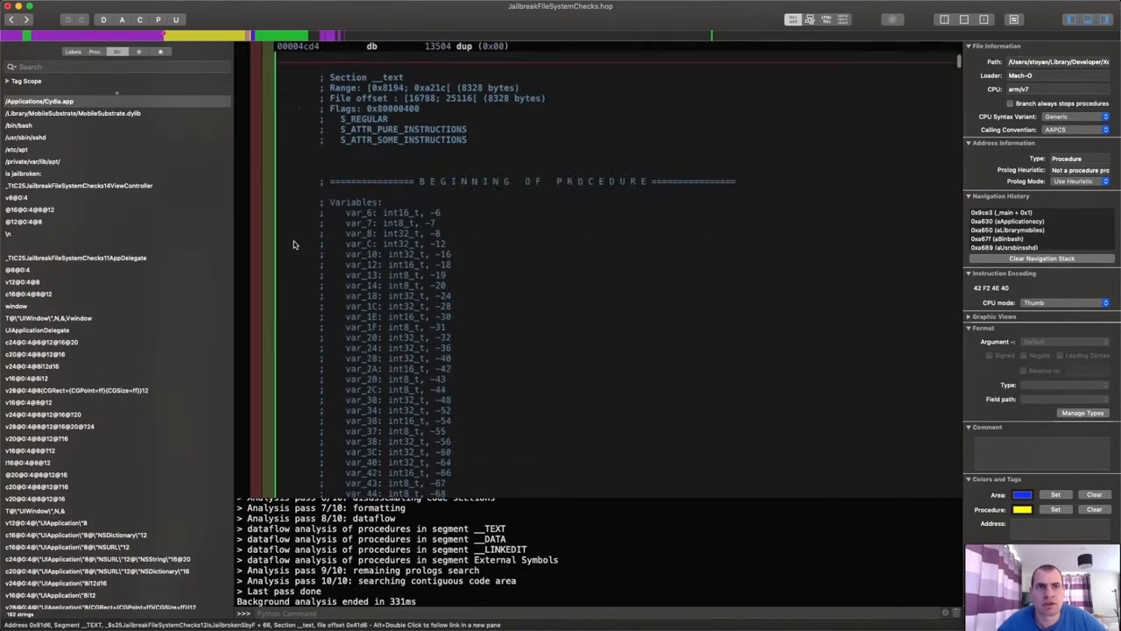
scroll("down", 3)
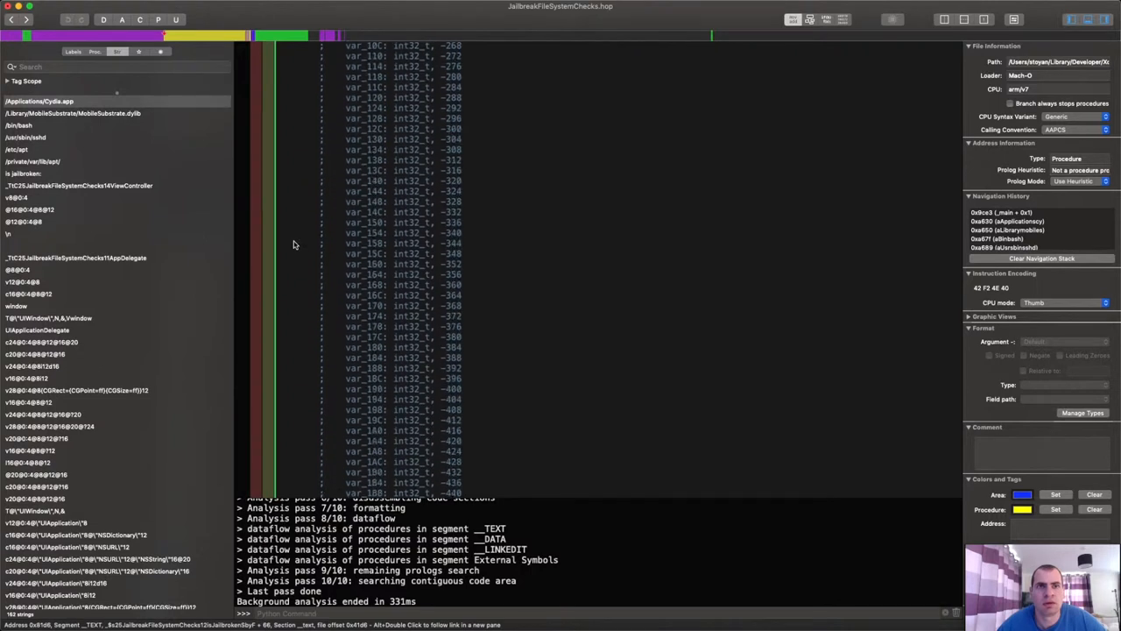
scroll("down", 3)
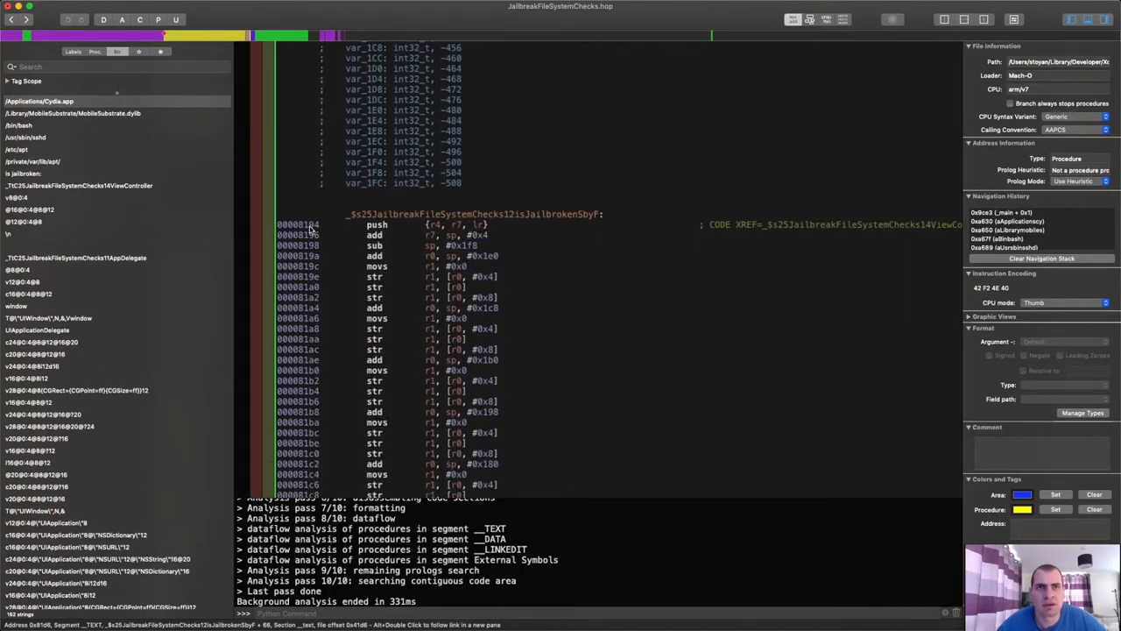
scroll("down", 3)
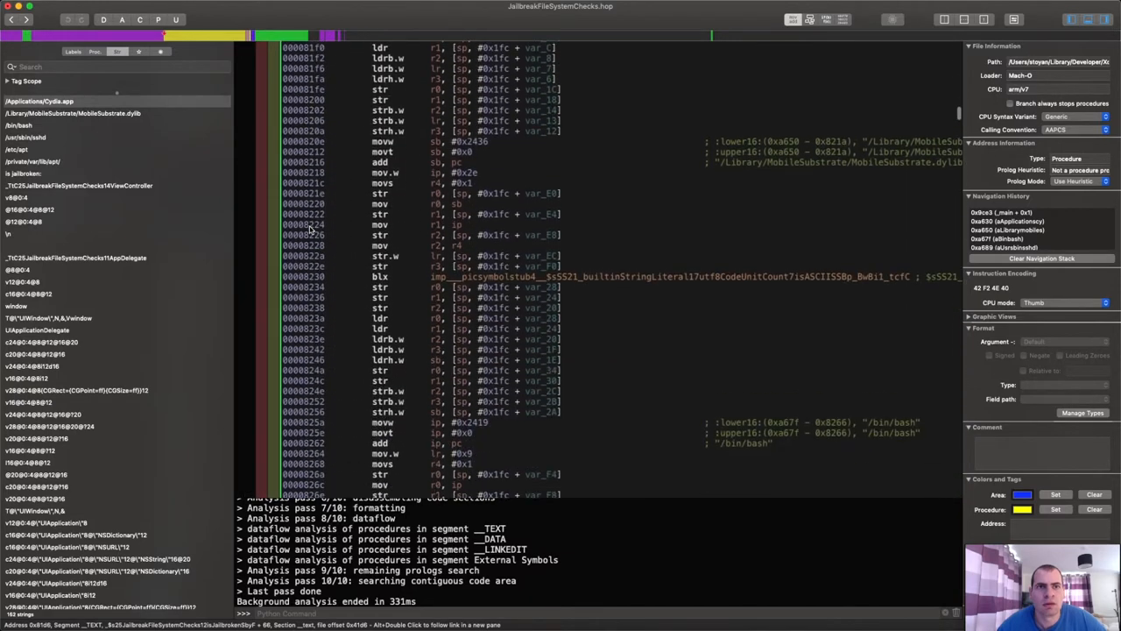
scroll("down", 3)
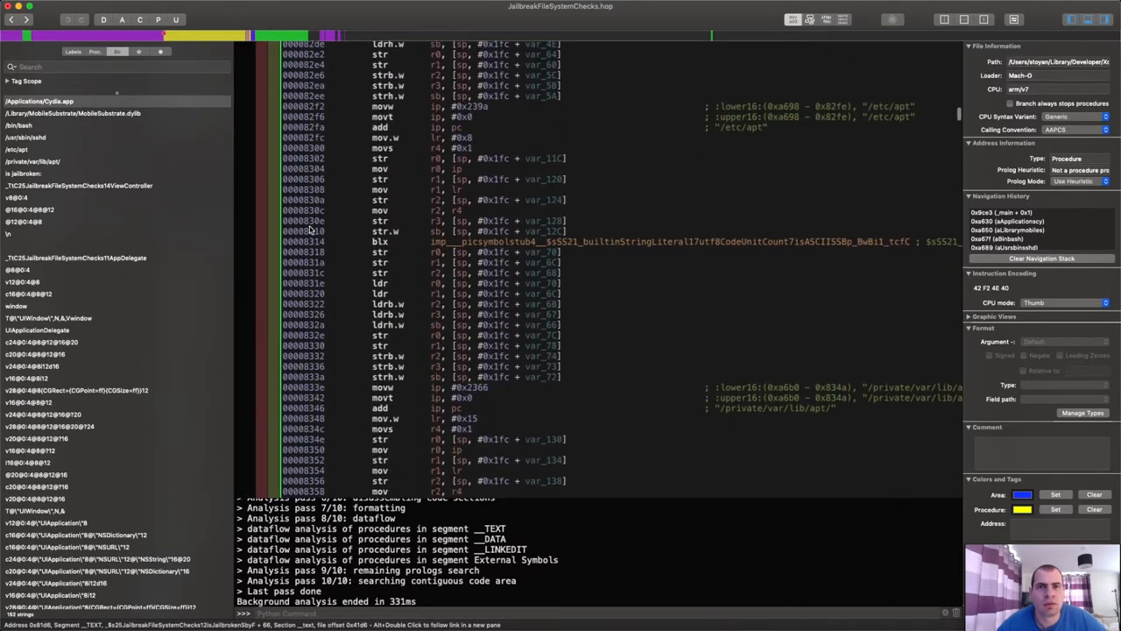
scroll("down", 3)
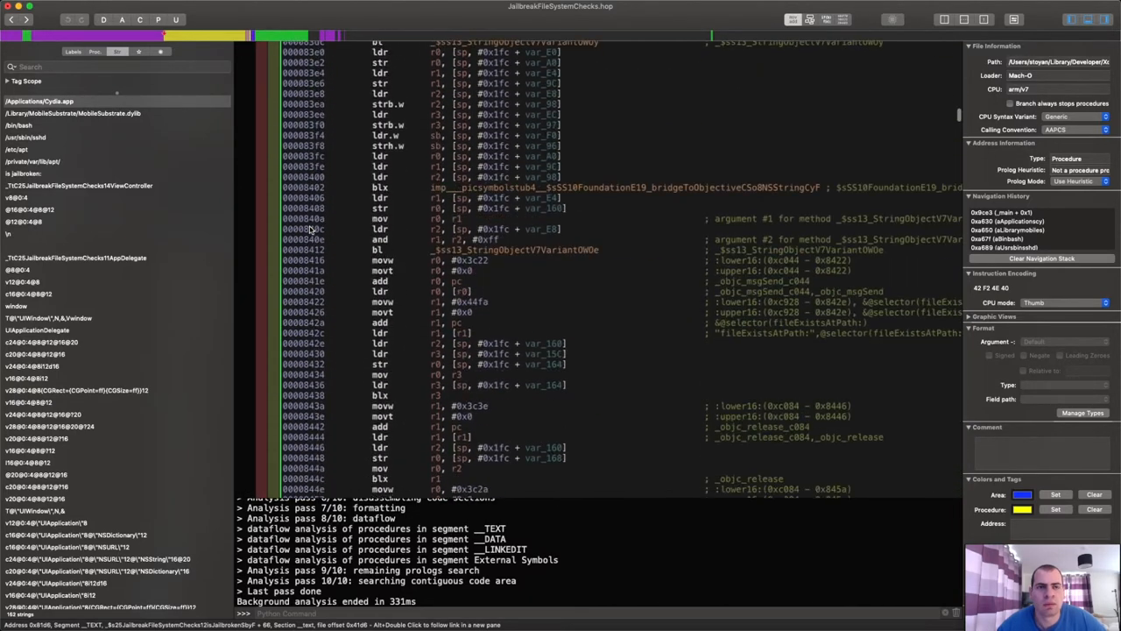
scroll("down", 3)
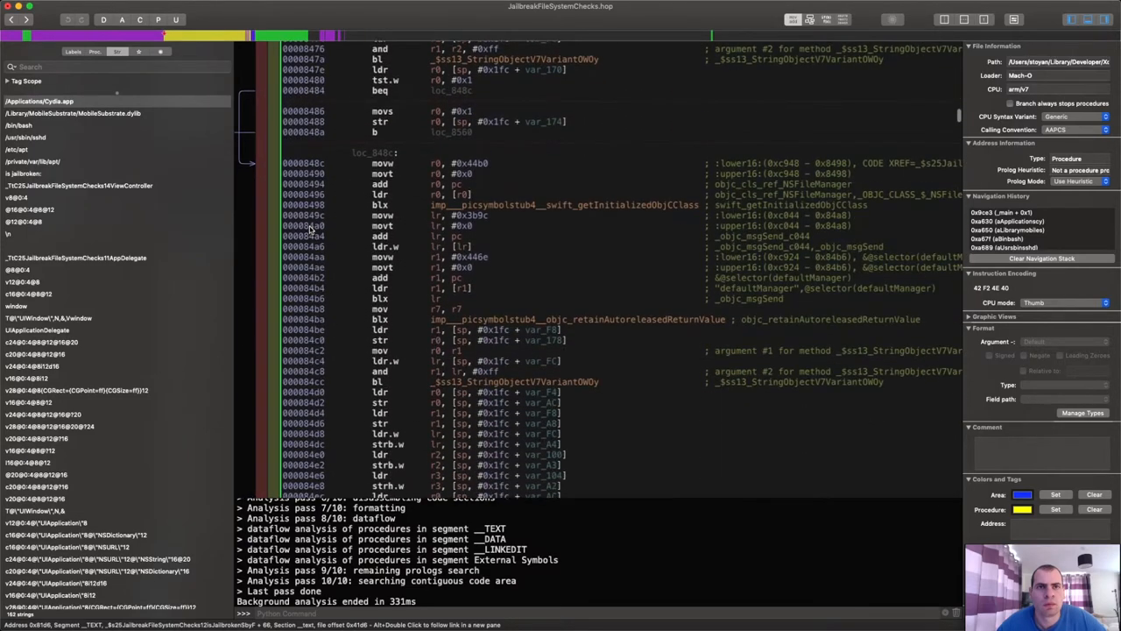
scroll("down", 3)
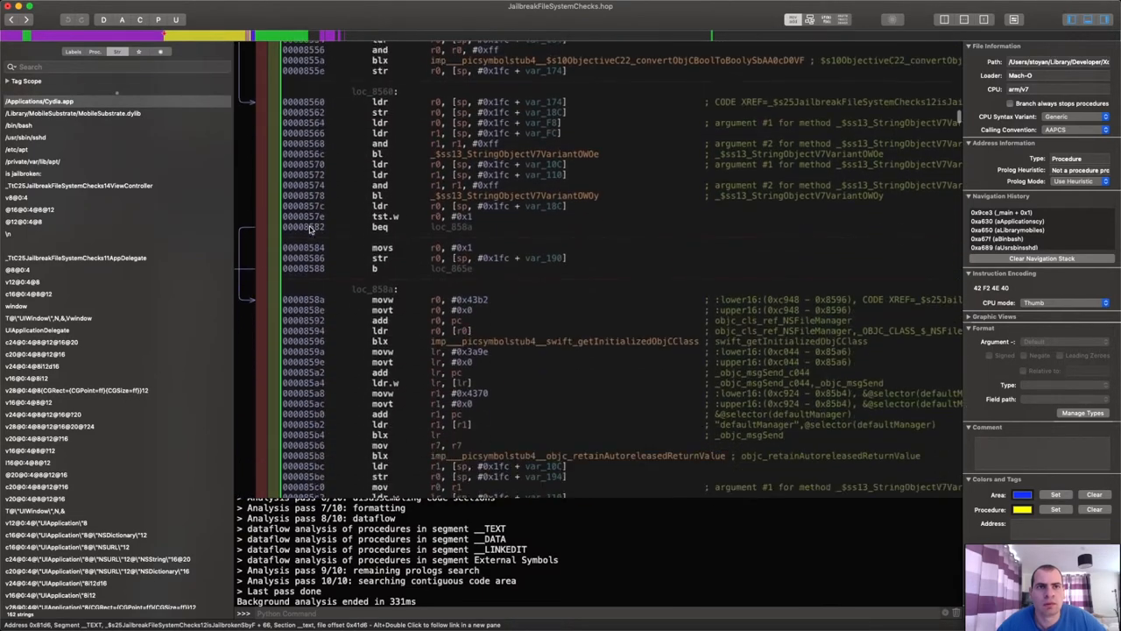
scroll("down", 3)
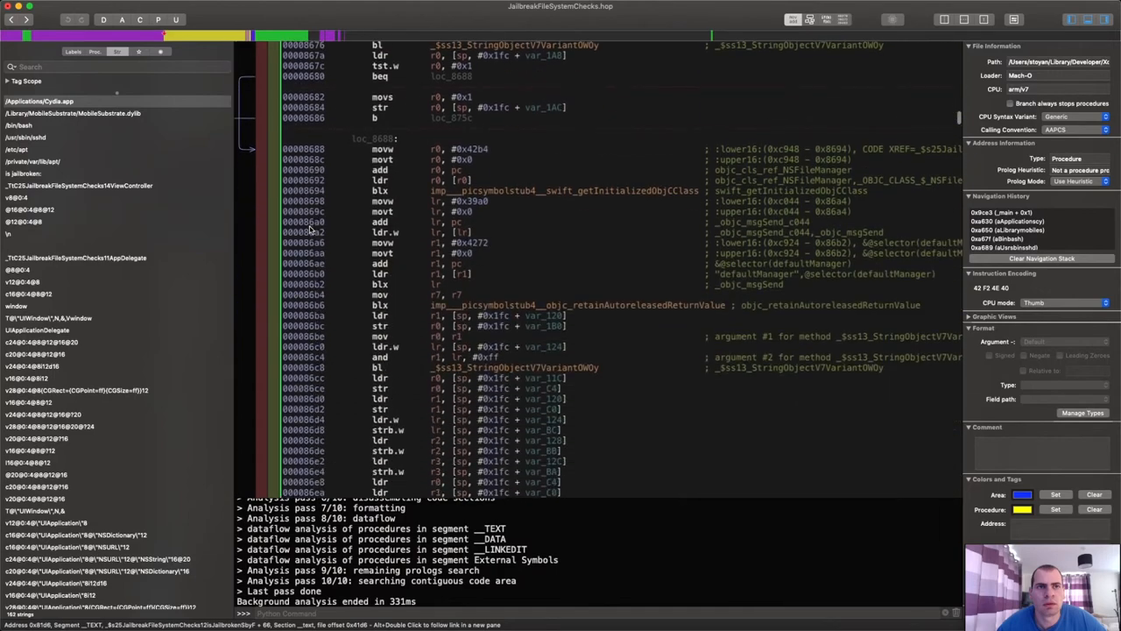
scroll("down", 3)
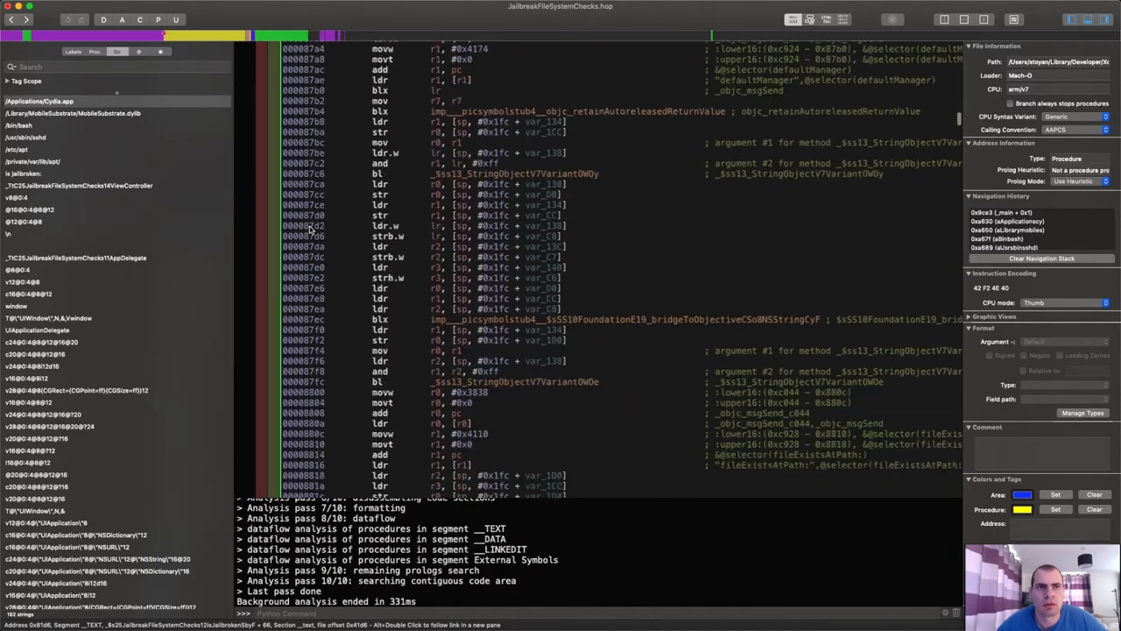
scroll("down", 3)
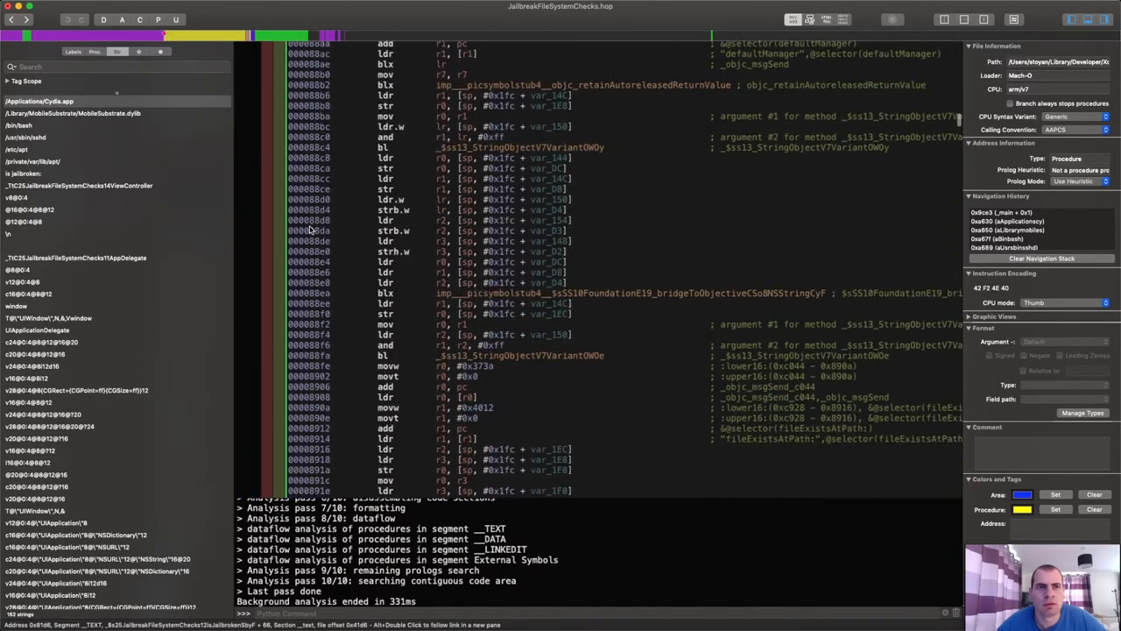
scroll("down", 3)
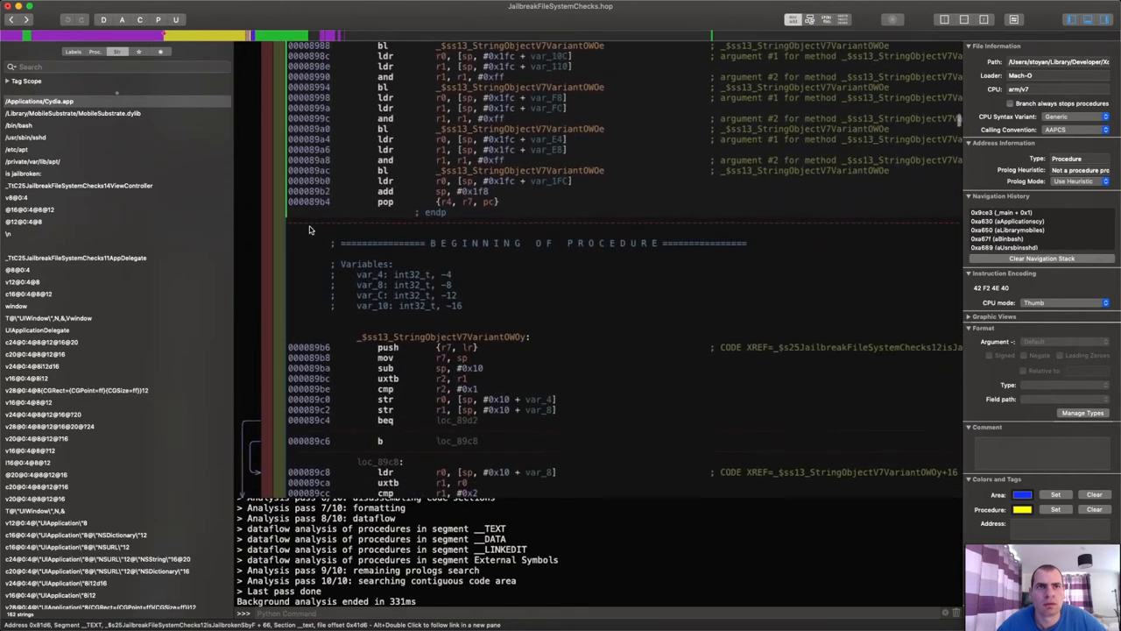
scroll("up", 3)
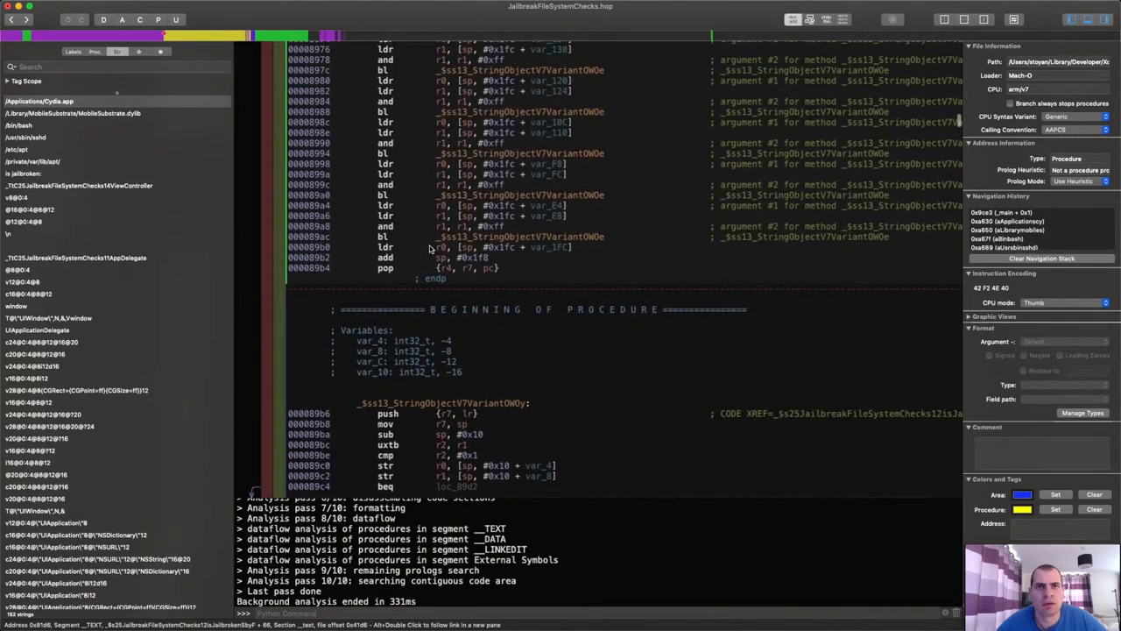
left_click(394, 267)
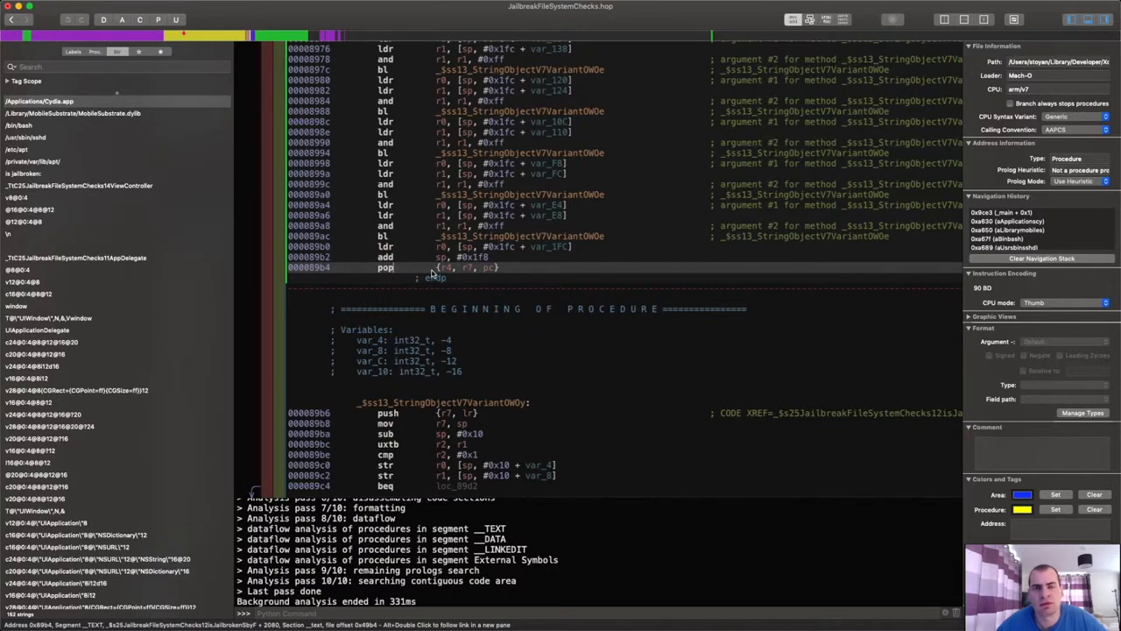
mouse_move(494, 269)
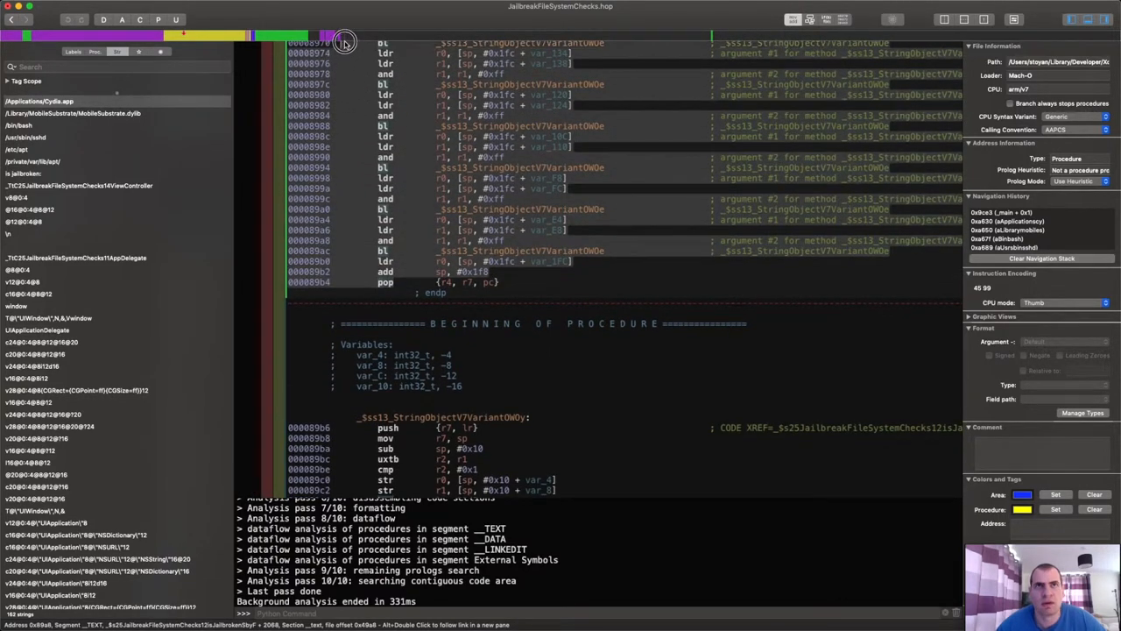
scroll("up", 3)
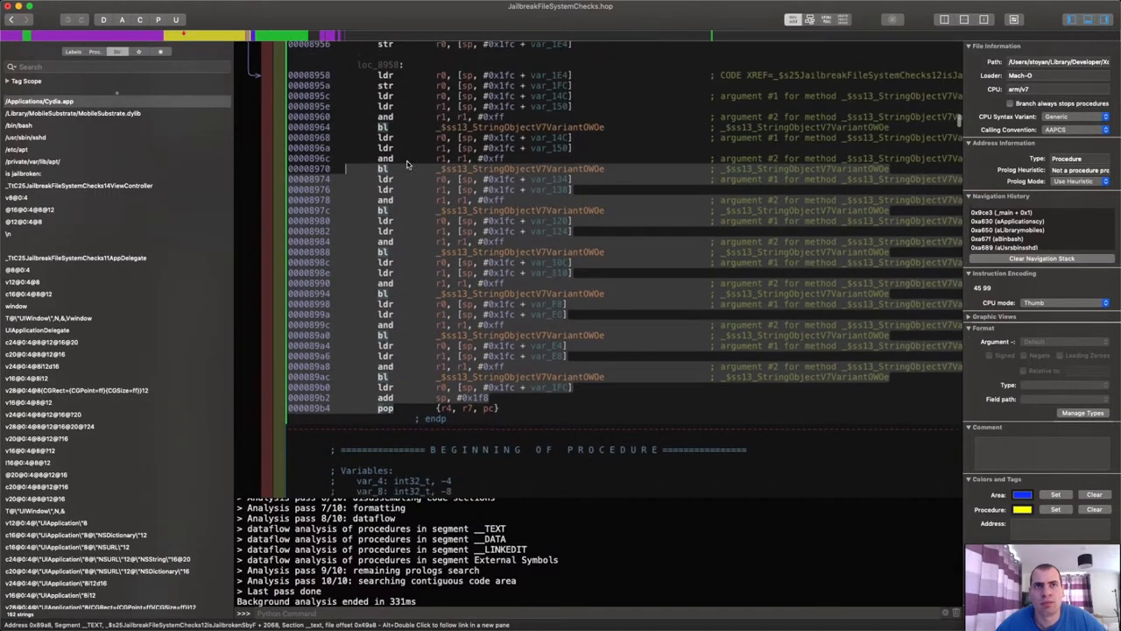
scroll("up", 3)
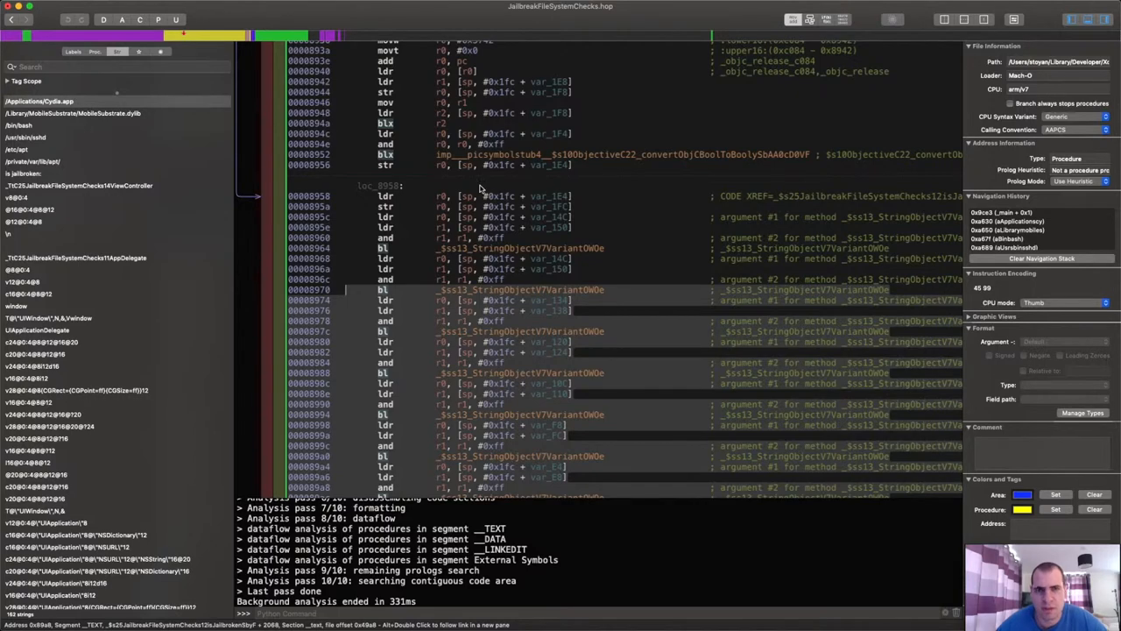
scroll("up", 3)
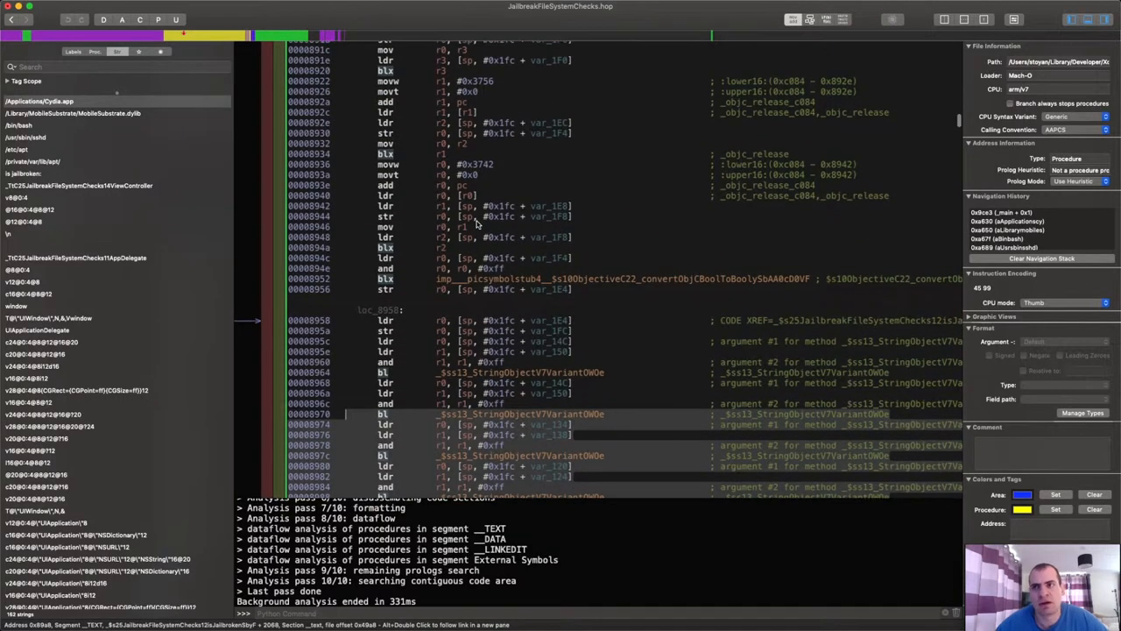
scroll("up", 3)
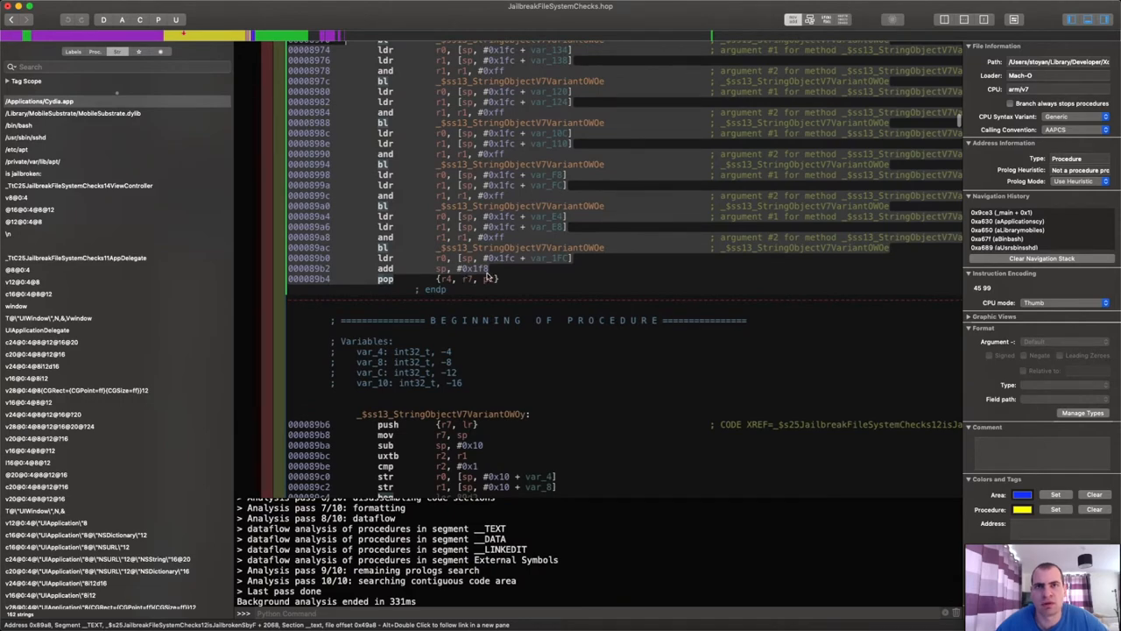
scroll("up", 3)
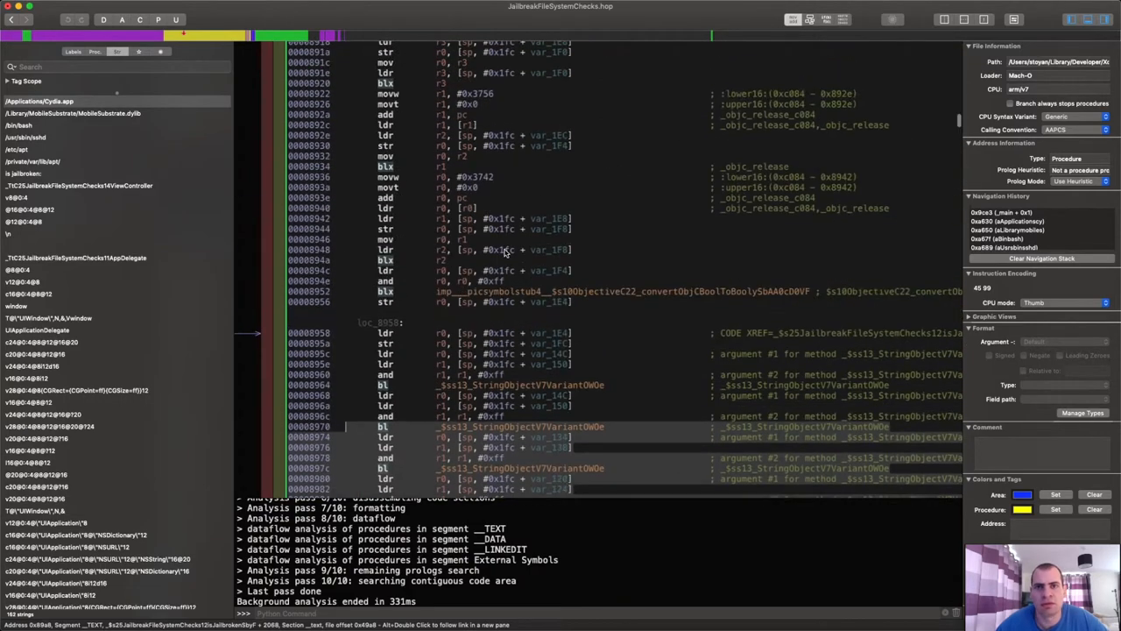
scroll("up", 3)
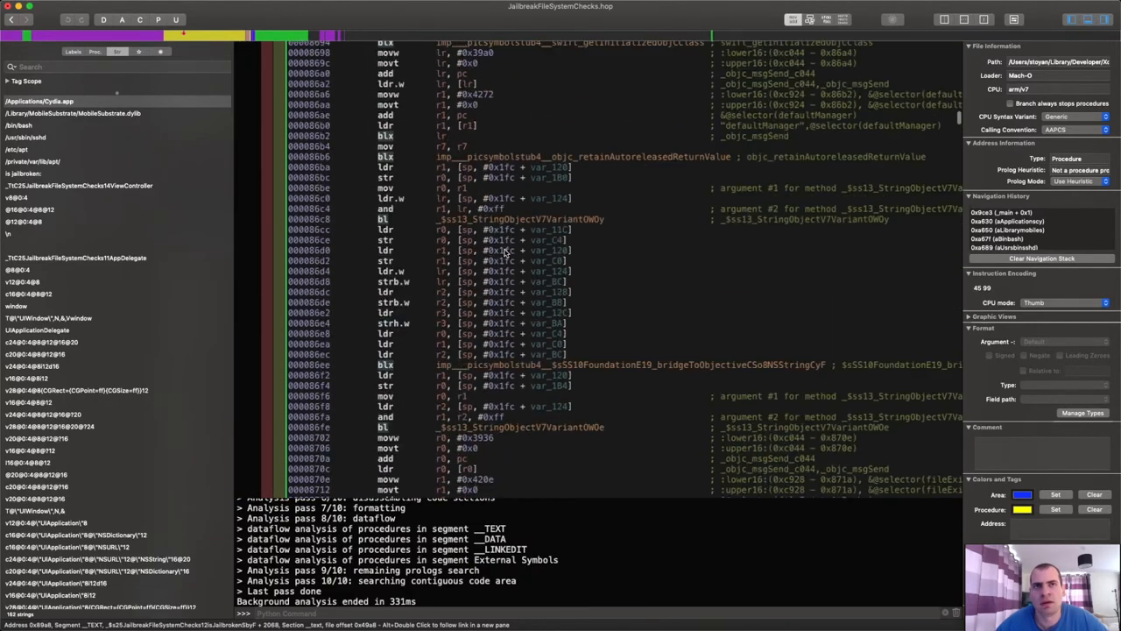
left_click(70, 100)
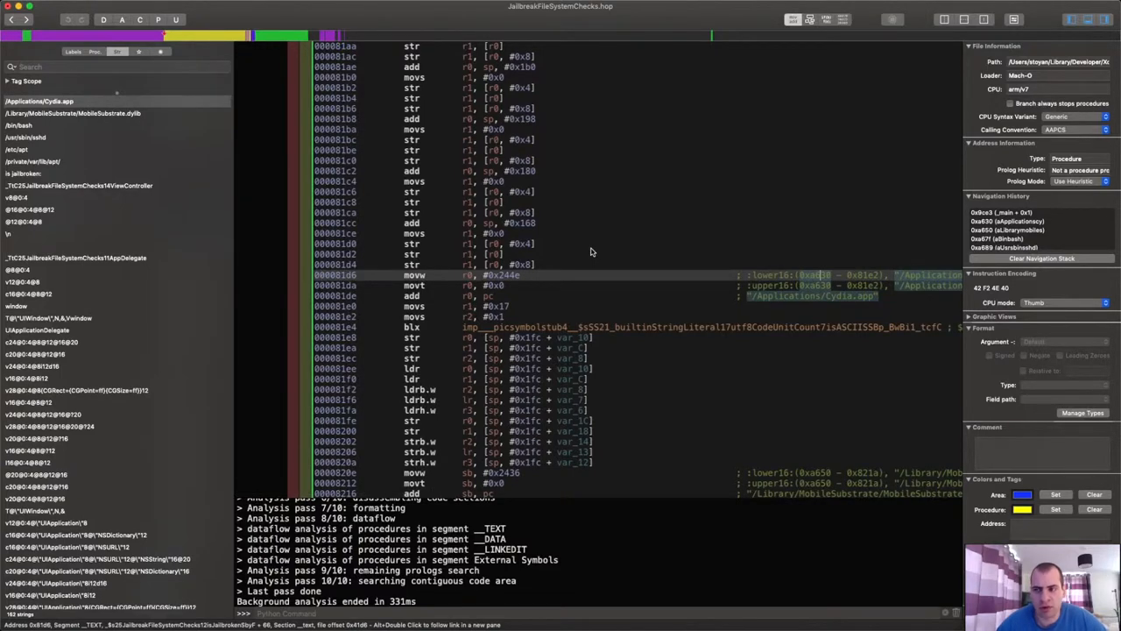
scroll("up", 3)
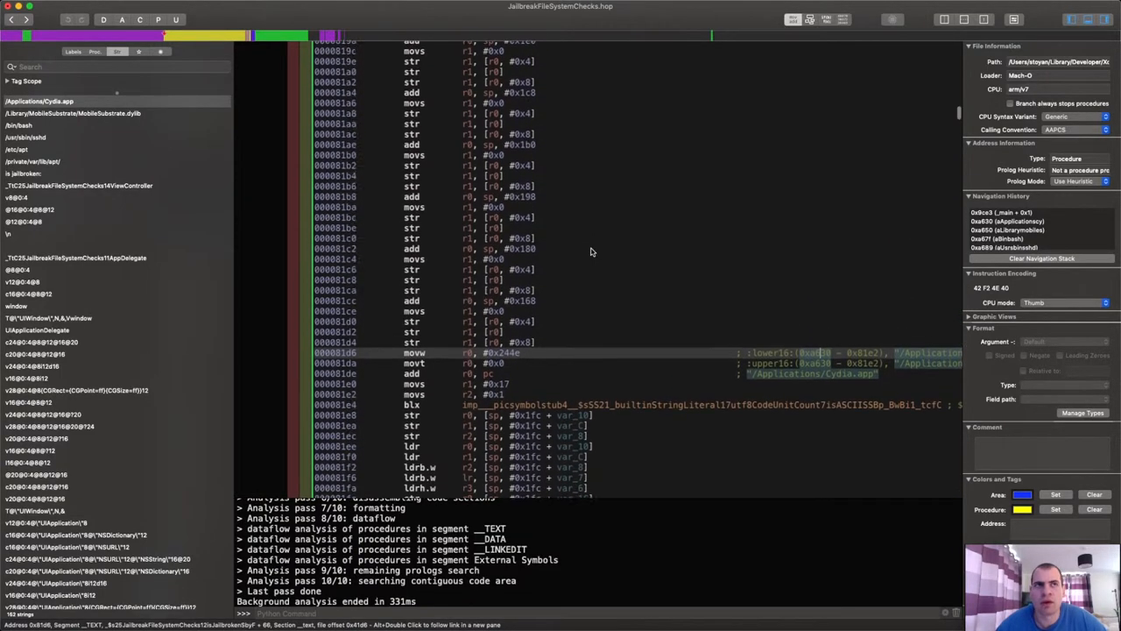
scroll("up", 3)
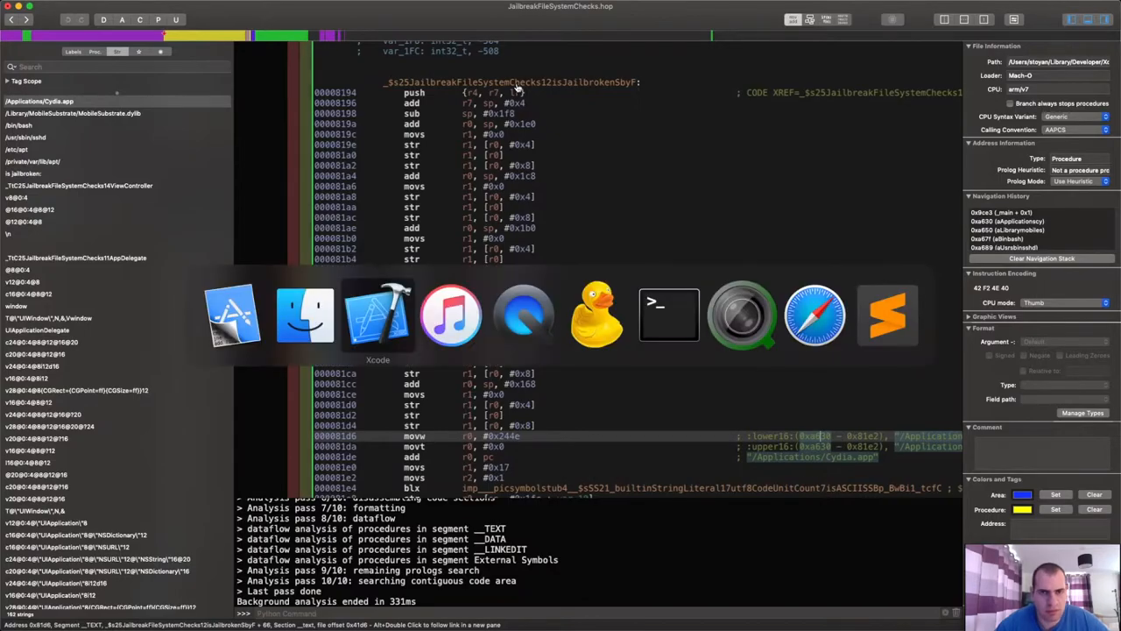
left_click(377, 315)
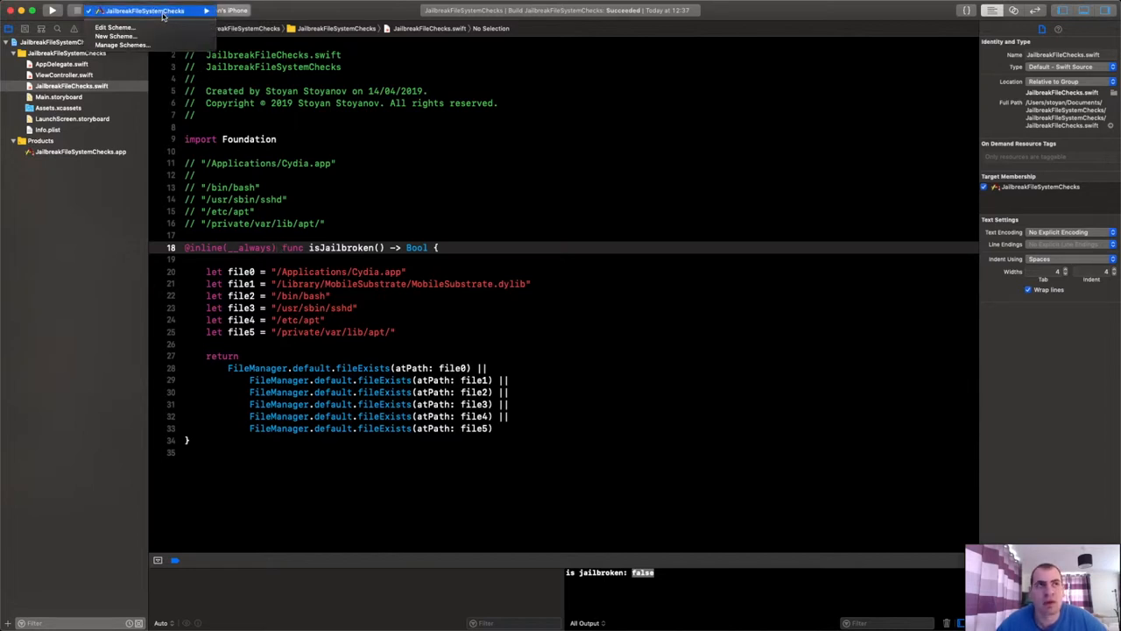
Step: Check in Edit Scheme that the Run build configuration stays Debug, then close it
left_click(114, 26)
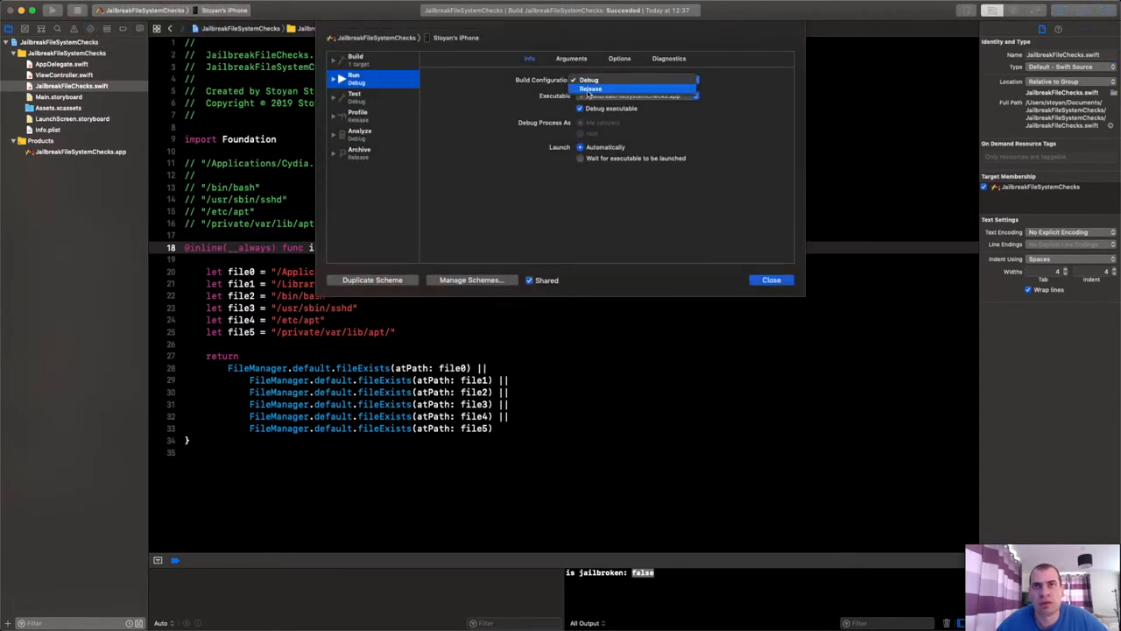
left_click(588, 79)
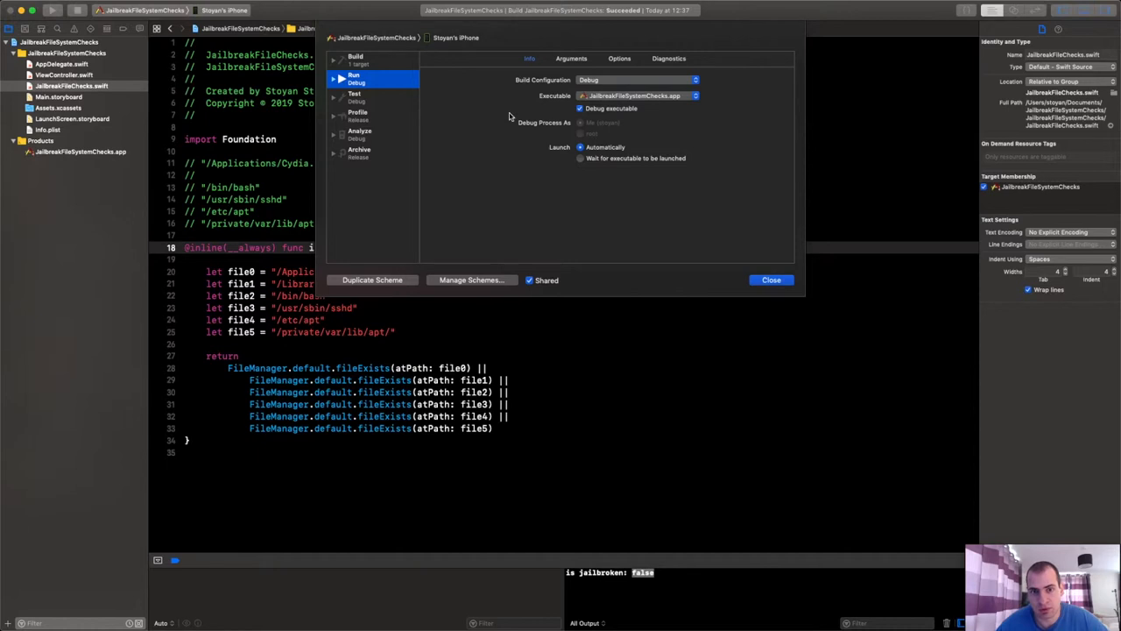
mouse_move(760, 267)
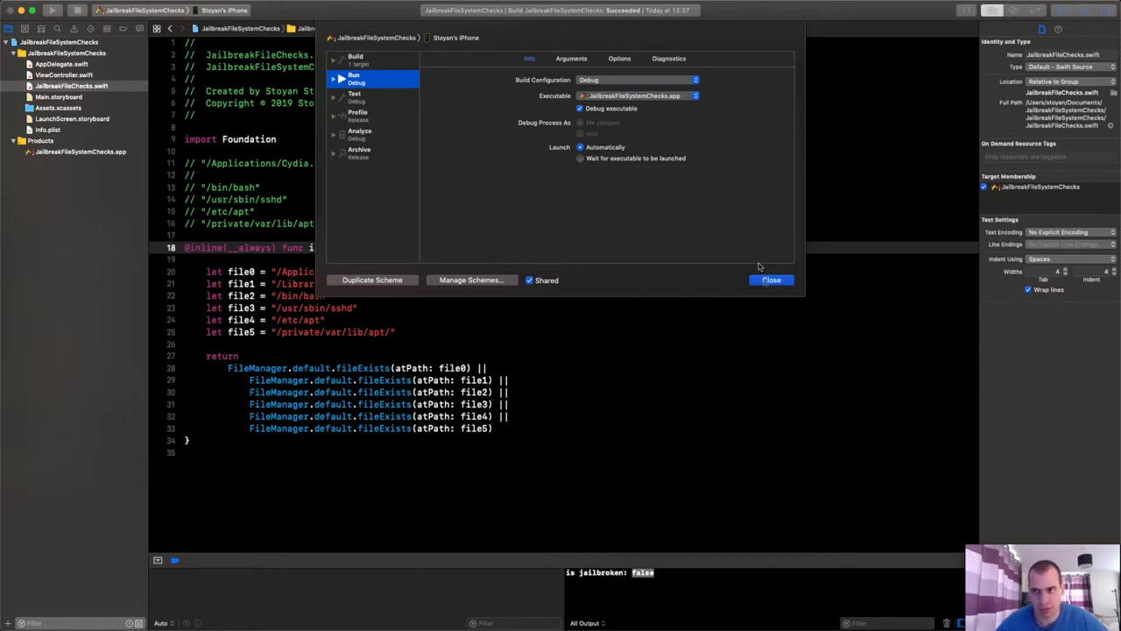
left_click(771, 279)
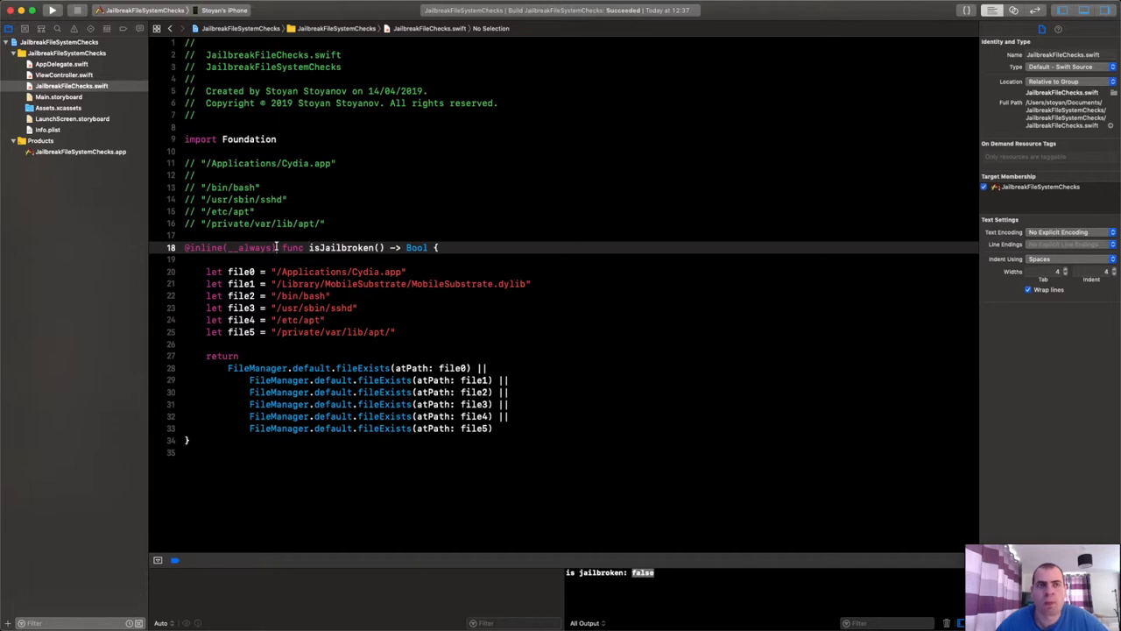
double_click(230, 247)
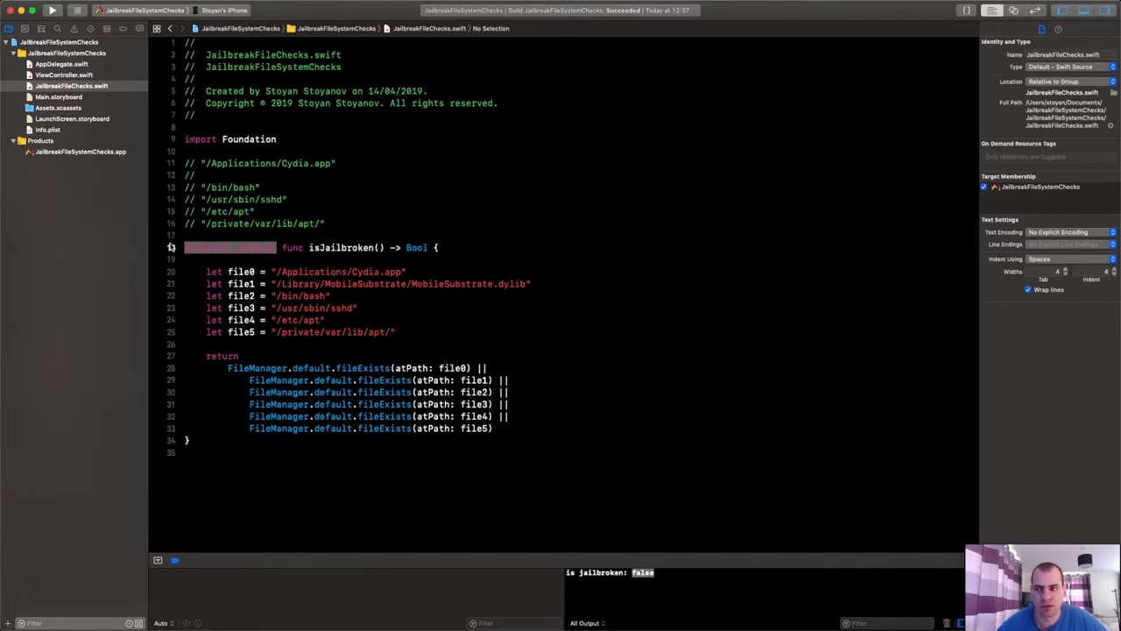
type("@inline(__always)")
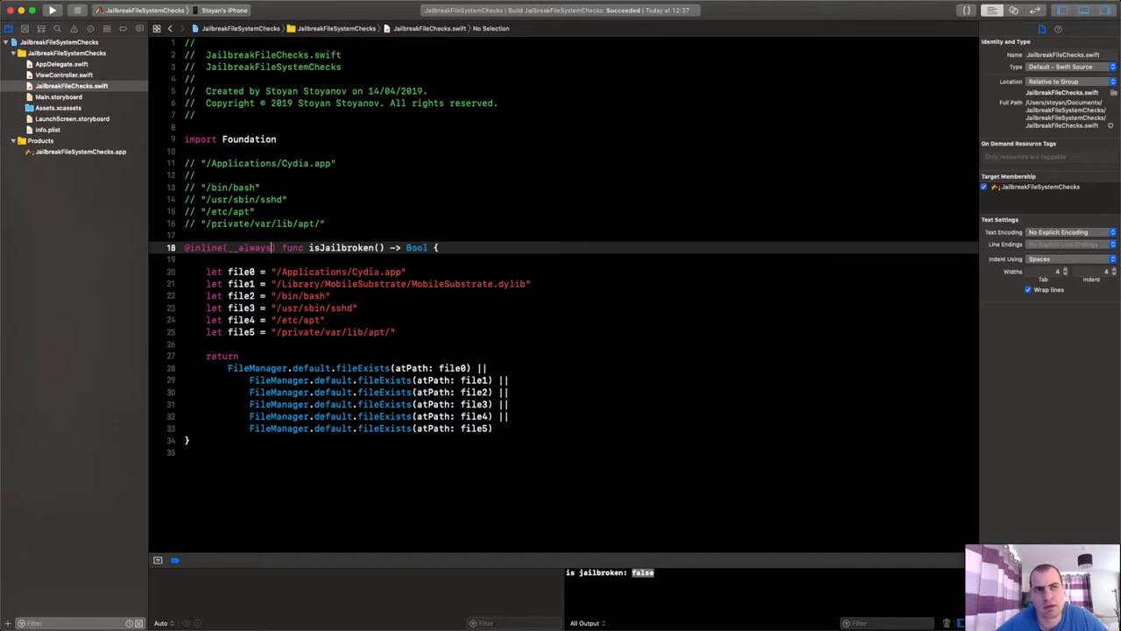
double_click(228, 247)
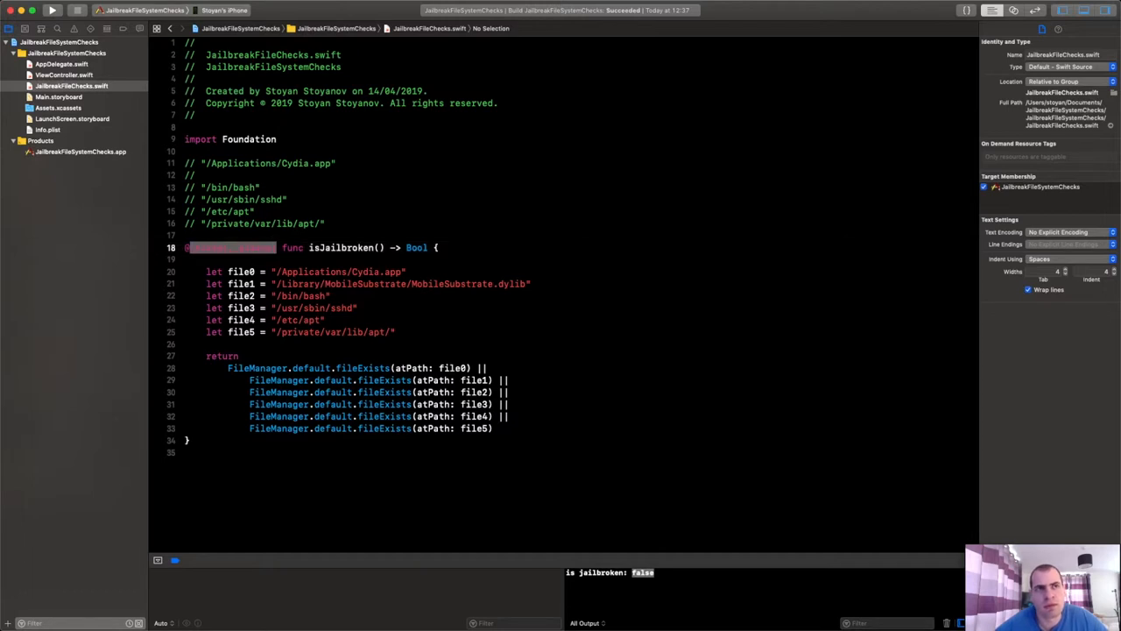
type("@inline(__always)")
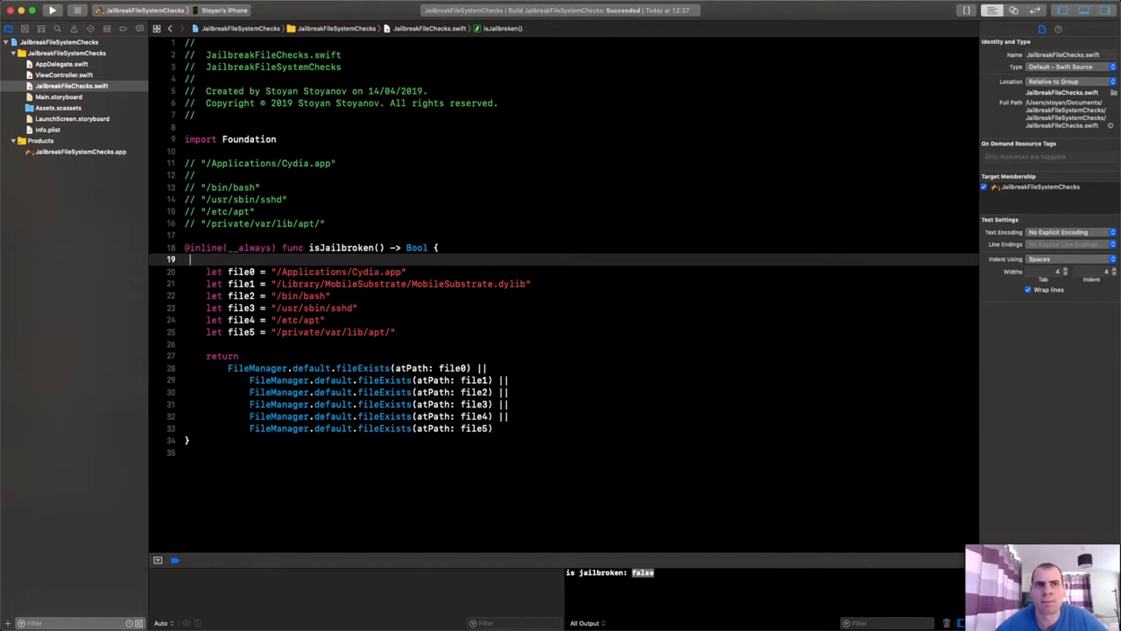
left_click(64, 74)
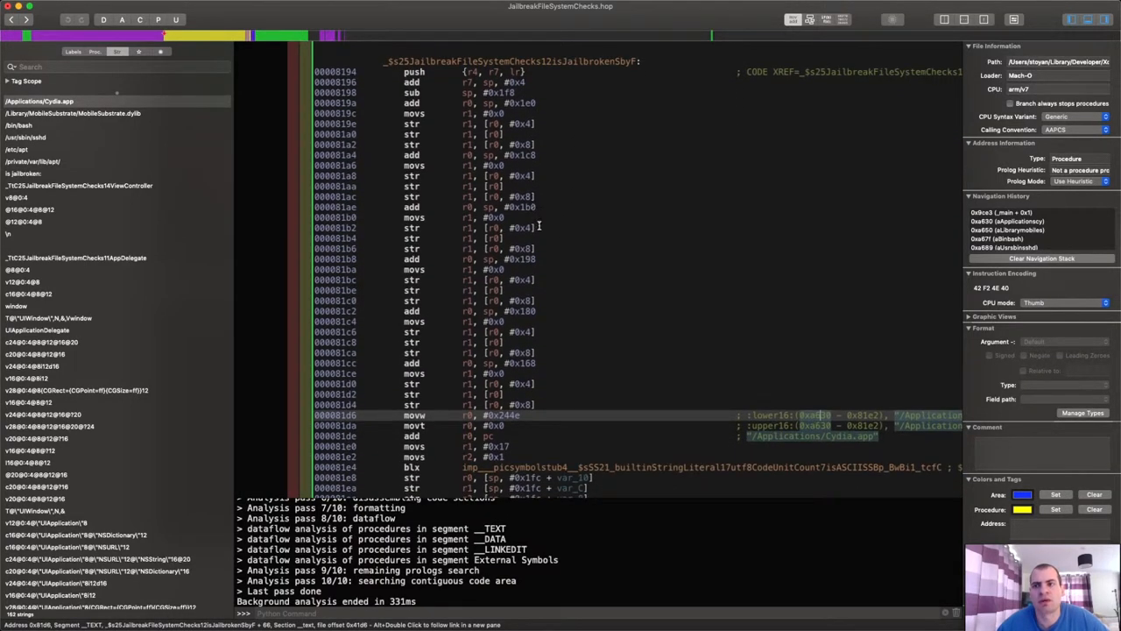
Step: Scroll to the __cstring section and select the /etc/apt literal among the plain-text paths
scroll("down", 3)
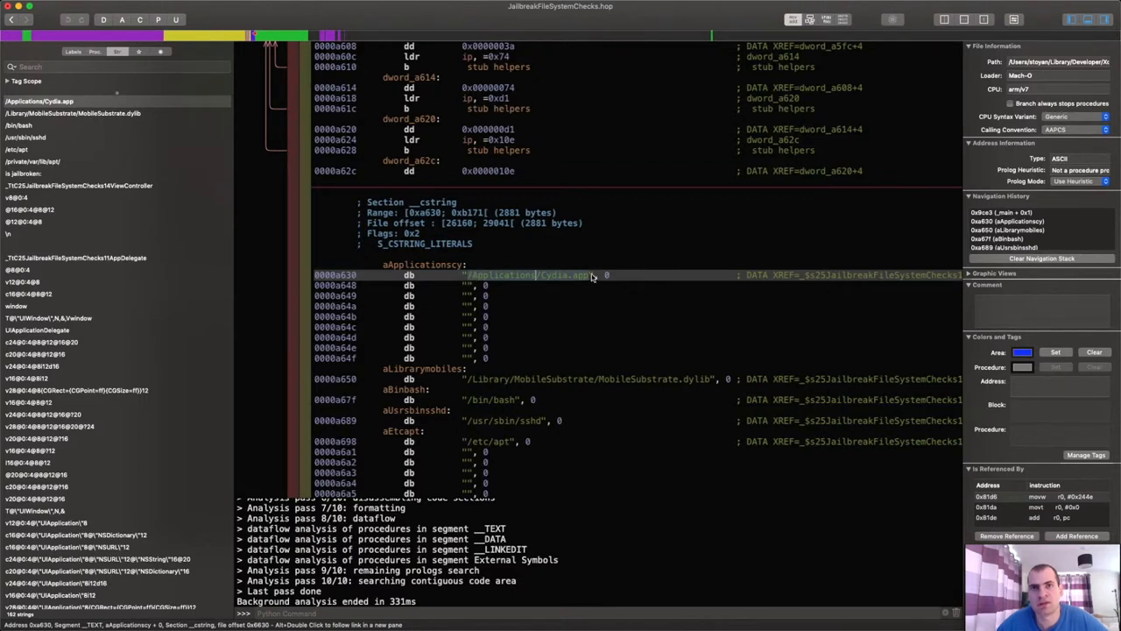
mouse_move(557, 372)
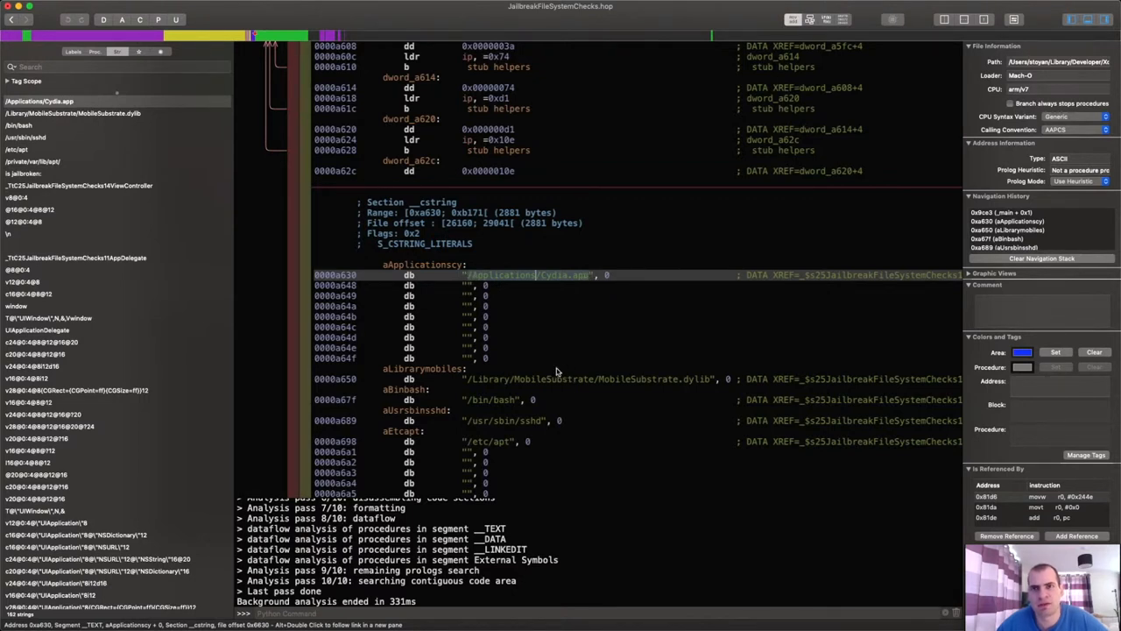
mouse_move(452, 273)
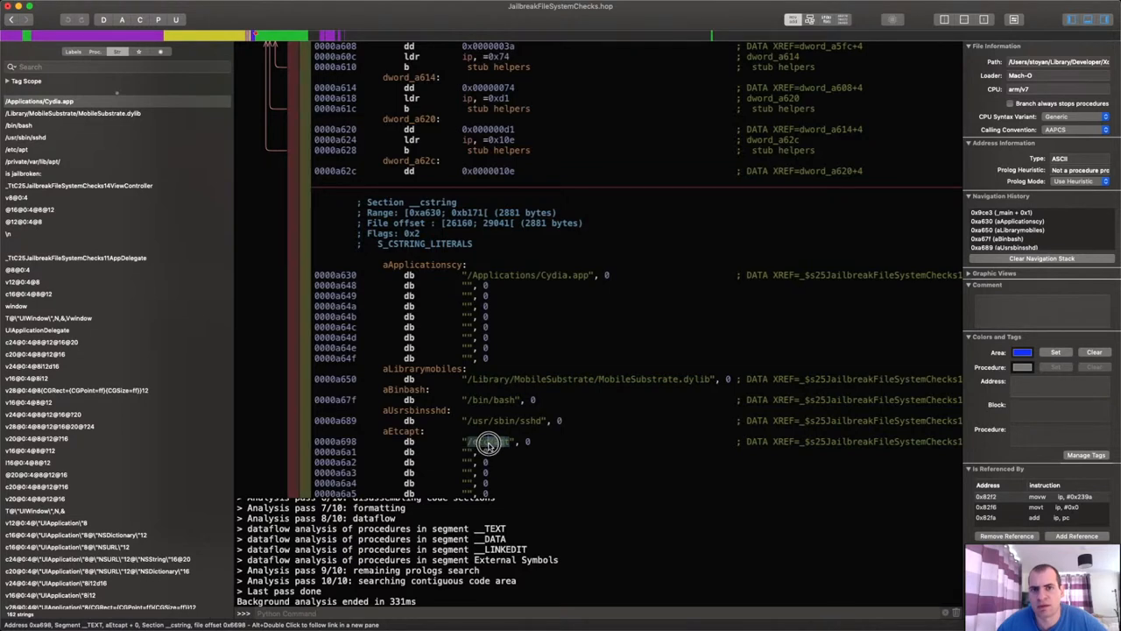
double_click(488, 441)
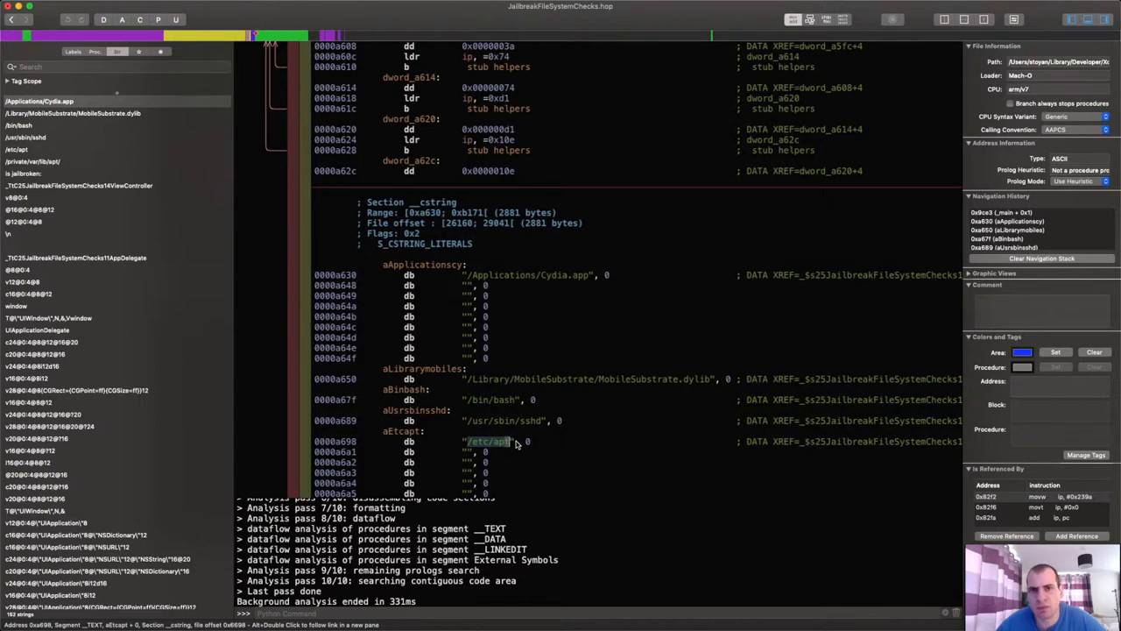
mouse_move(542, 425)
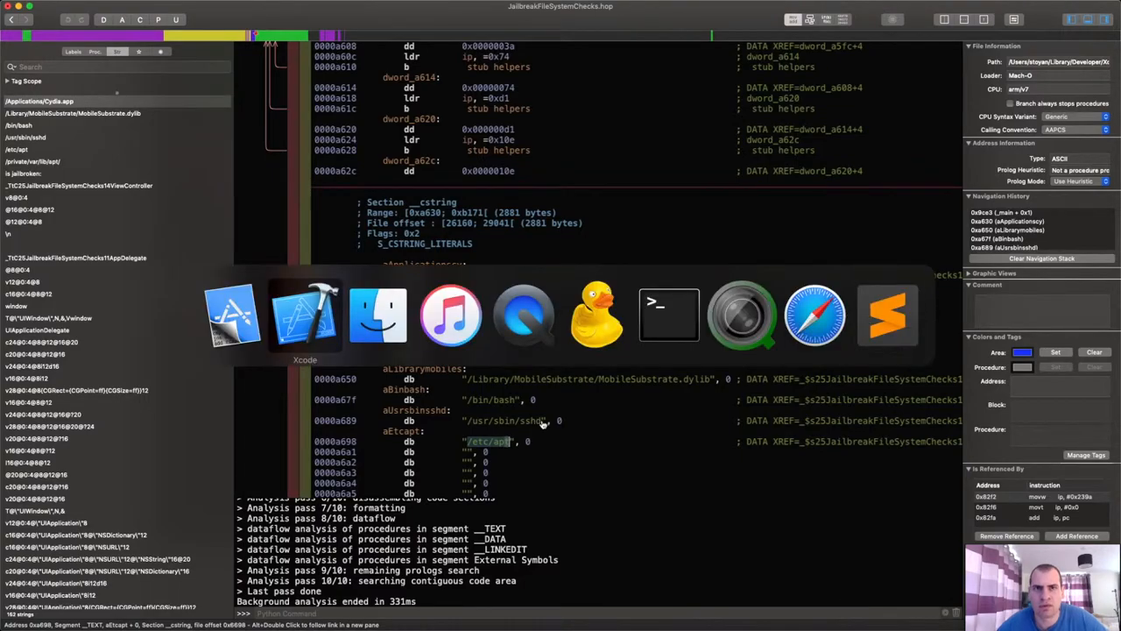
left_click(305, 314)
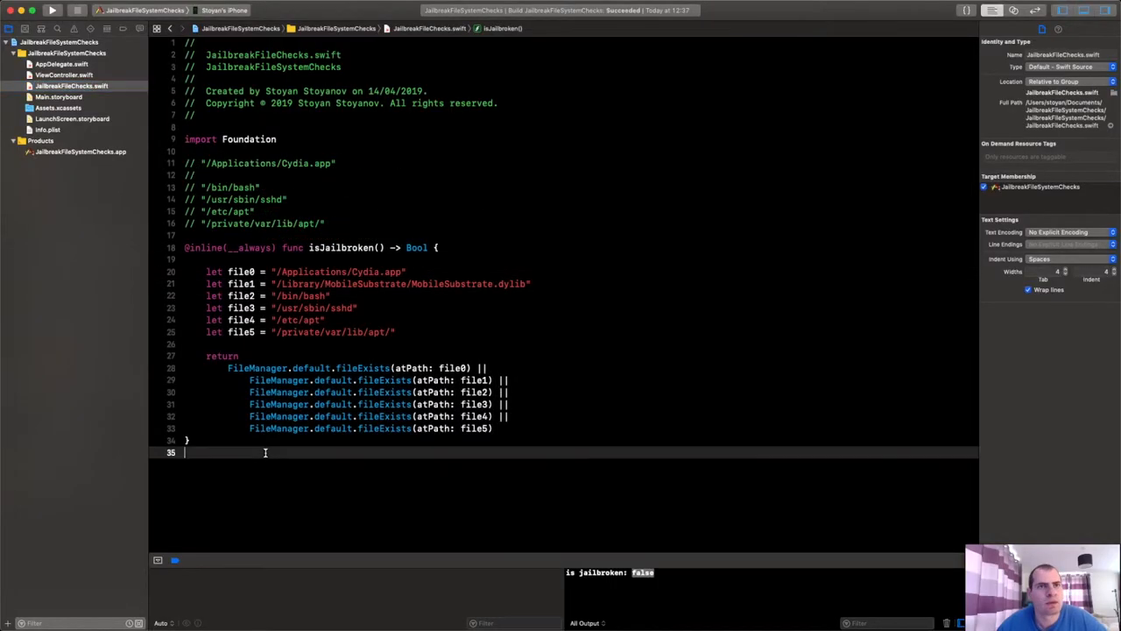
double_click(336, 332)
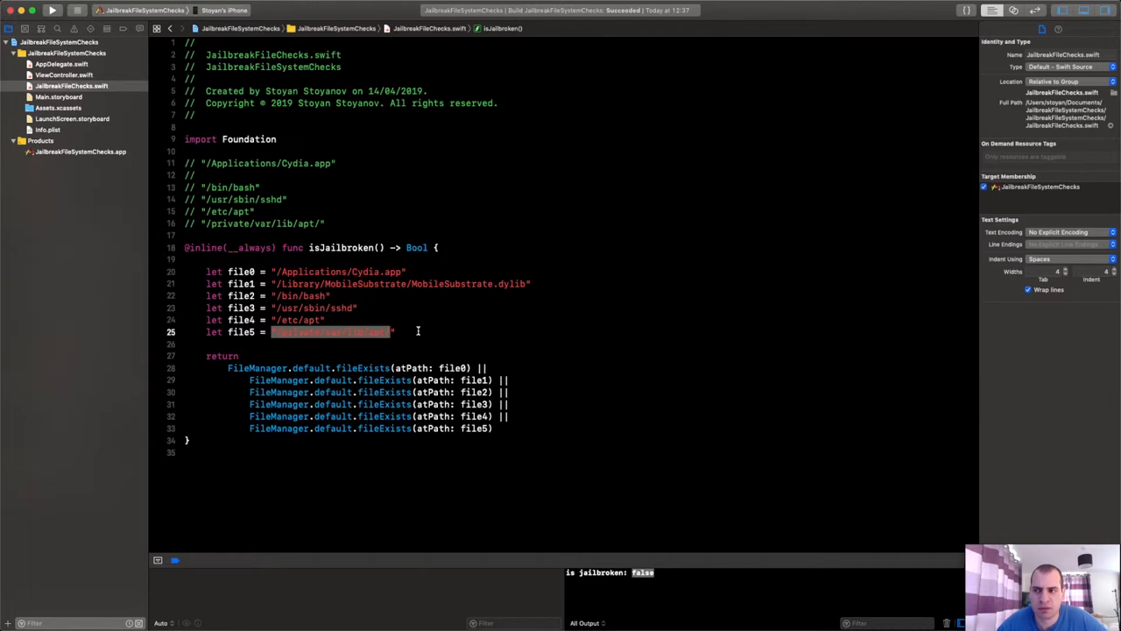
type("/private/var/lib/")
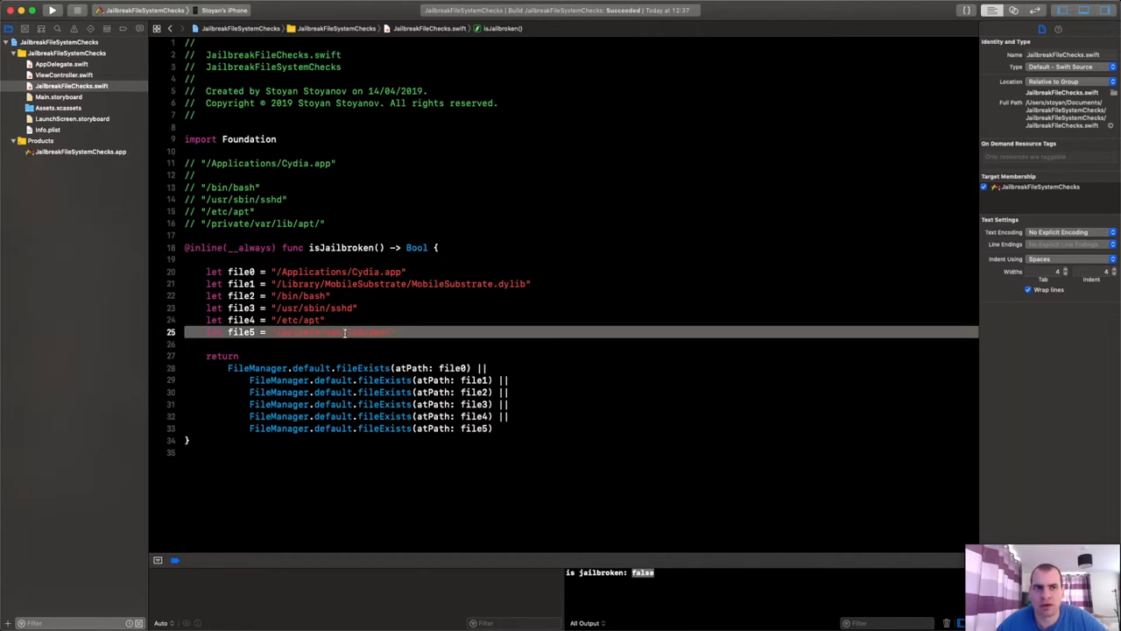
type("\"/private/var/lib/apt/\"")
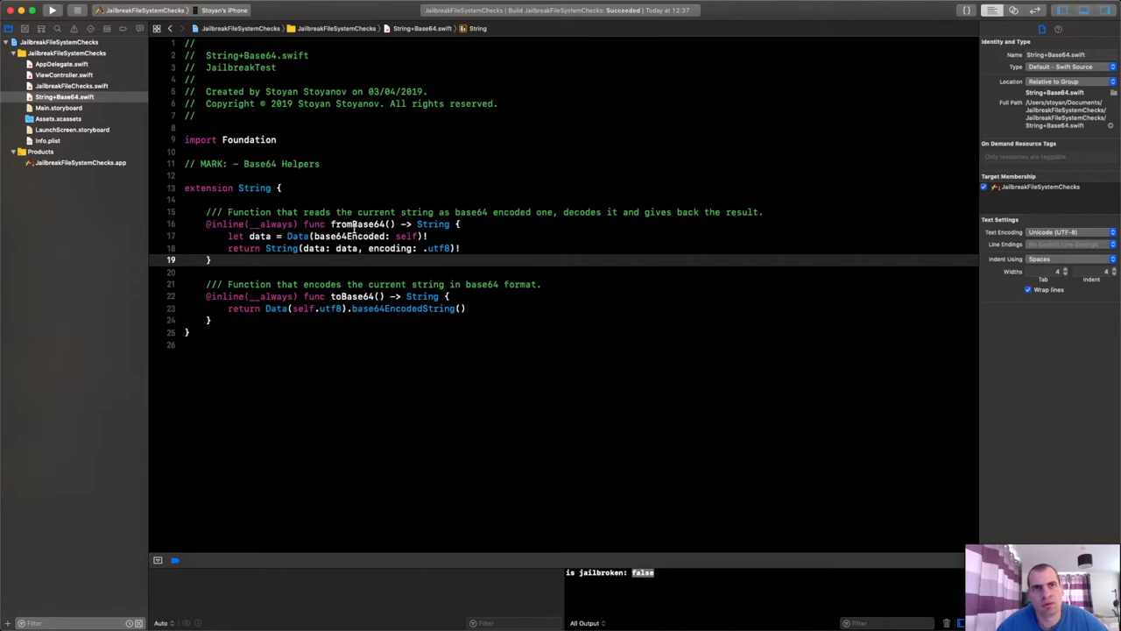
mouse_move(266, 225)
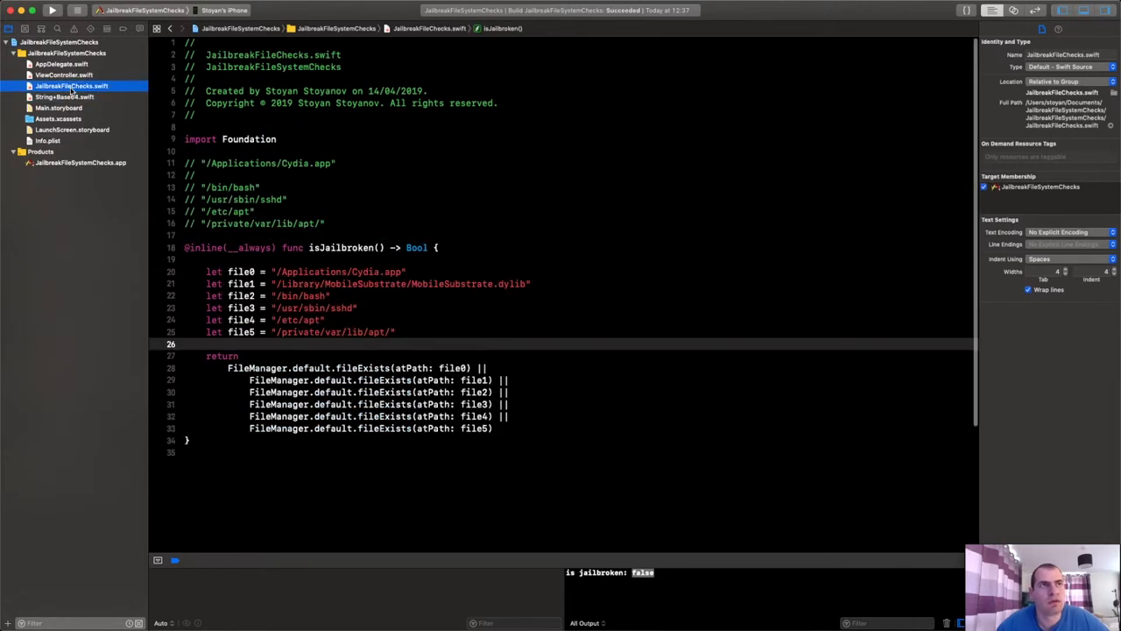
Step: Return to JailbreakFileChecks.swift and start a .toBase64 call on a path literal
left_click(274, 271)
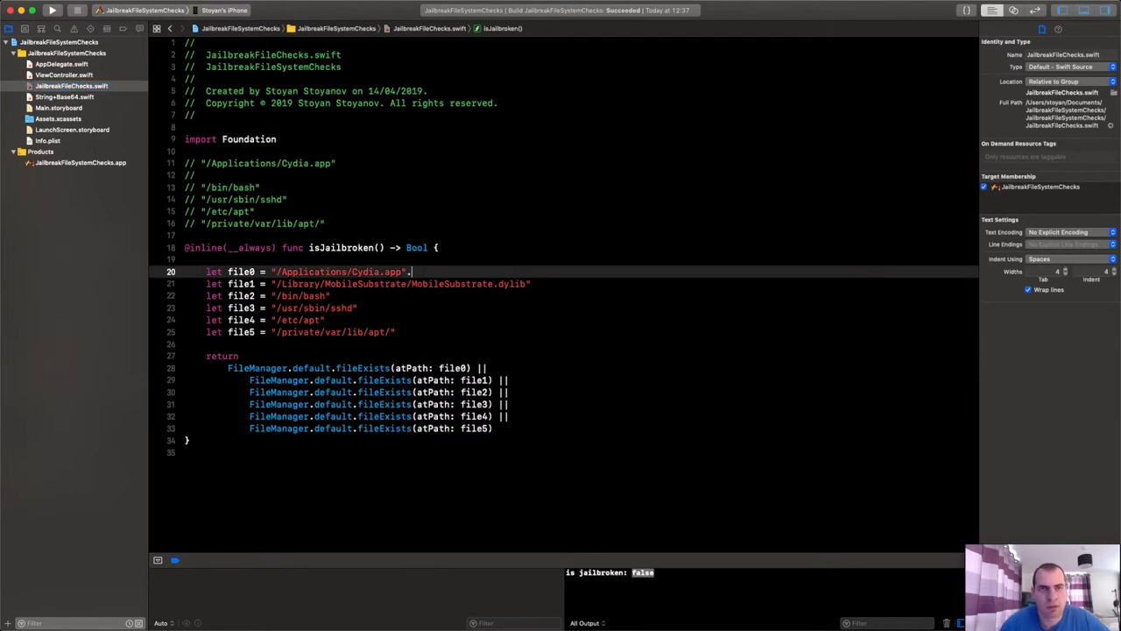
type(".tob")
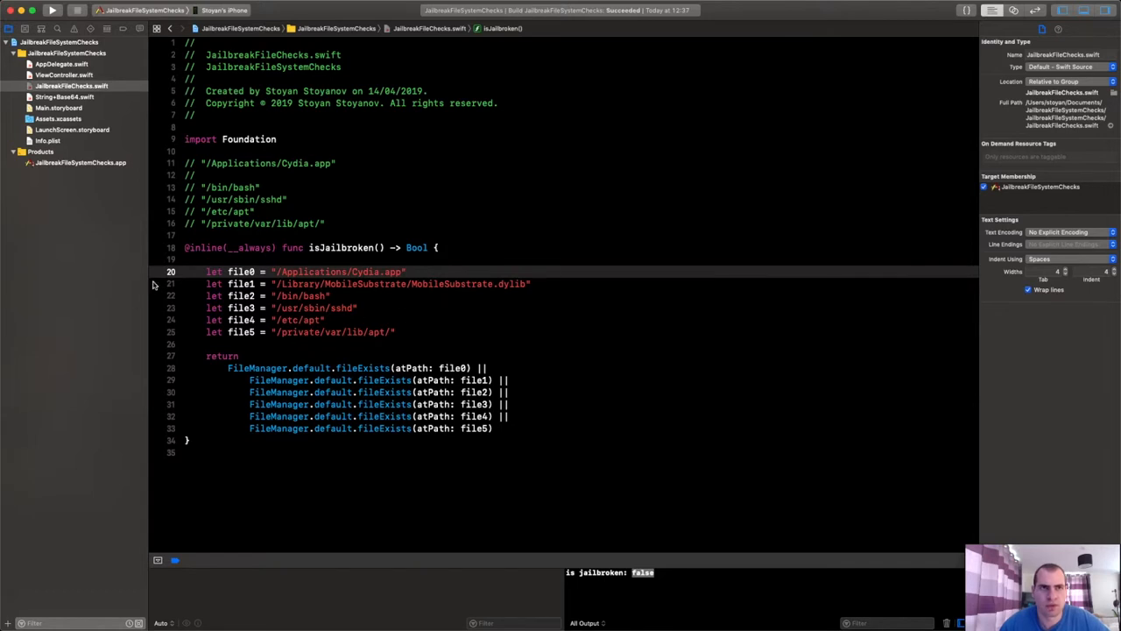
Step: Break on the file0 line and use lldb po to base64-encode and decode "/Applications/Cydia.app"
left_click(171, 271)
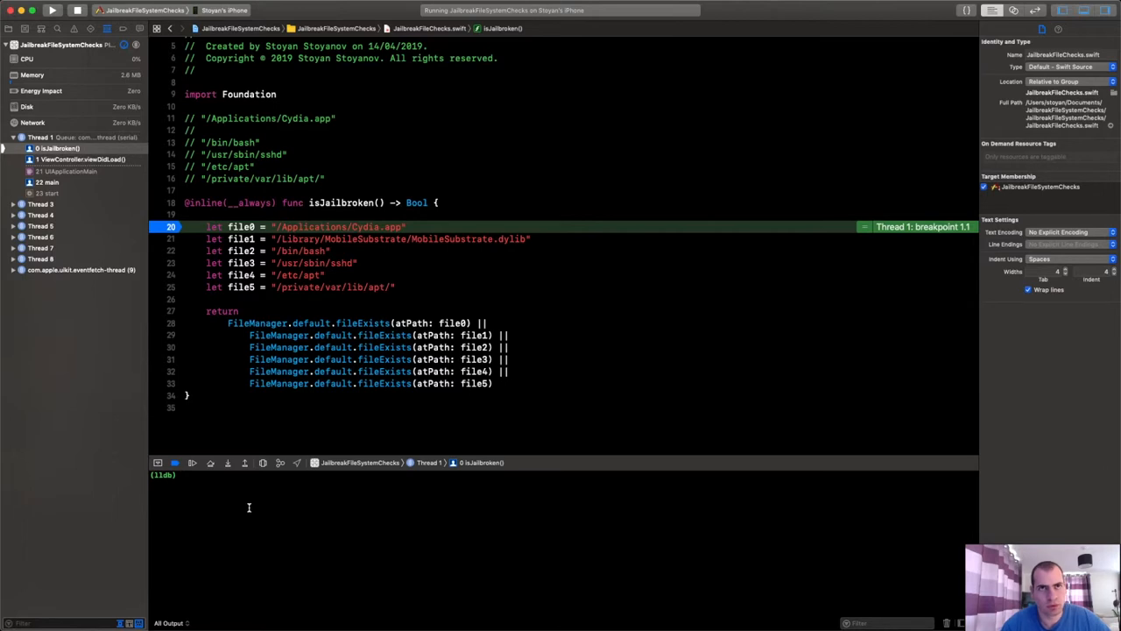
type("p")
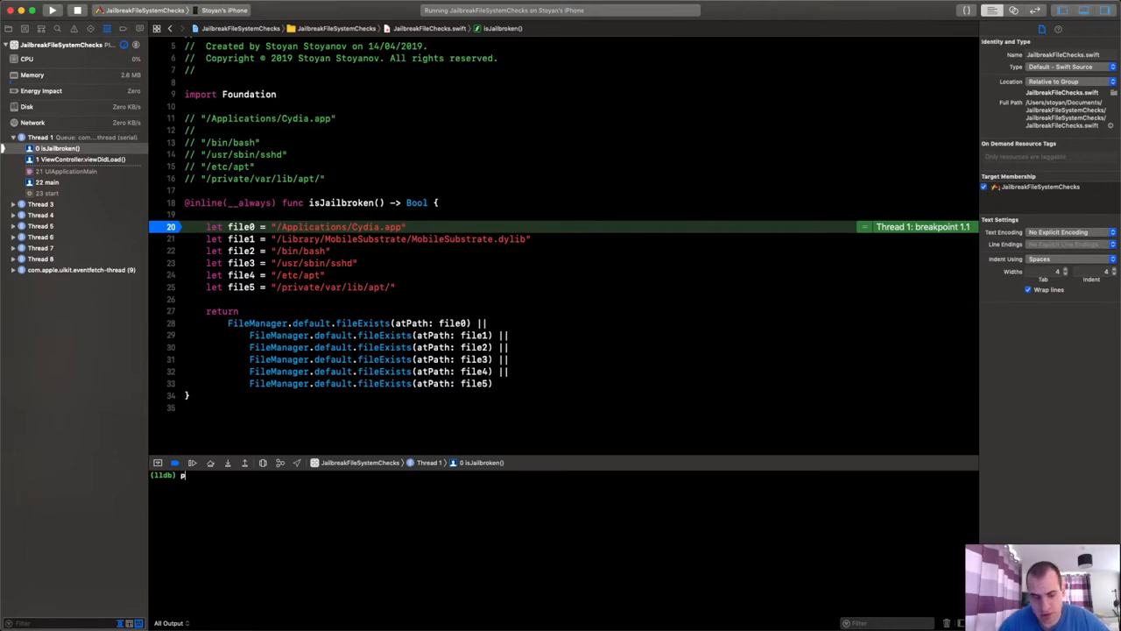
type("o \"/Applications/Cydia.app\".toBase64()")
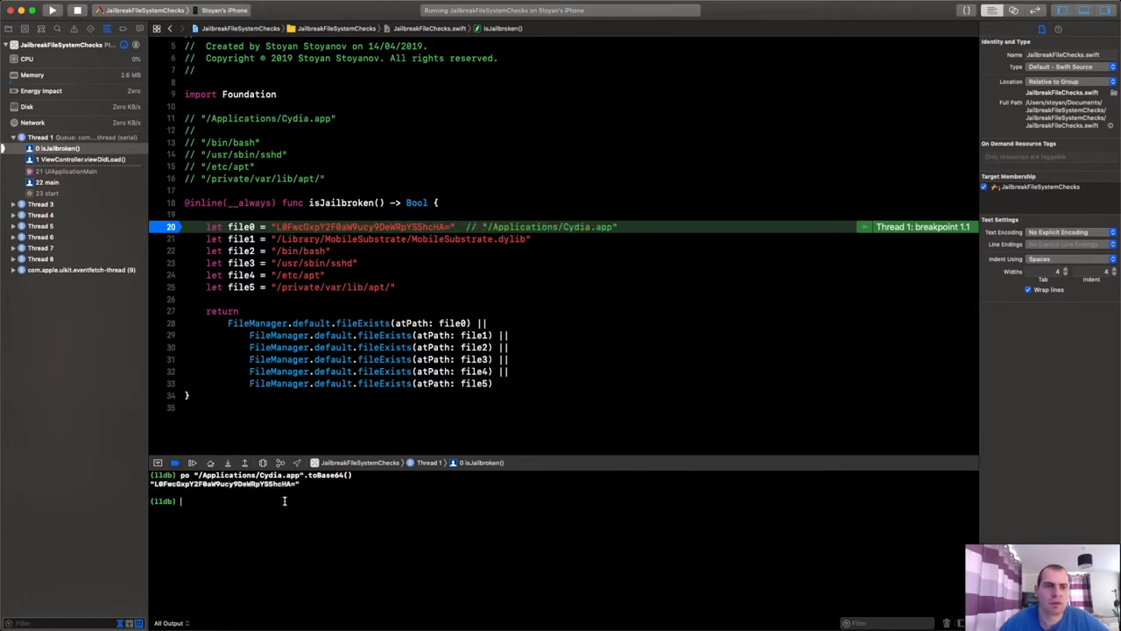
key("Return")
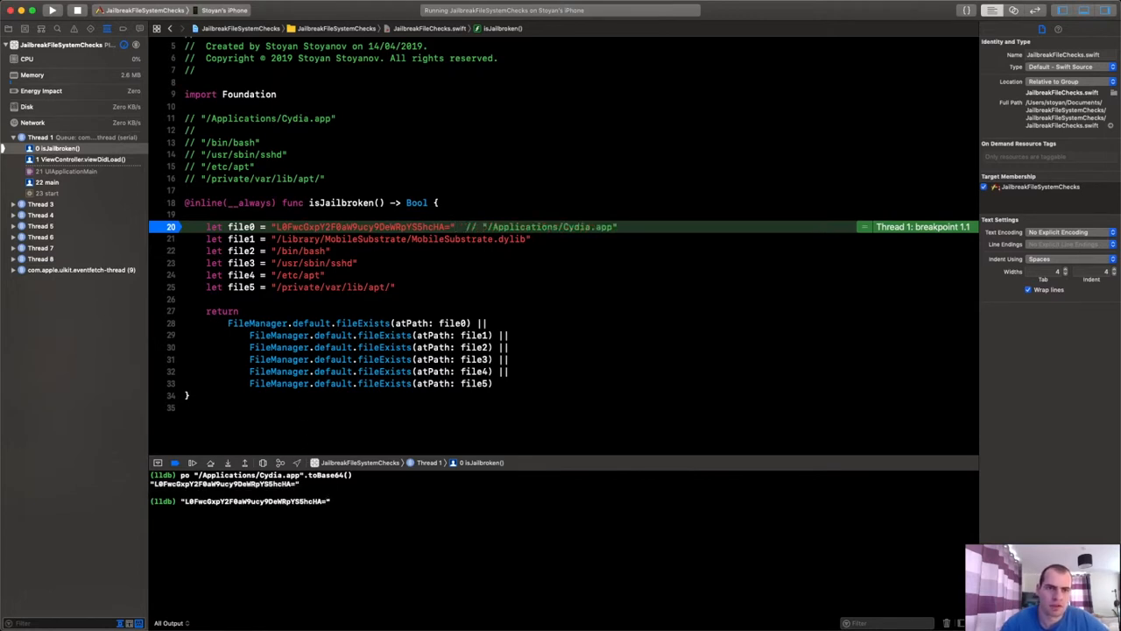
type(".from")
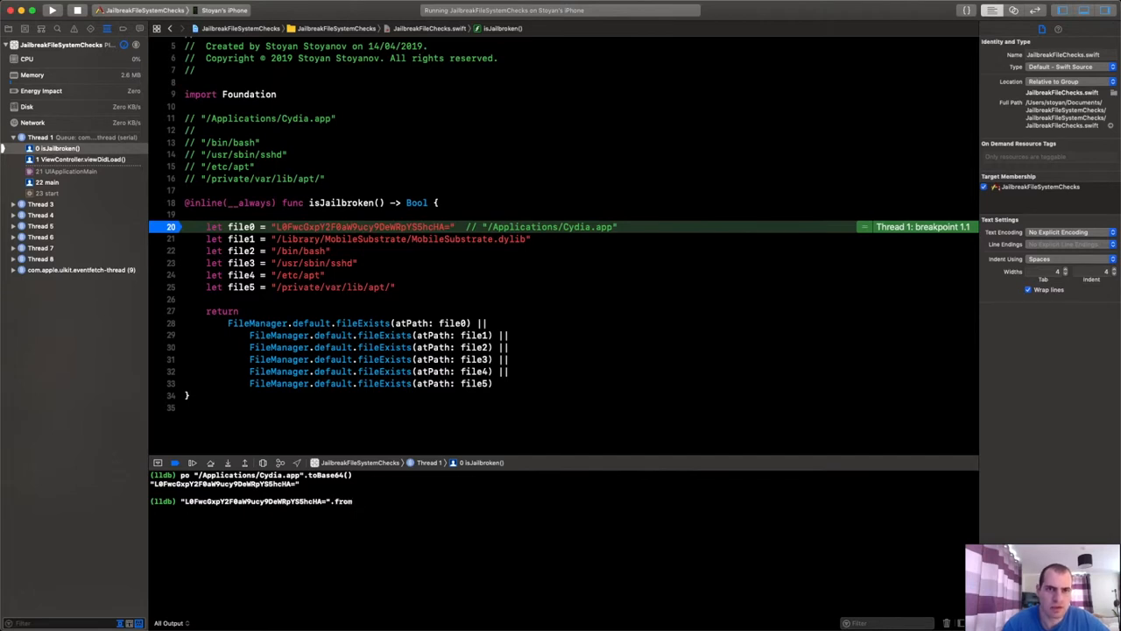
key("Return")
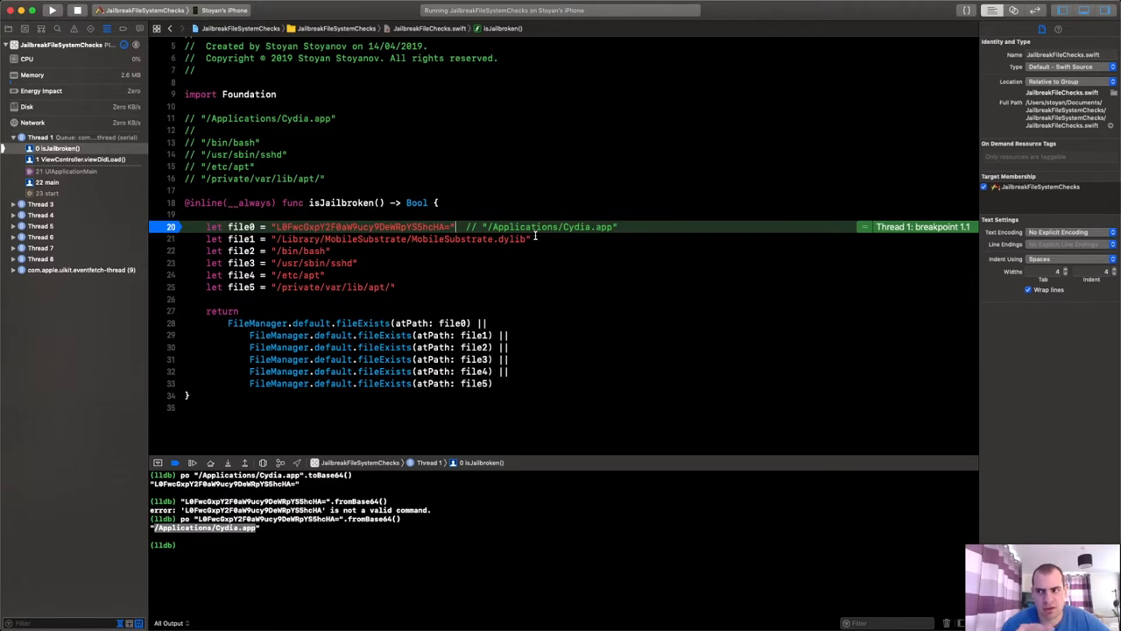
Step: Replace the path literal with its encoded string decoded via .fromBase64()
type(".")
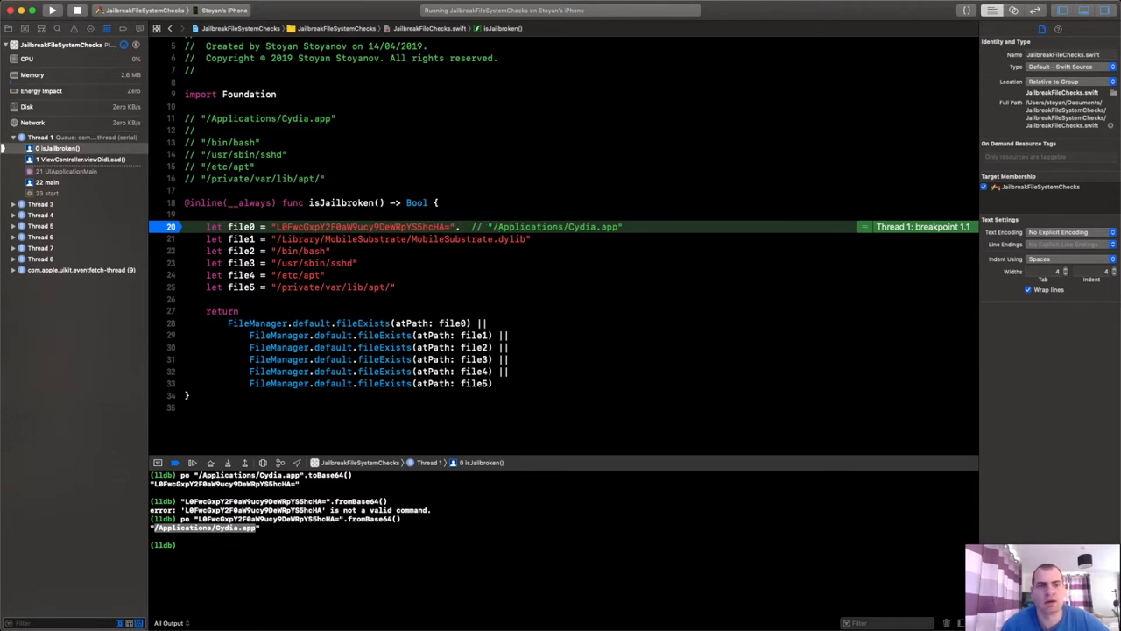
type(".fromBase64()")
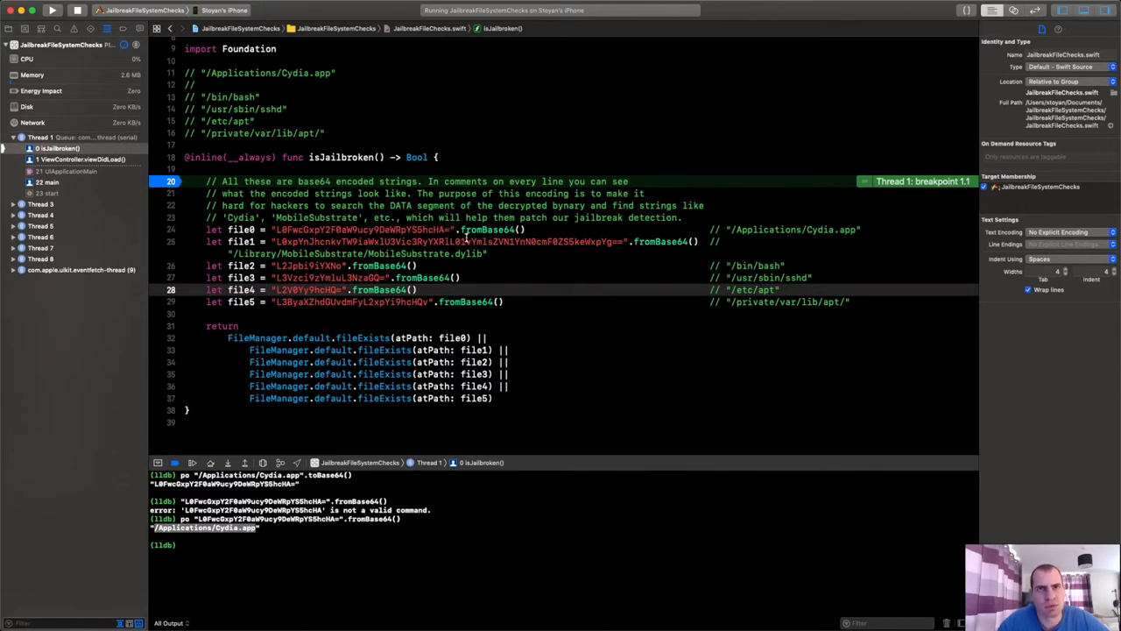
mouse_move(533, 269)
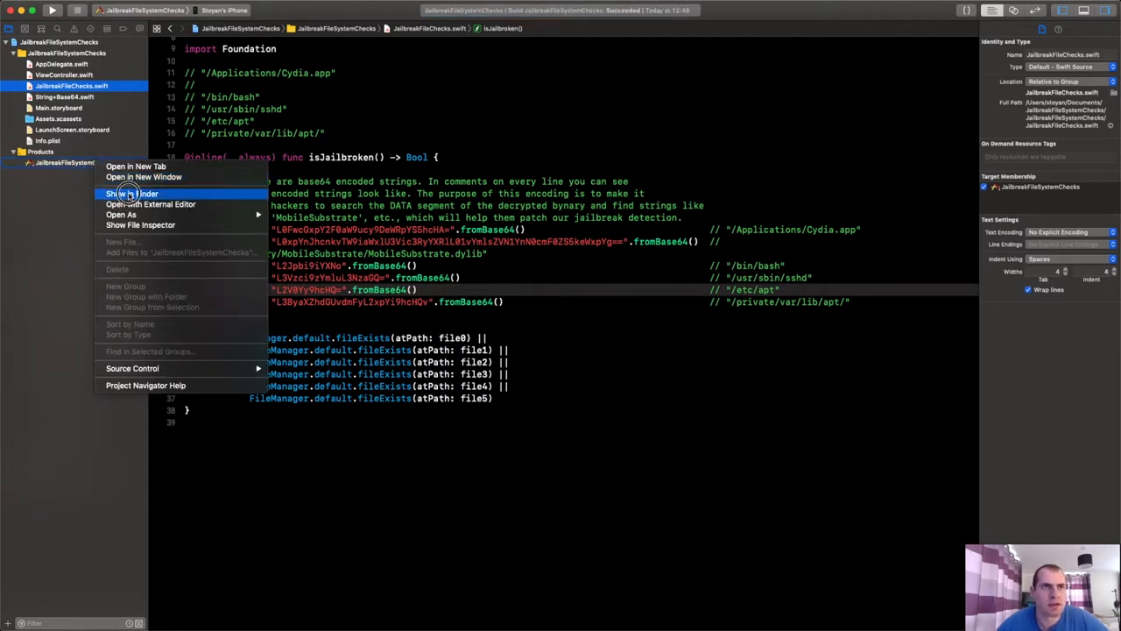
Step: Reveal the built .app in Finder, open the bundle and drop its executable onto Hopper
left_click(126, 194)
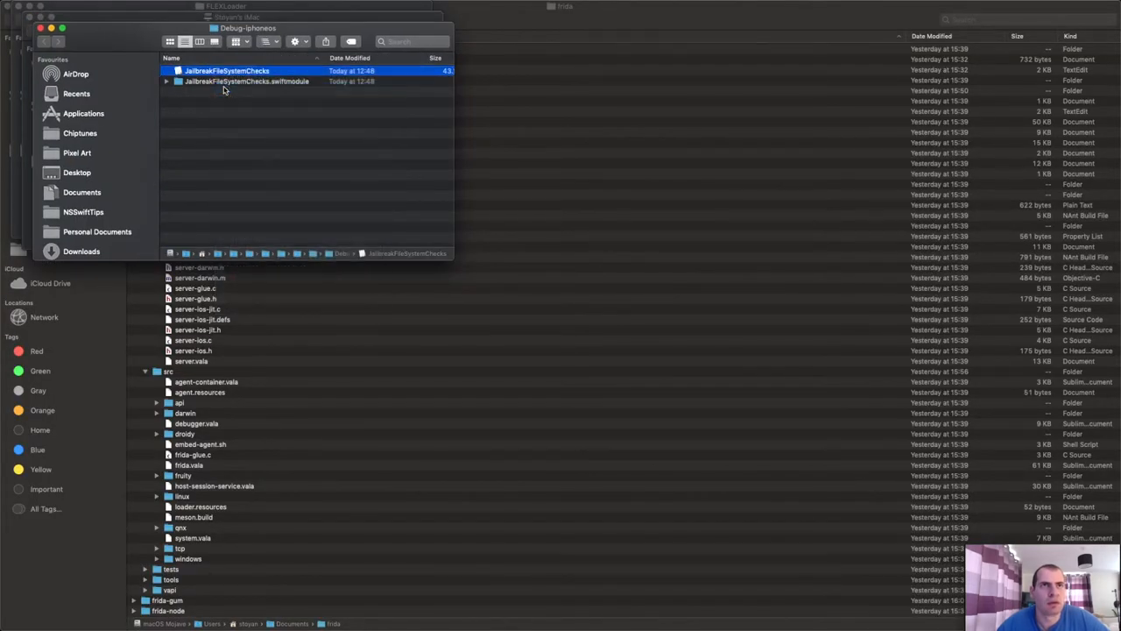
double_click(226, 70)
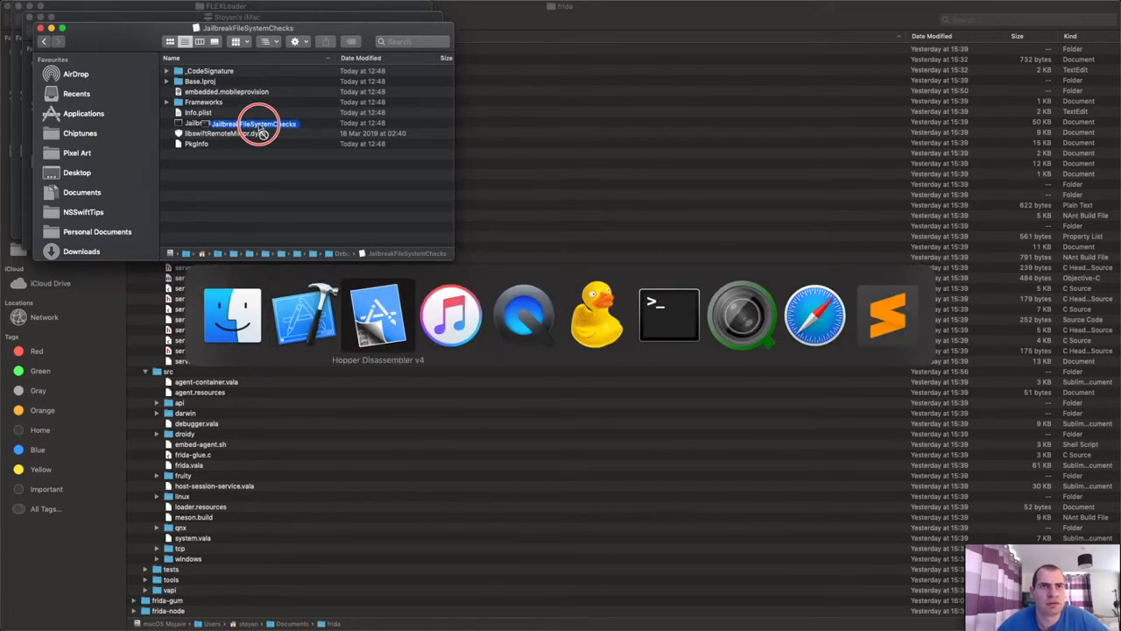
left_click(377, 314)
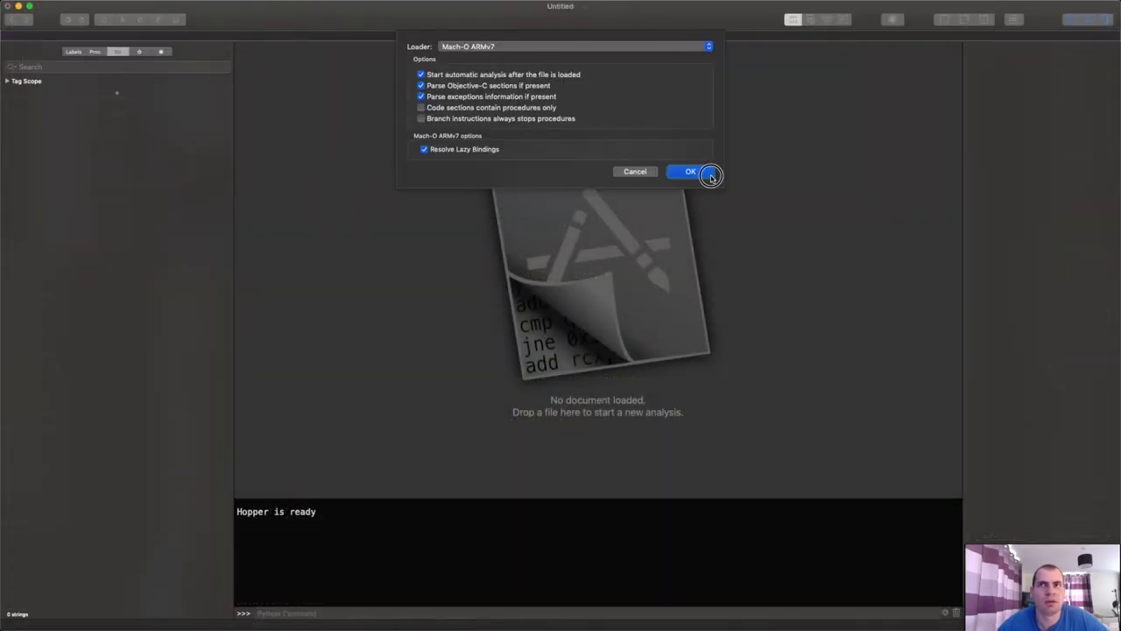
left_click(690, 171)
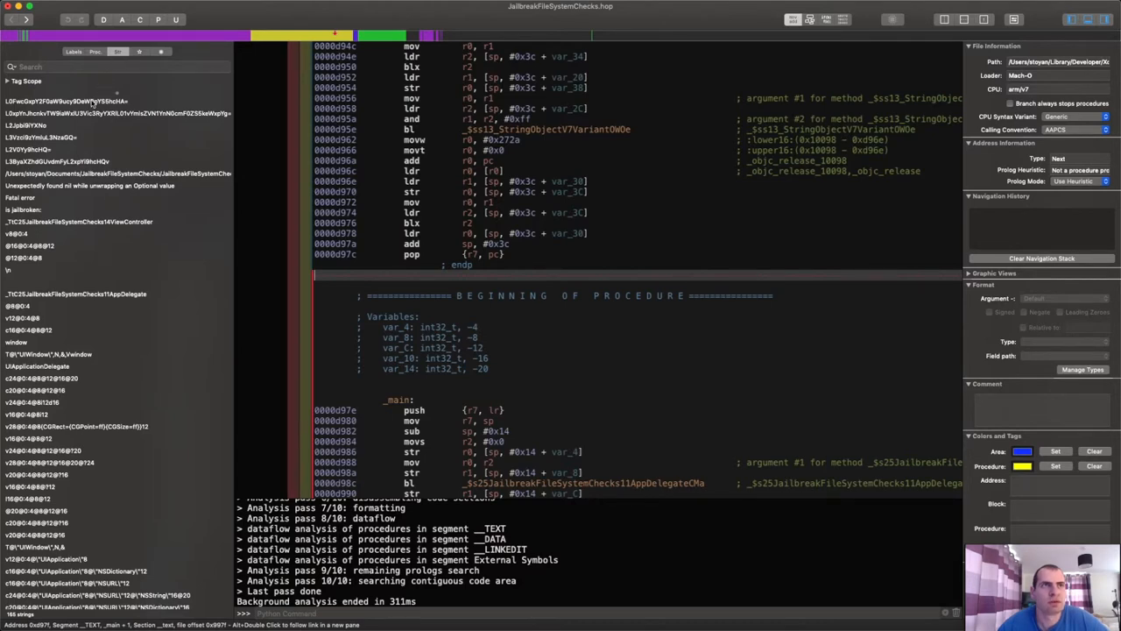
left_click(88, 101)
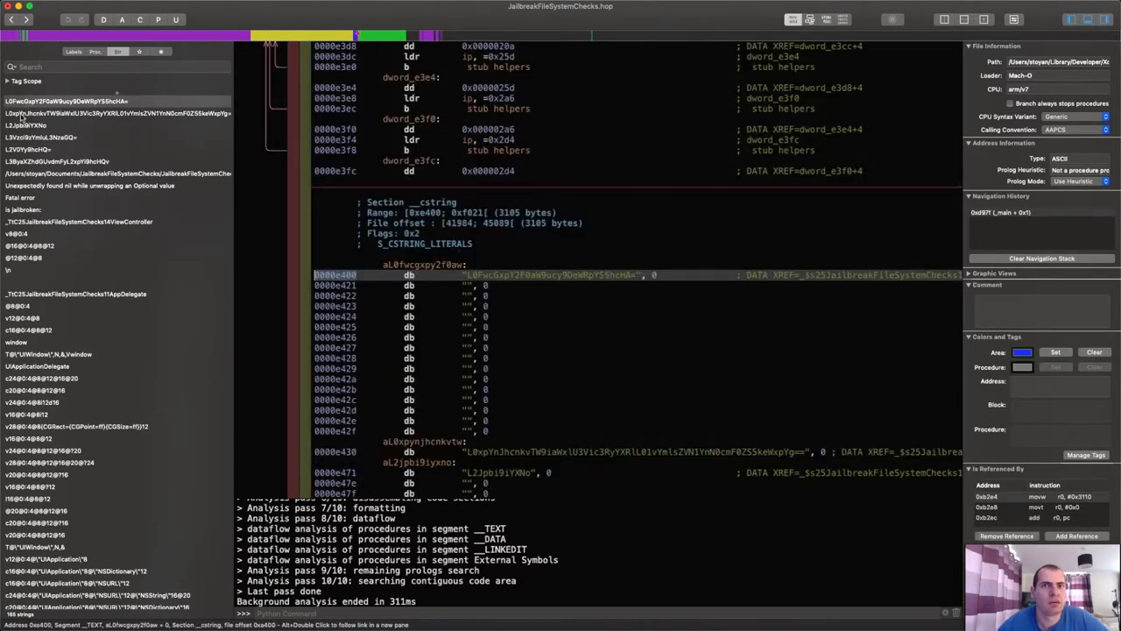
mouse_move(788, 279)
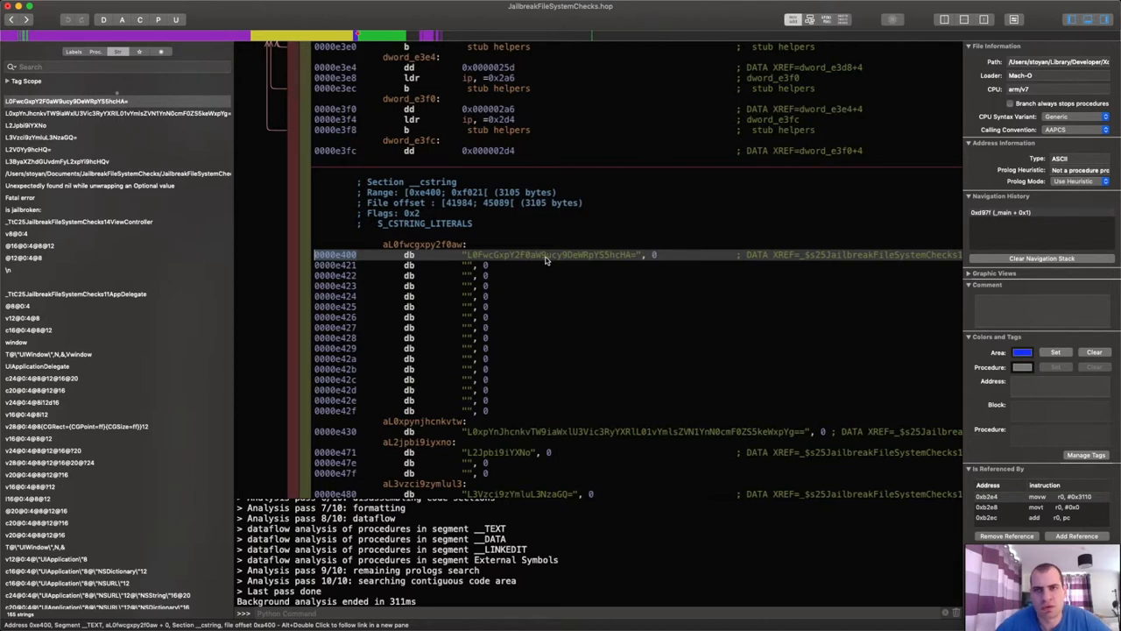
mouse_move(553, 260)
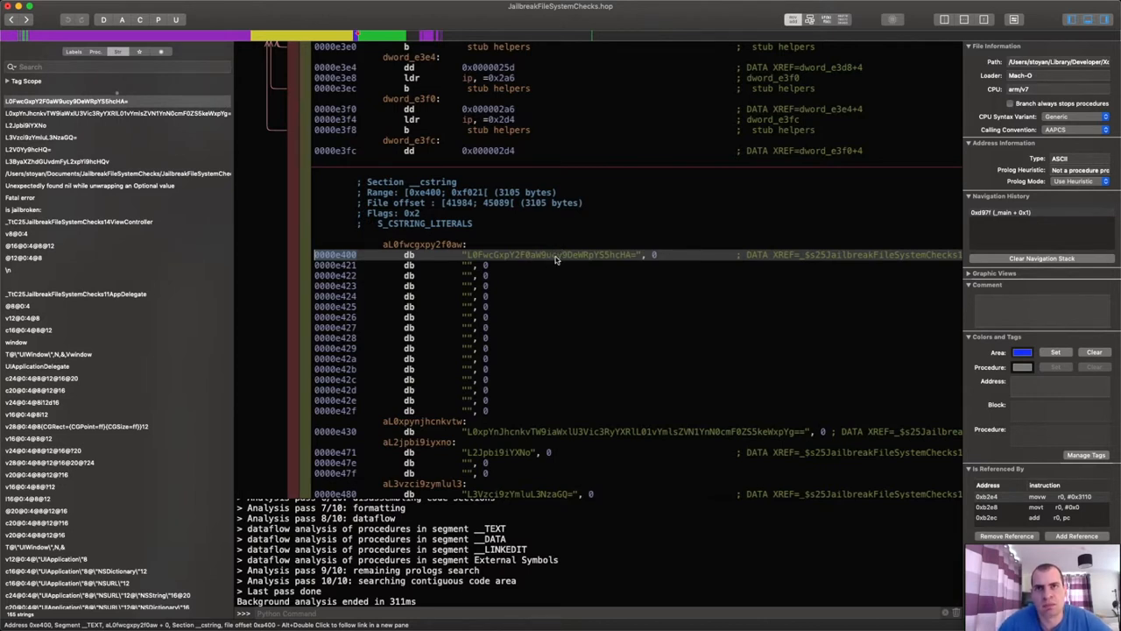
mouse_move(516, 247)
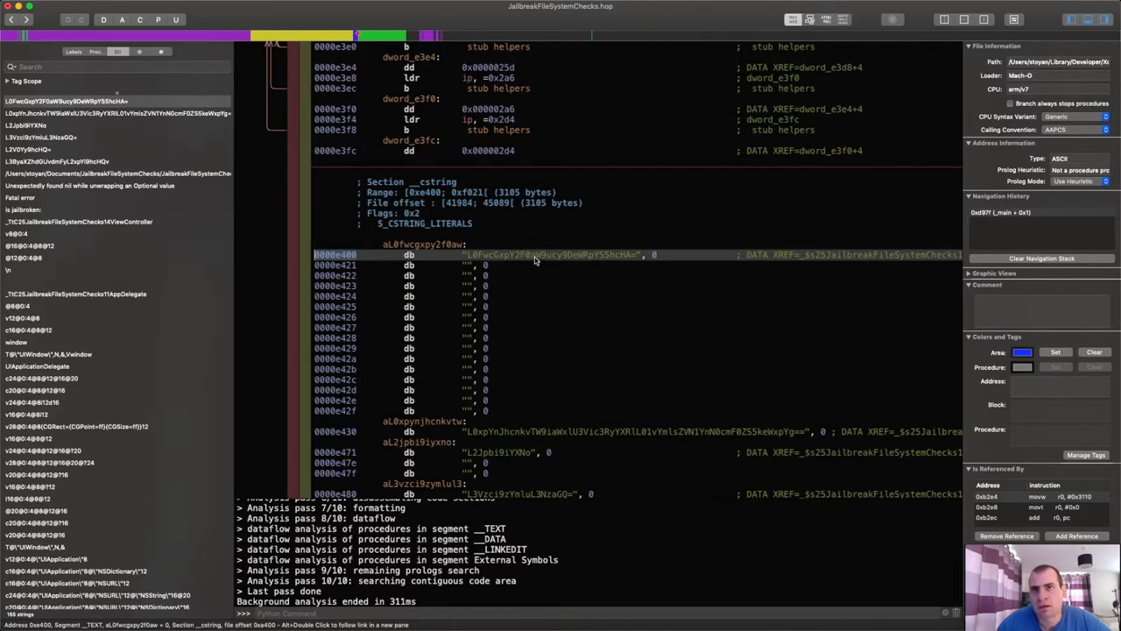
mouse_move(553, 258)
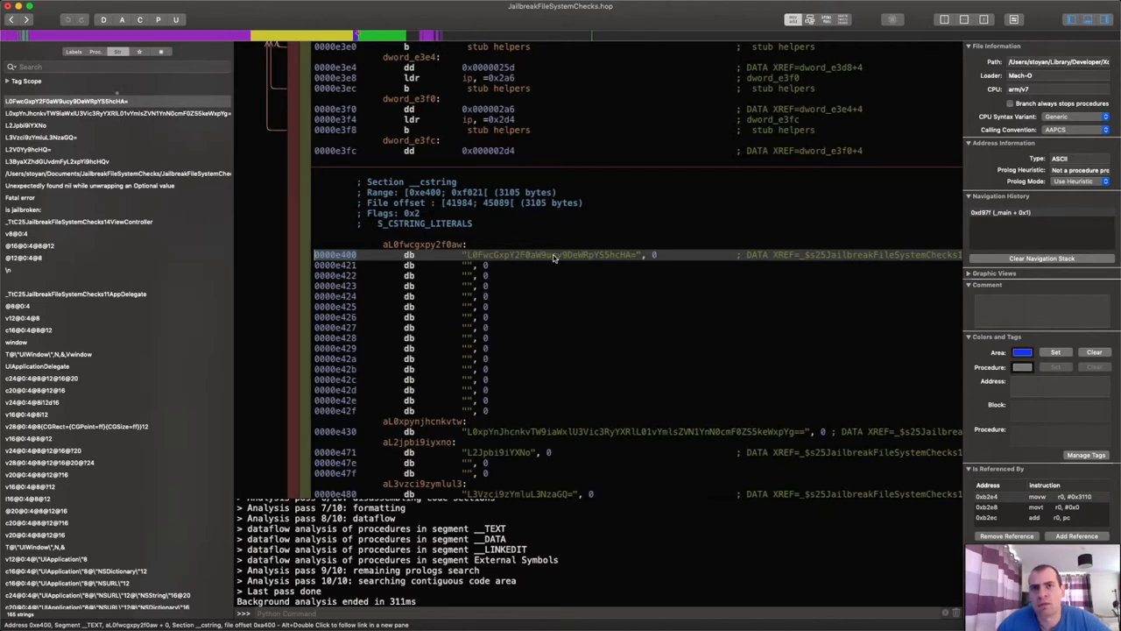
mouse_move(491, 263)
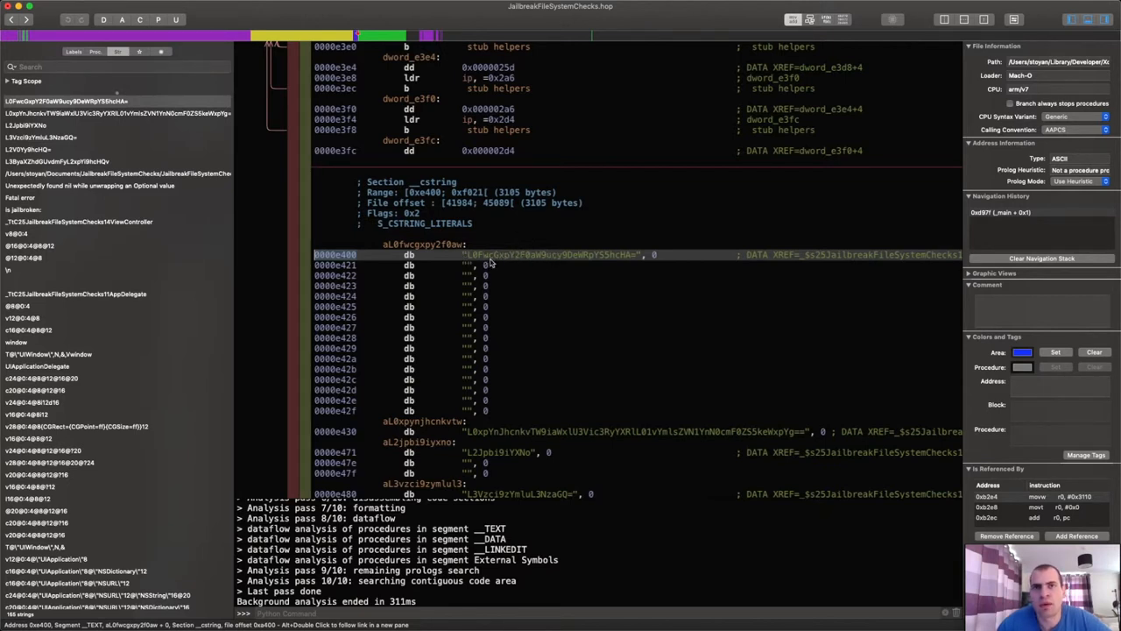
mouse_move(636, 262)
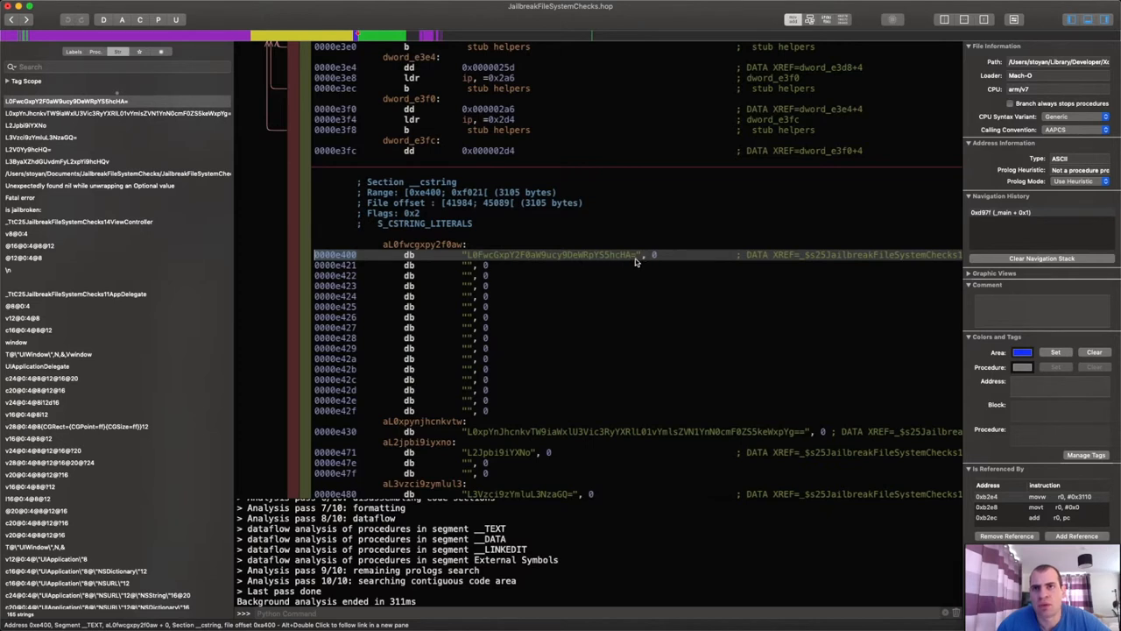
mouse_move(537, 260)
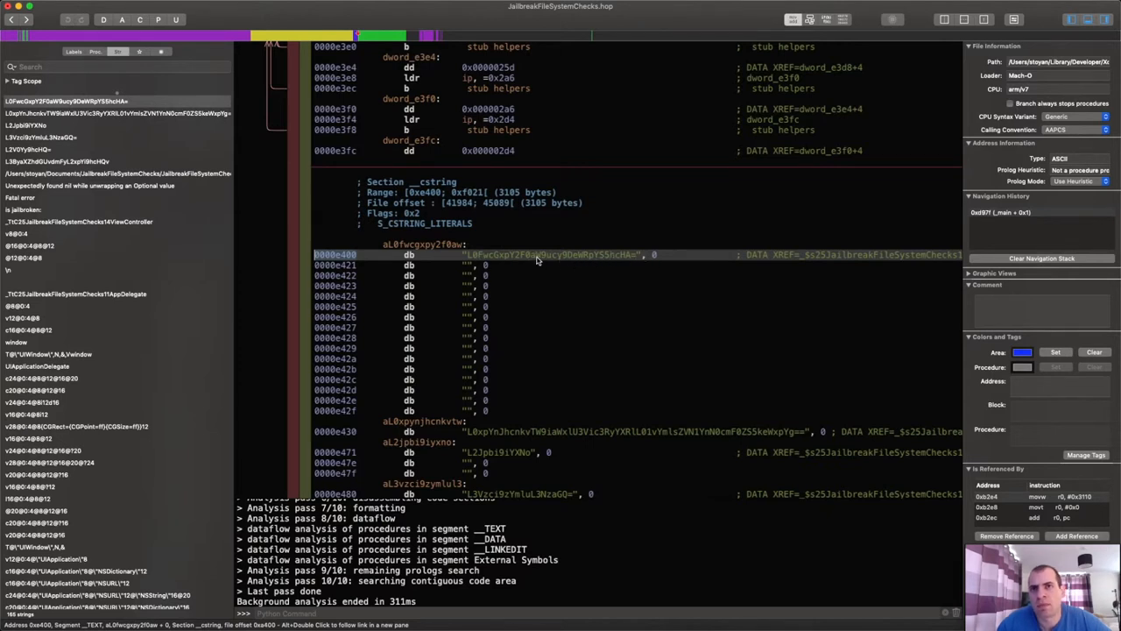
mouse_move(548, 258)
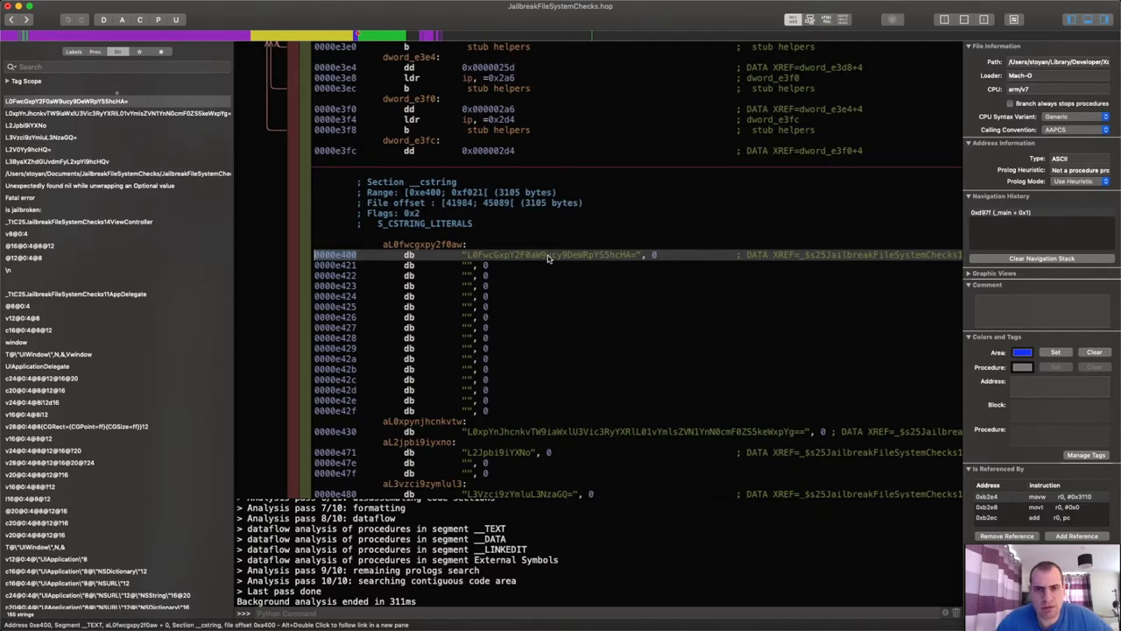
mouse_move(607, 266)
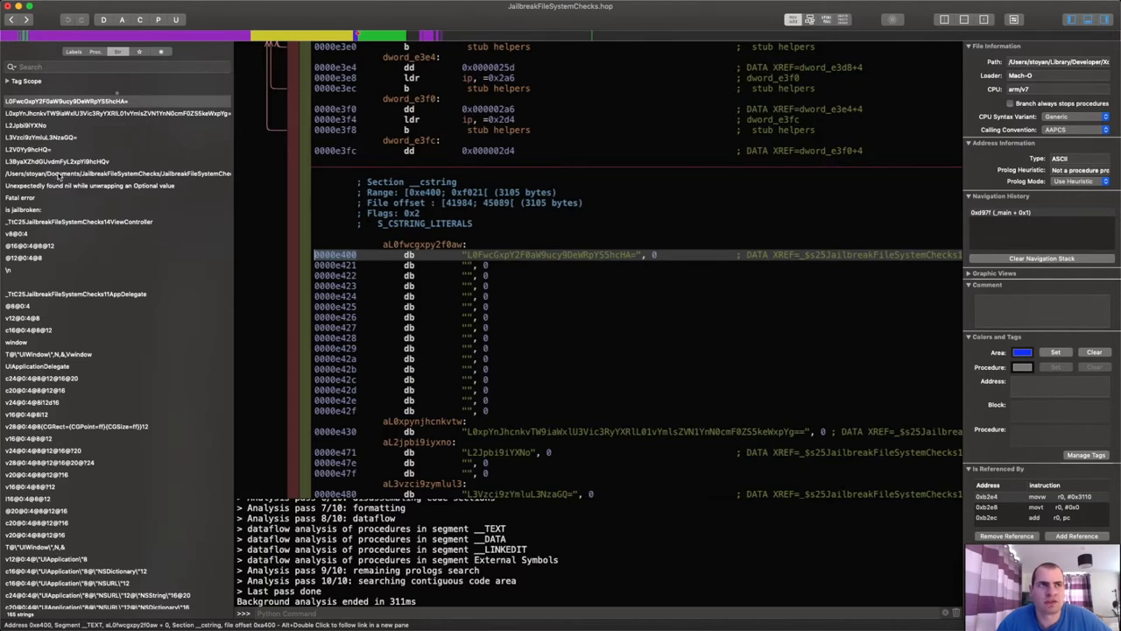
Step: Search labels for 'jail' and scroll isJailbroken's disassembly to the fromBase64 calls
left_click(118, 66)
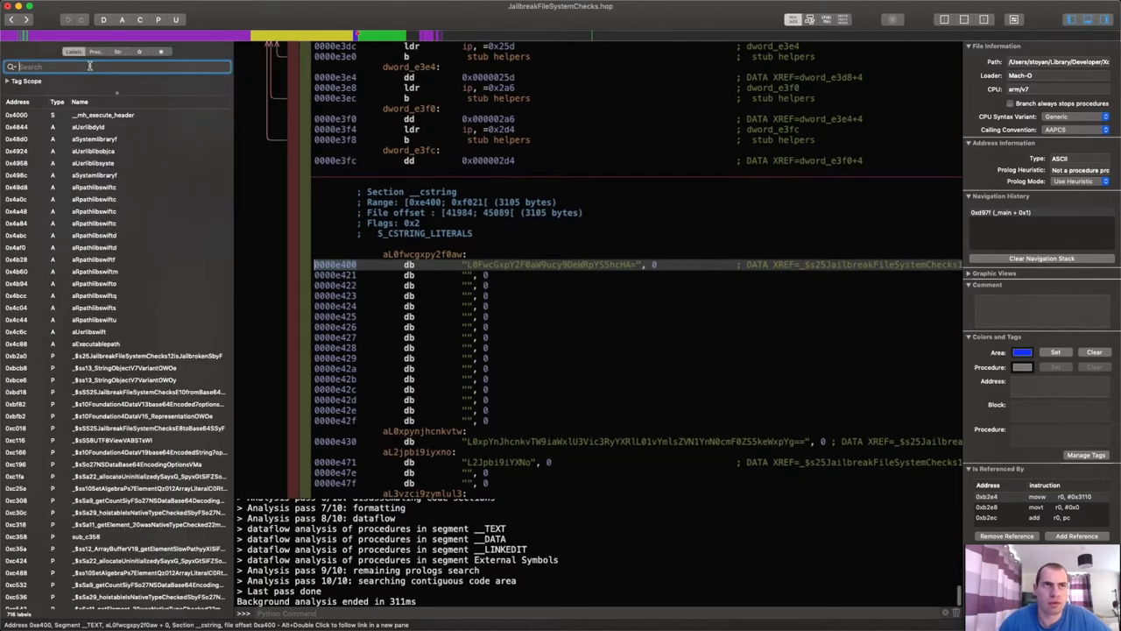
type("jailbreak")
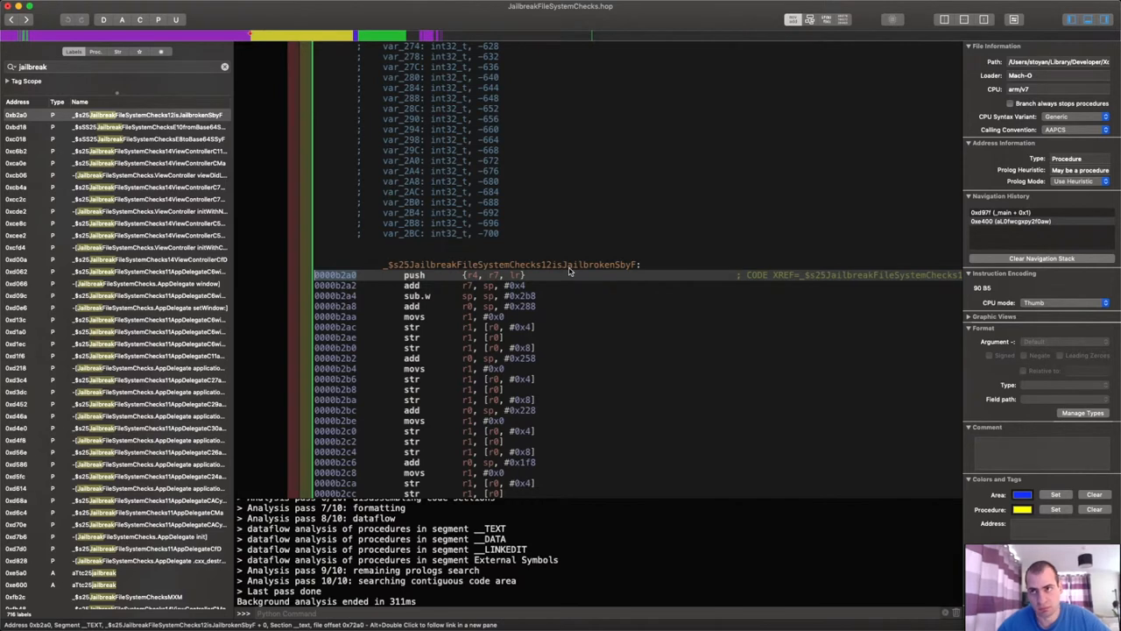
scroll("up", 3)
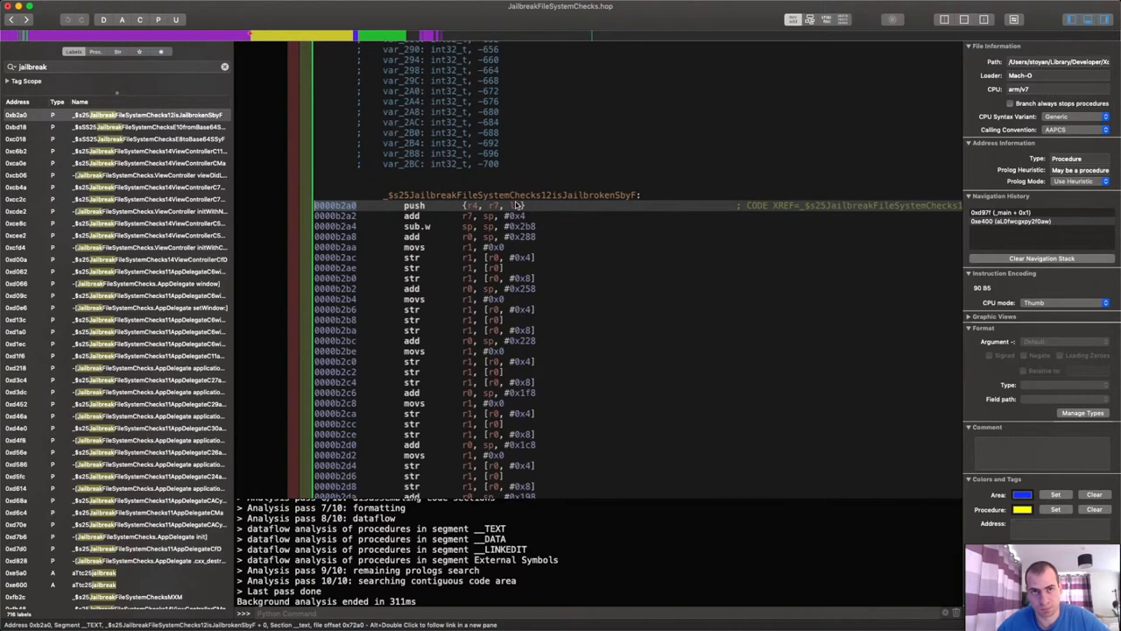
mouse_move(512, 201)
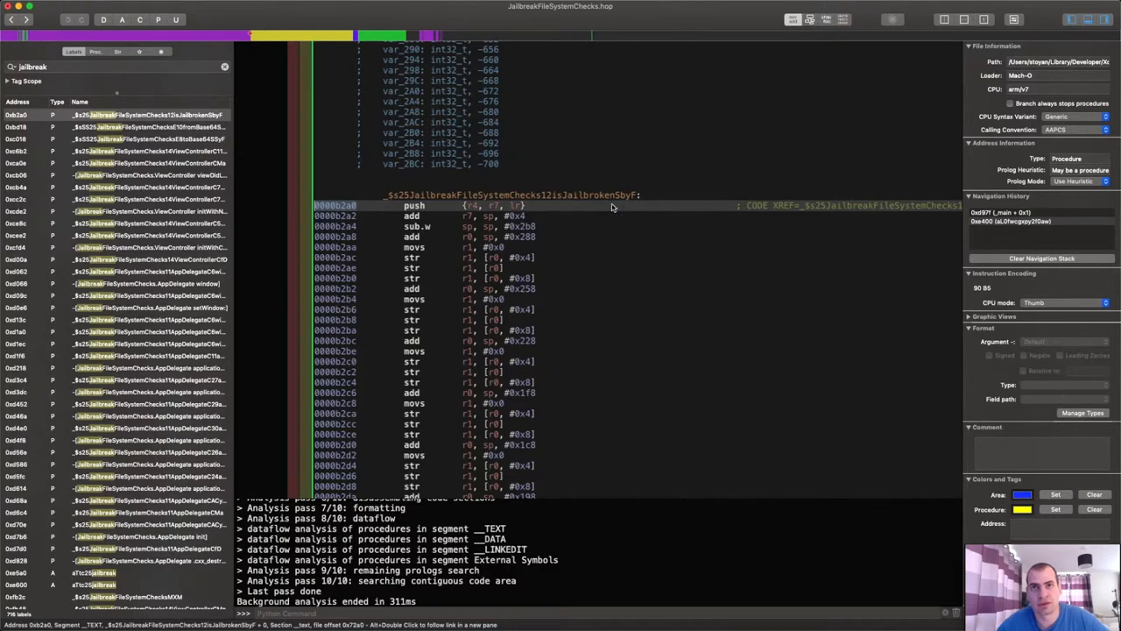
mouse_move(552, 194)
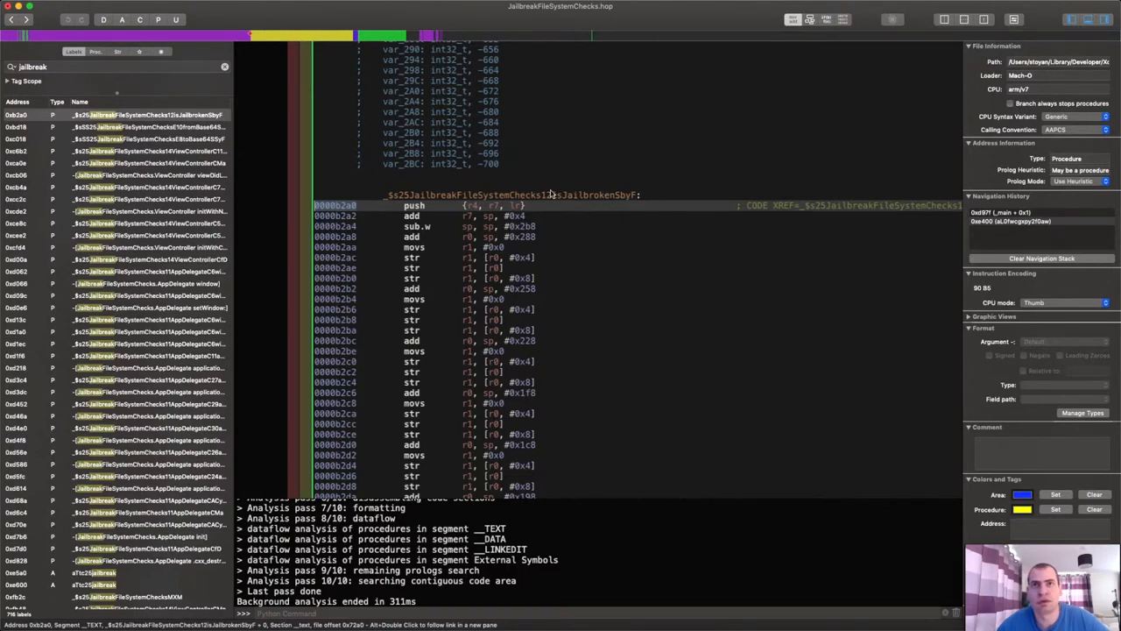
mouse_move(575, 204)
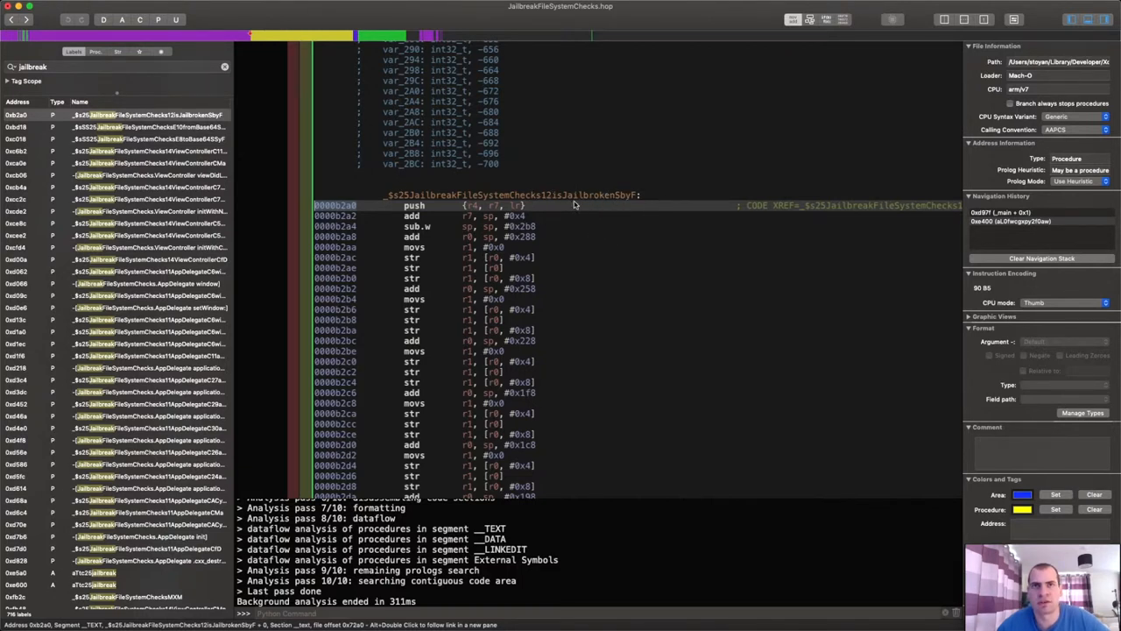
scroll("down", 3)
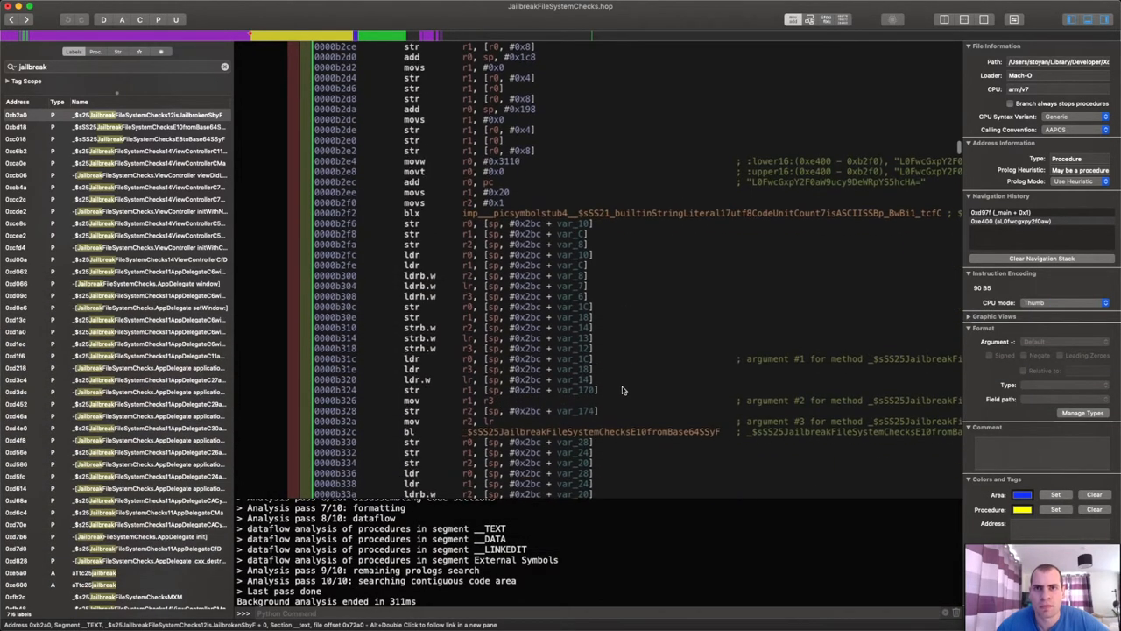
scroll("down", 3)
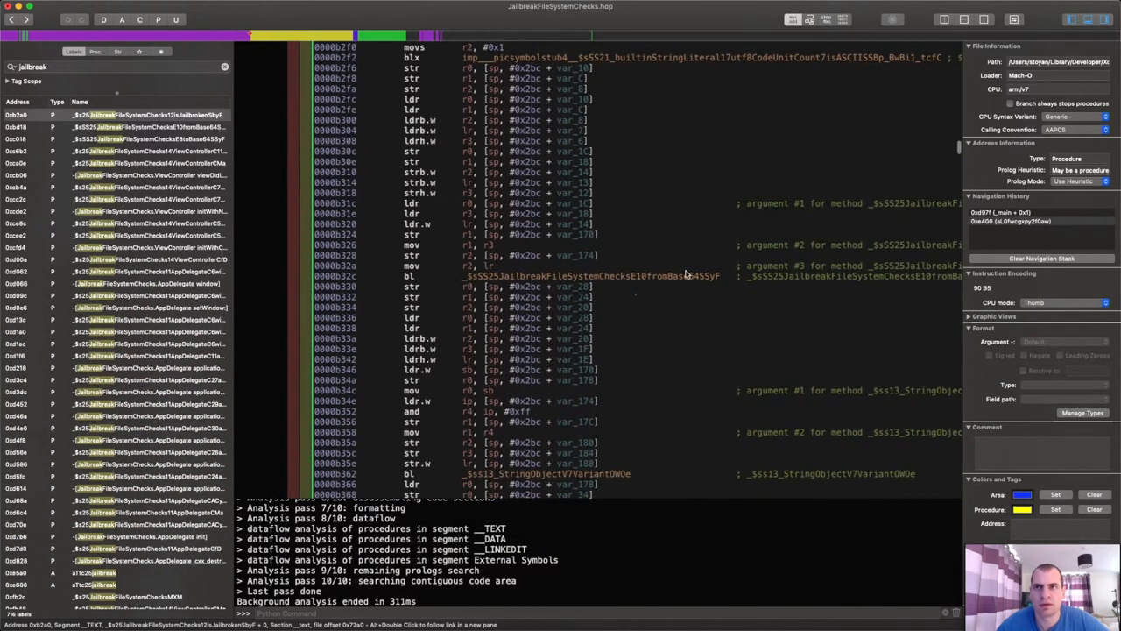
scroll("down", 3)
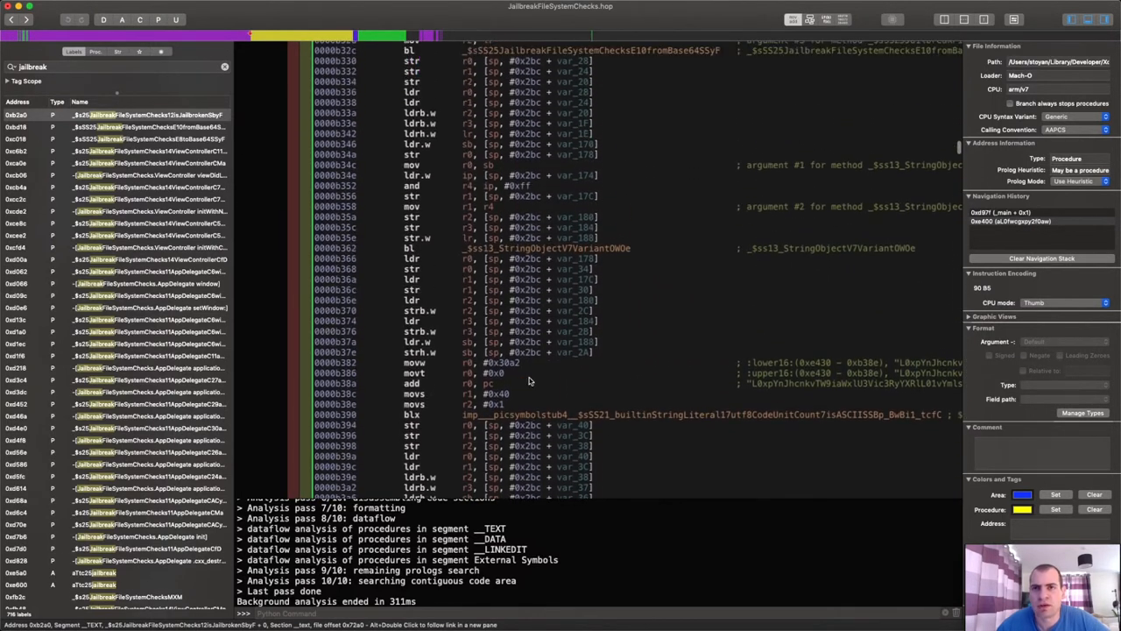
scroll("up", 3)
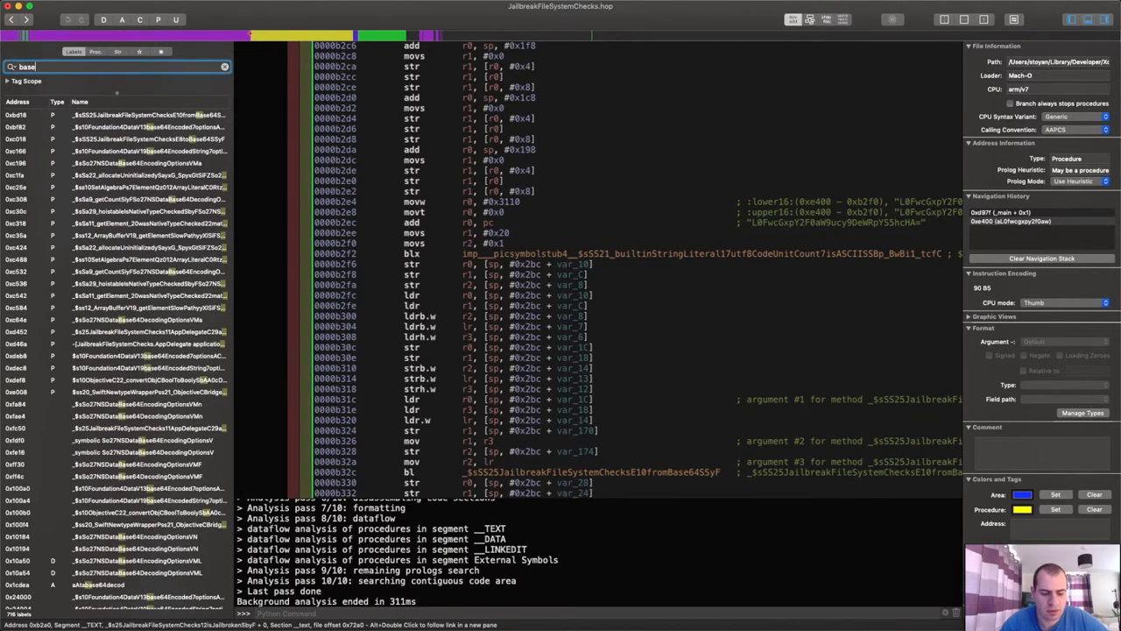
Step: Extend the label search to 'base64' to reach Foundation's Data base64Encoded initializer
type("64")
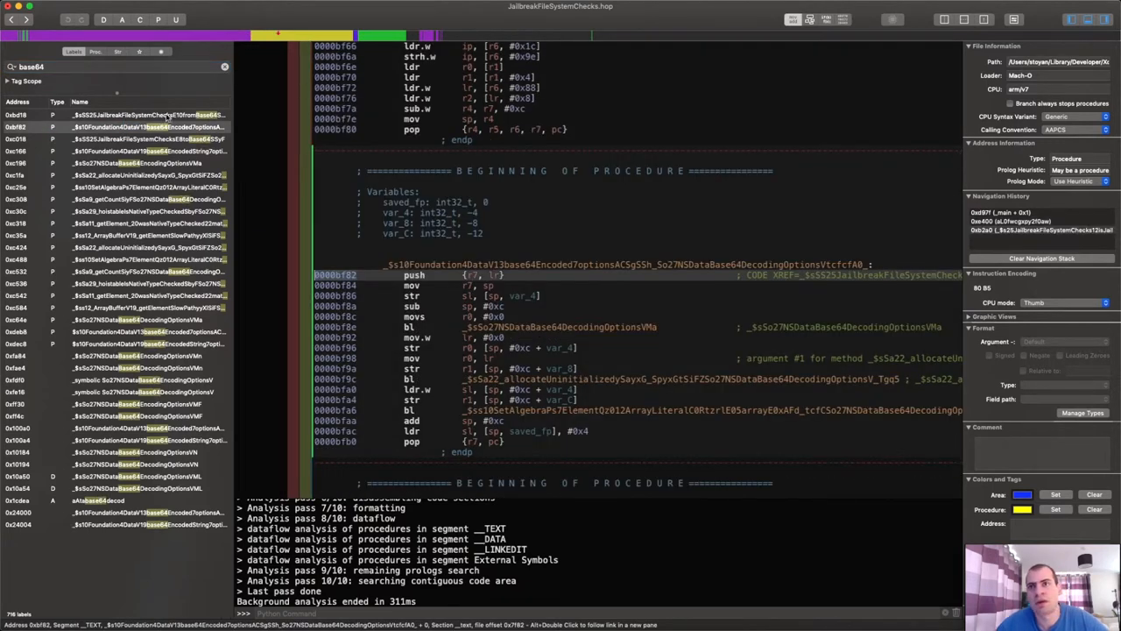
mouse_move(473, 215)
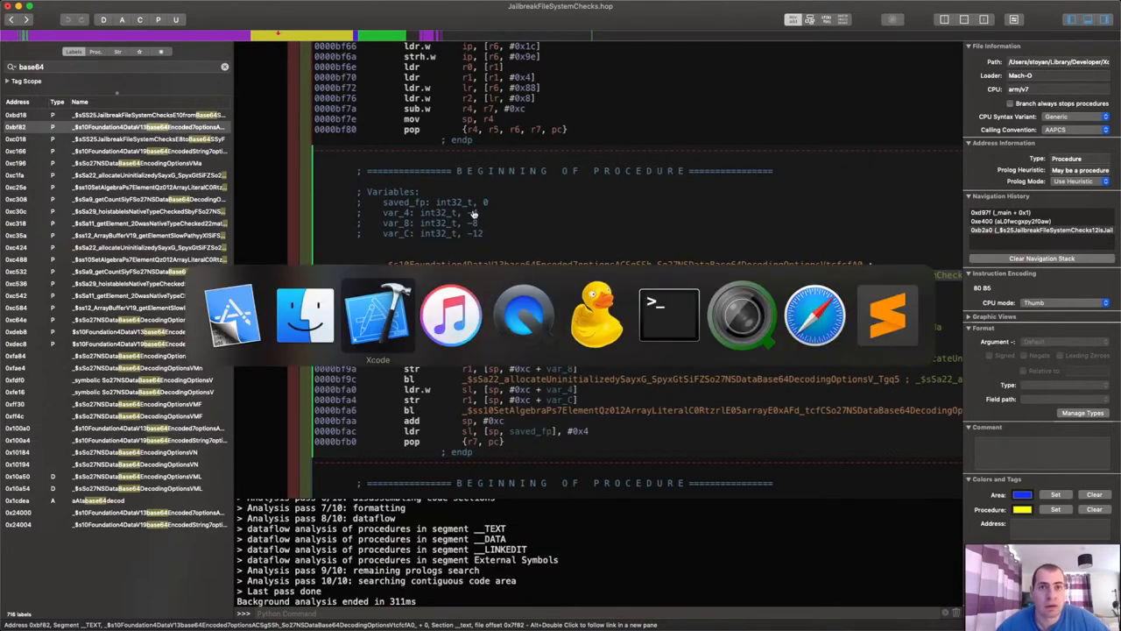
Step: Select fromBase64 and begin renaming it to cfafdDSerteFDSFcasdfaVSD via Refactor > Rename
left_click(378, 315)
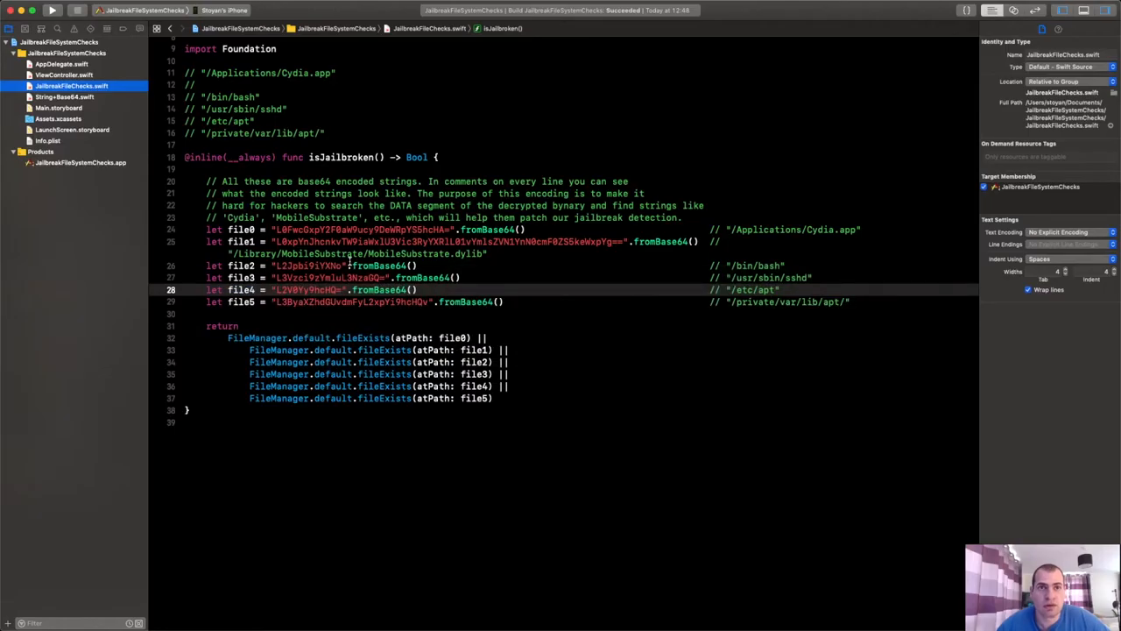
double_click(306, 266)
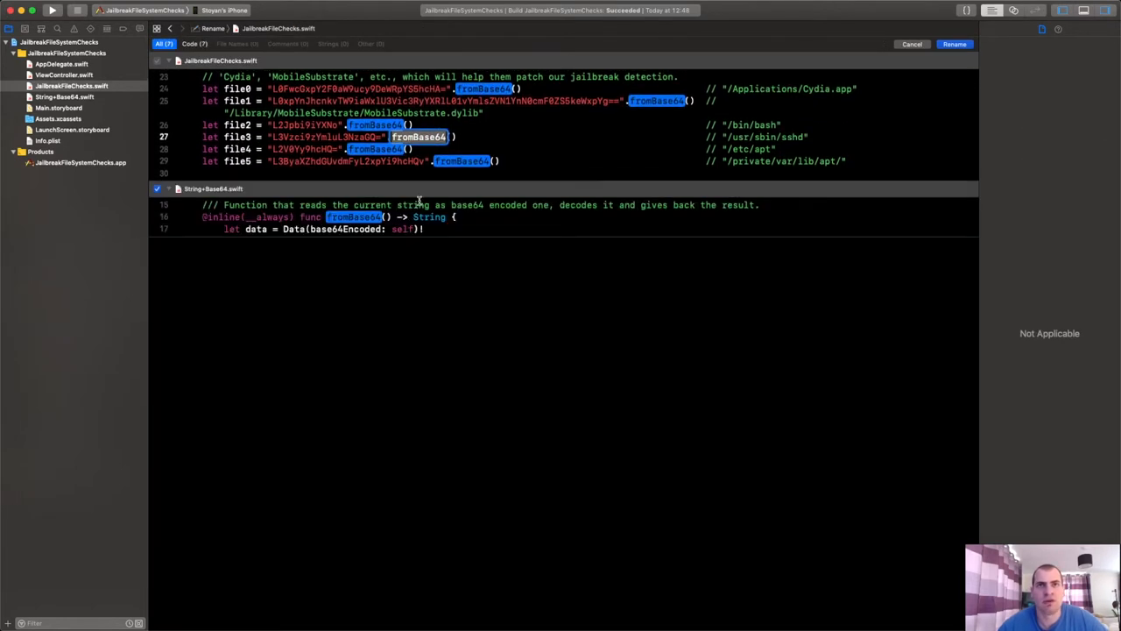
type("cfafdDSerteFDSFcasdfaVSD")
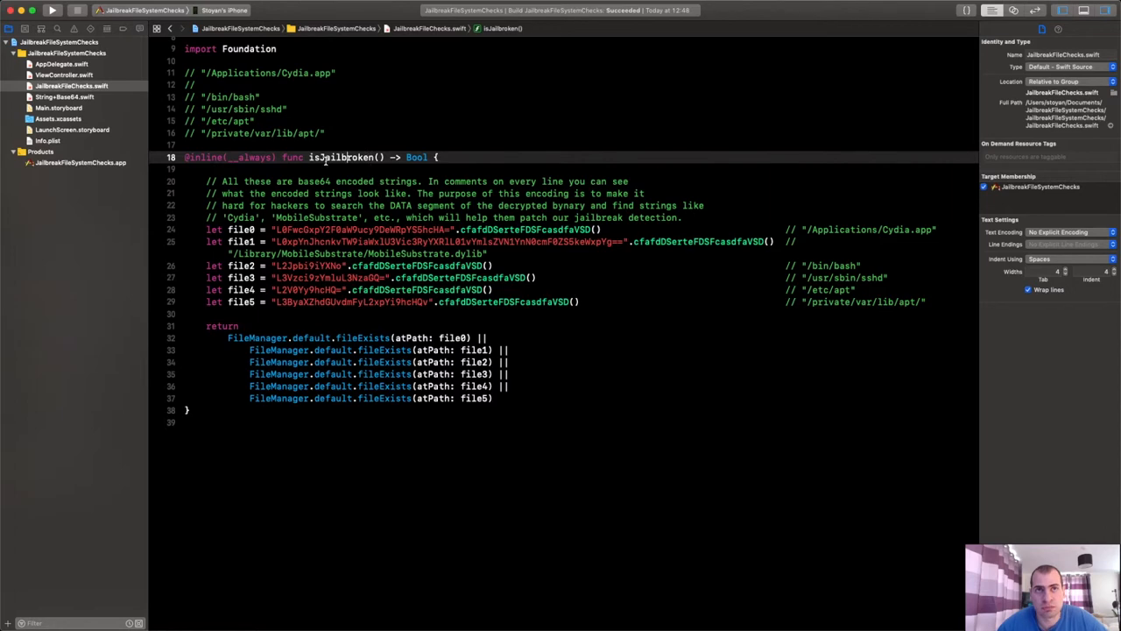
Step: Refactor-rename isJailbroken to vcsvasfdscSDVSVDAVDA across its declaration and the ViewController call site
double_click(337, 157)
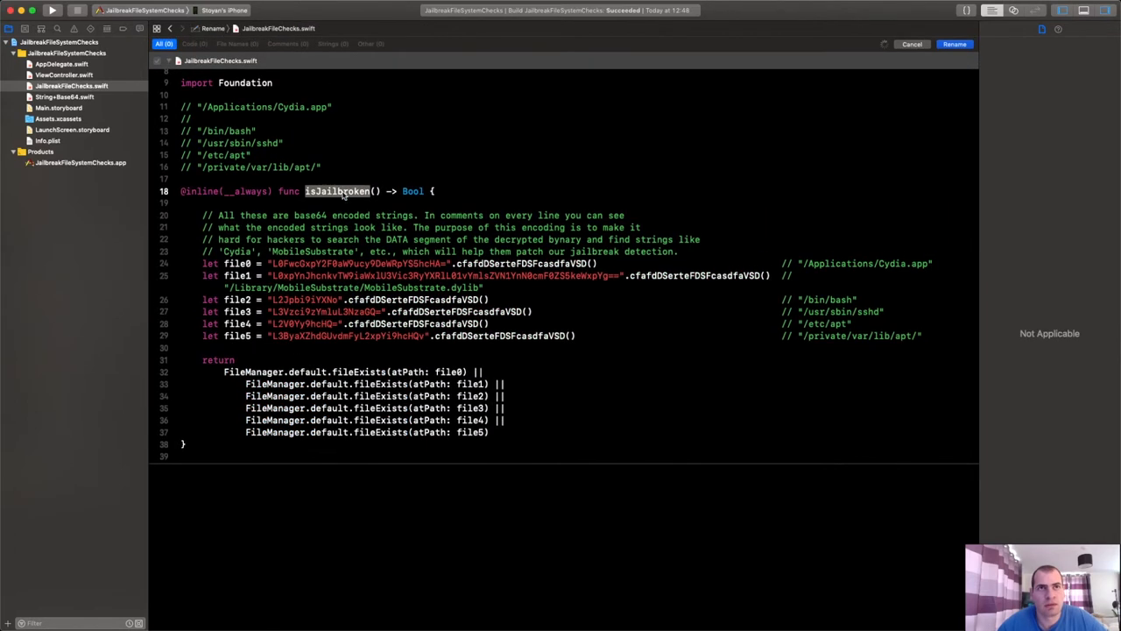
type("vcs")
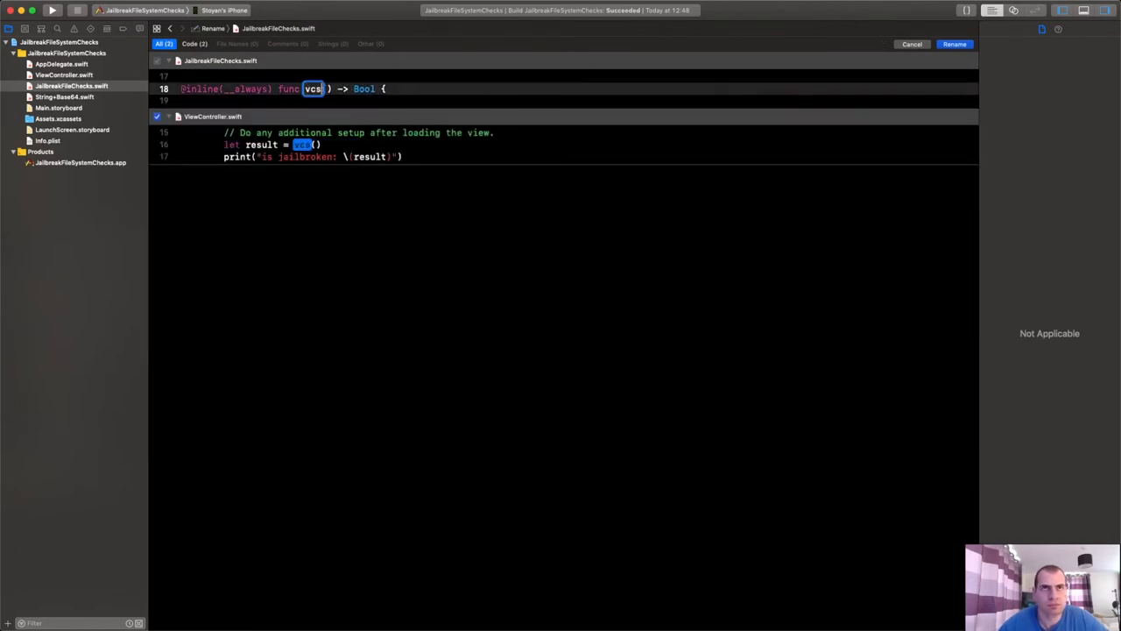
type("vasfdscSDVSVDAVDA")
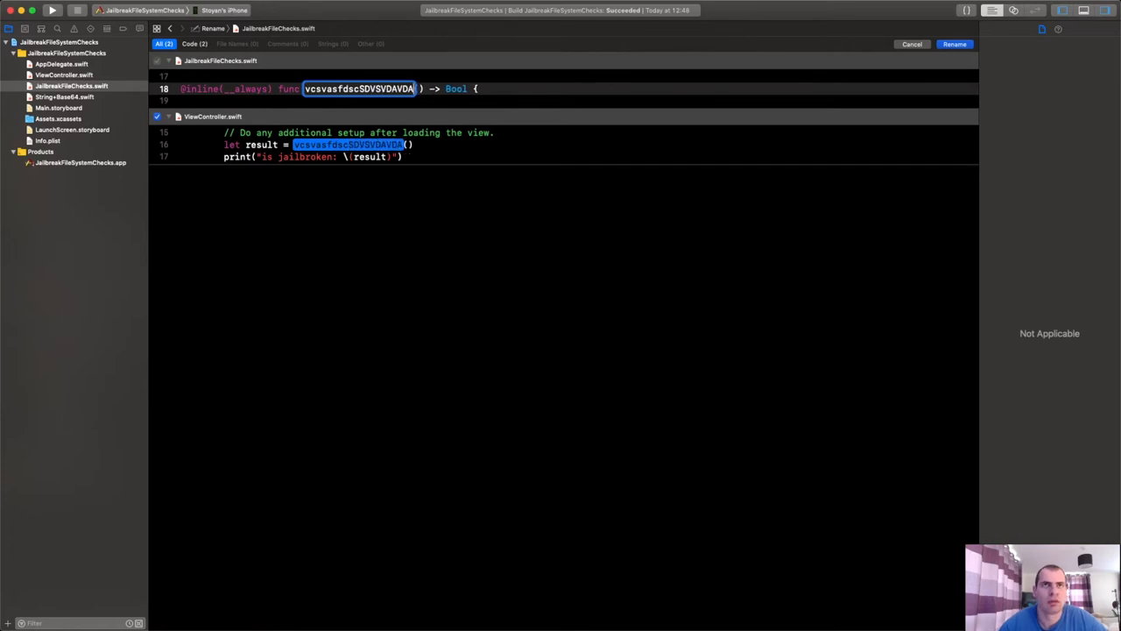
left_click(954, 44)
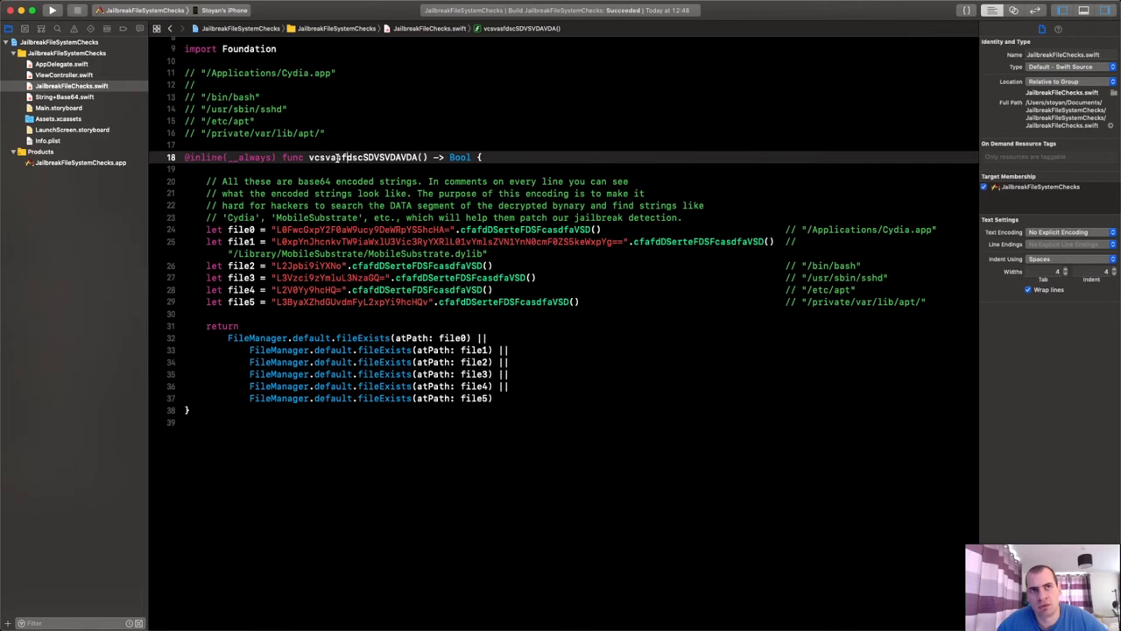
double_click(368, 157)
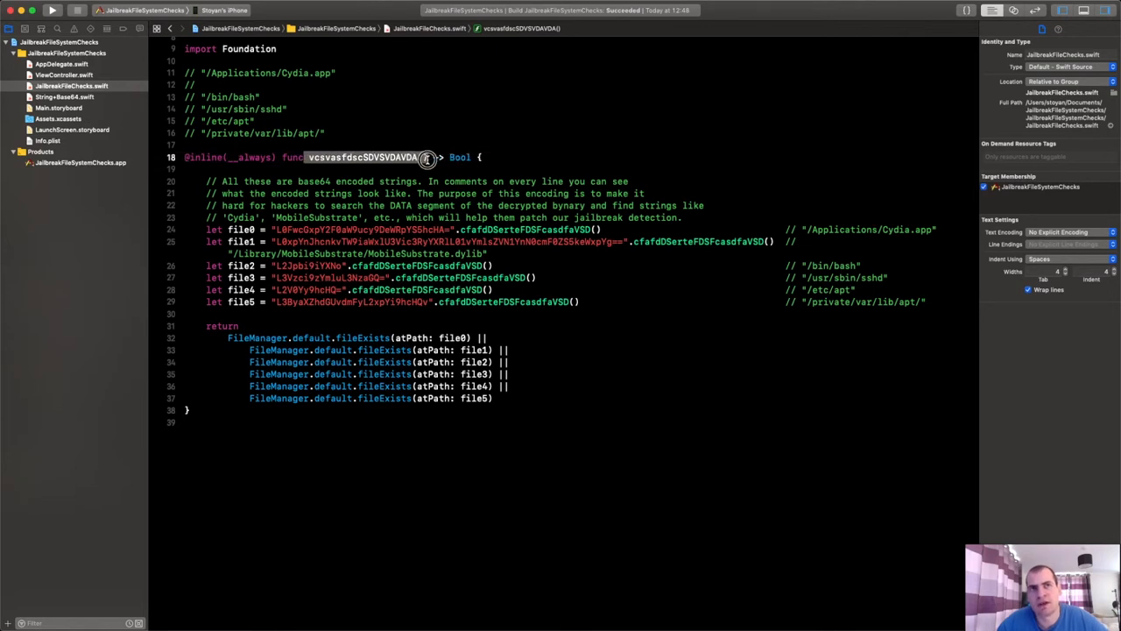